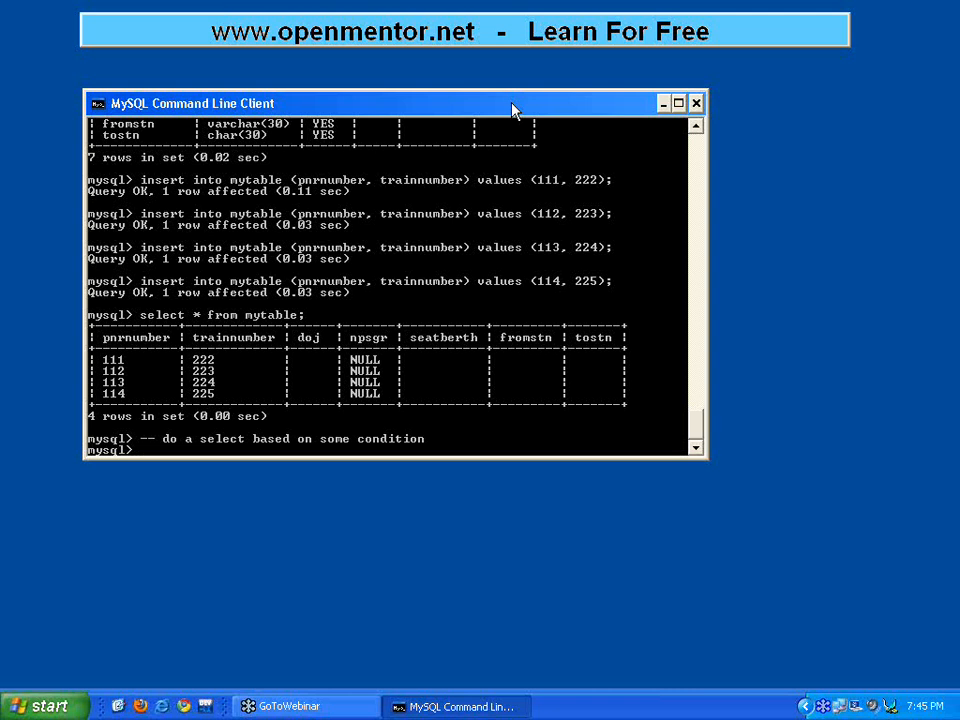
mouse_move(290, 376)
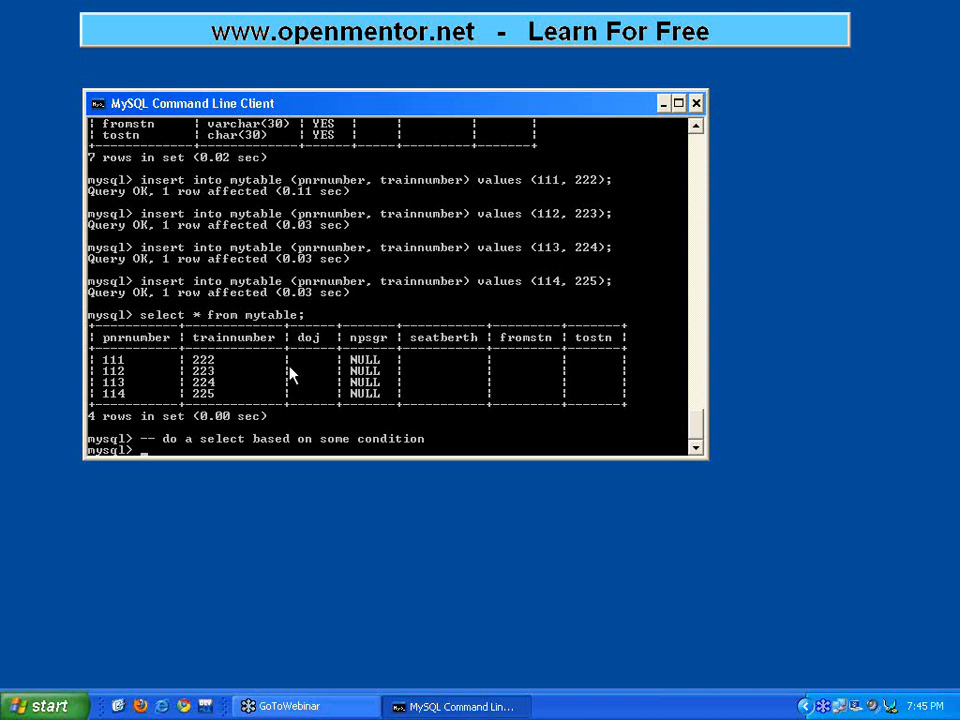
mouse_move(322, 332)
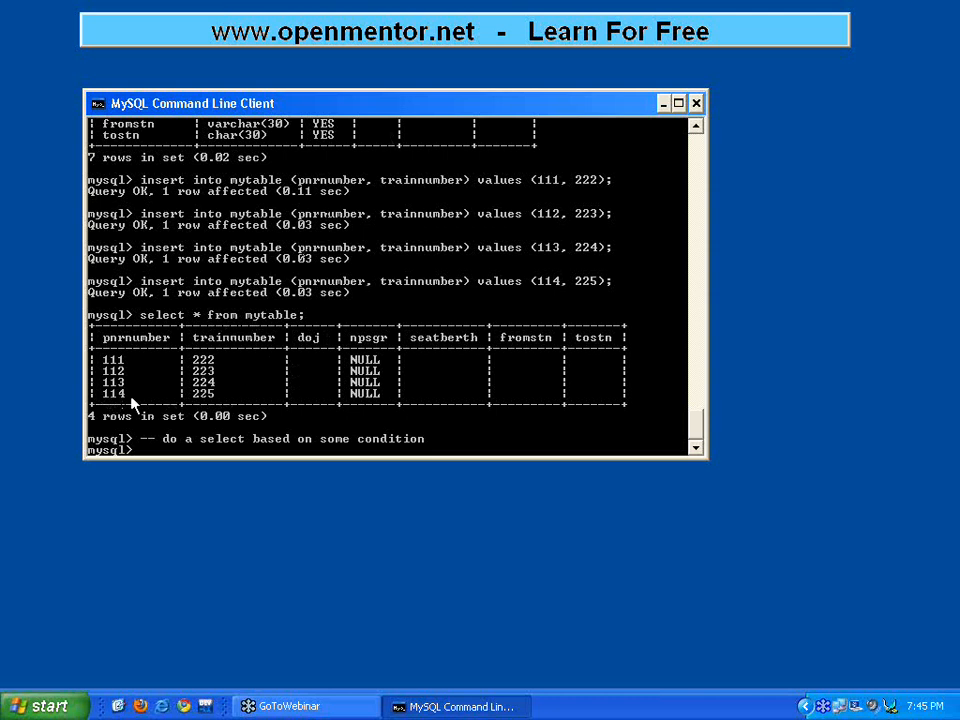
mouse_move(432, 168)
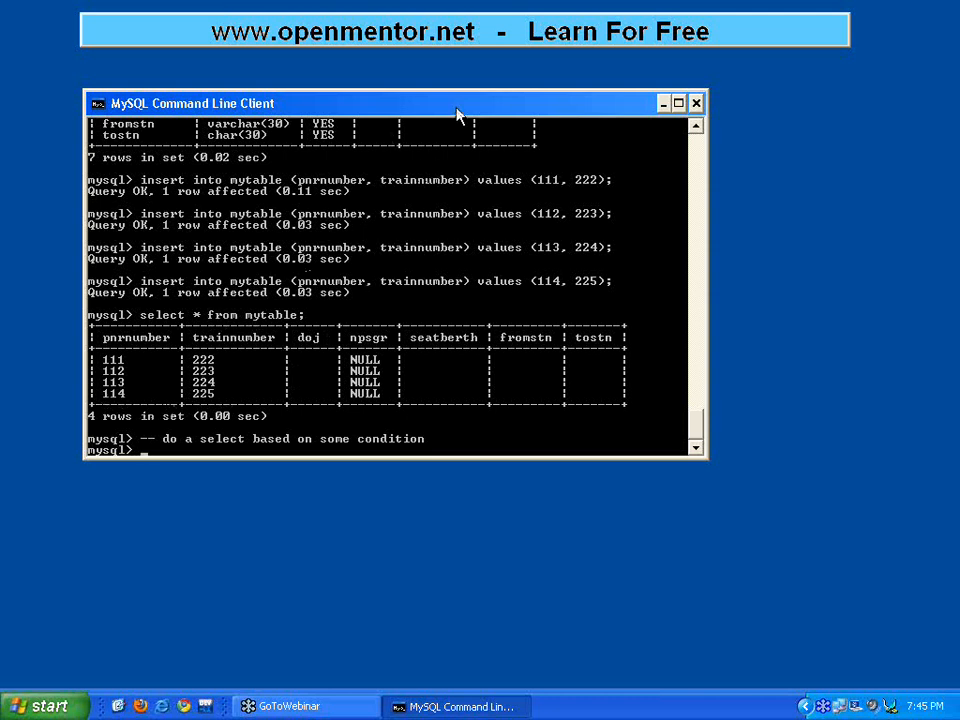
Run delete from mytable WHERE pnrnumber = 113; removing that single row.
type("delete from")
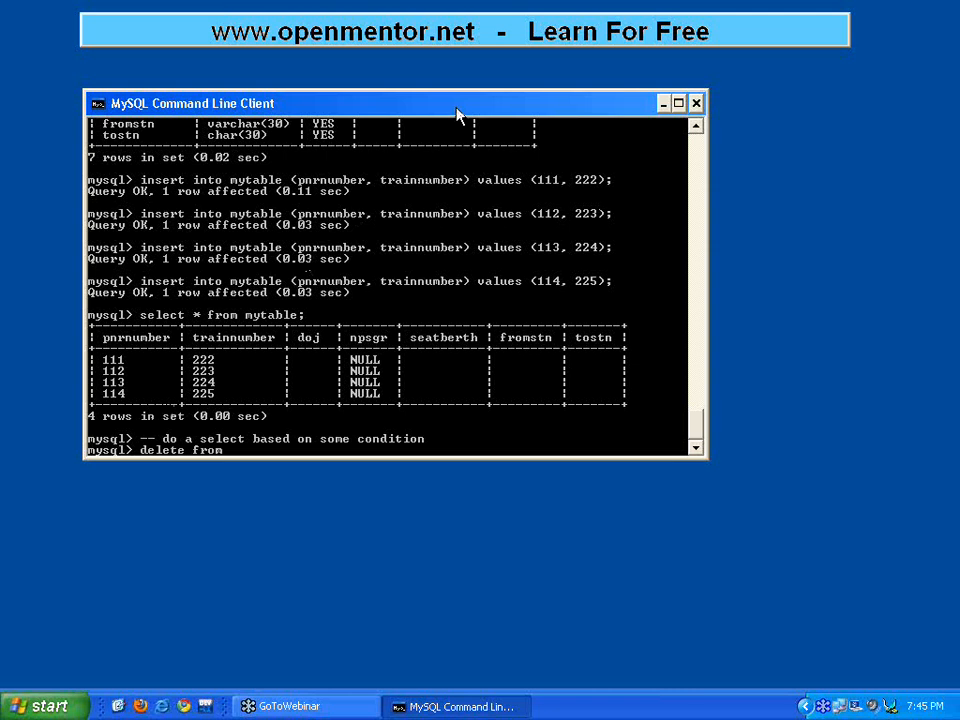
type("mytable")
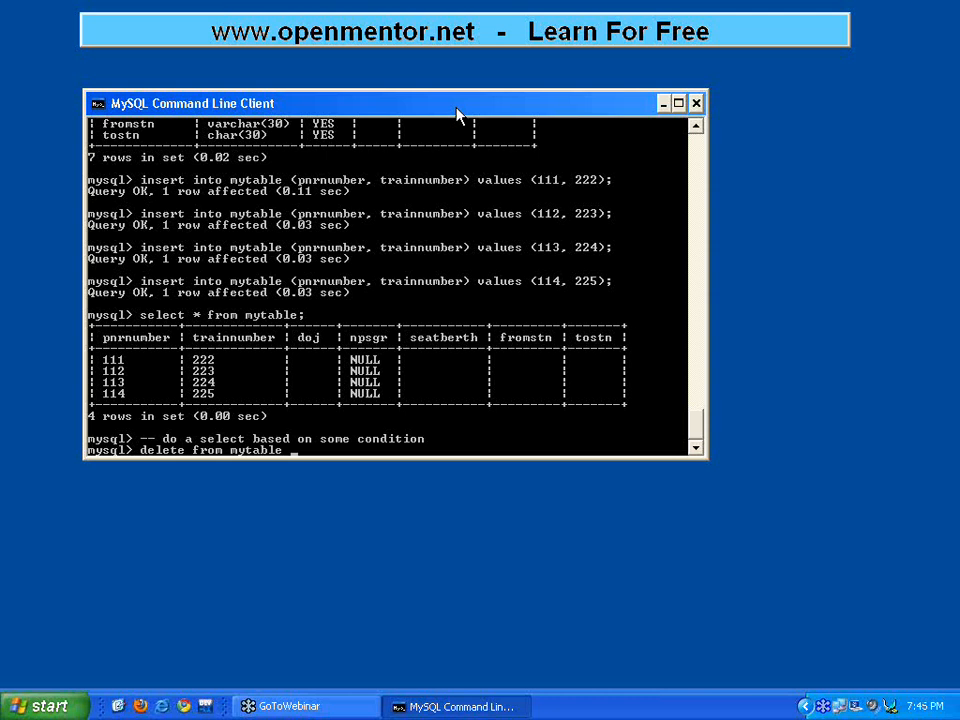
type("WHERE")
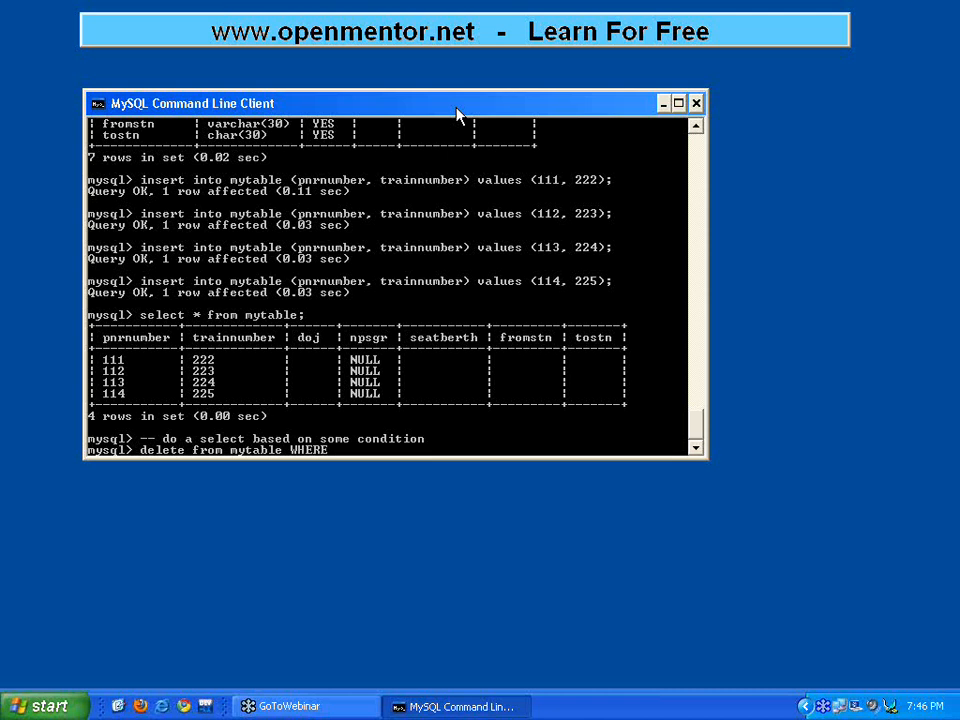
type("pnrnumber =")
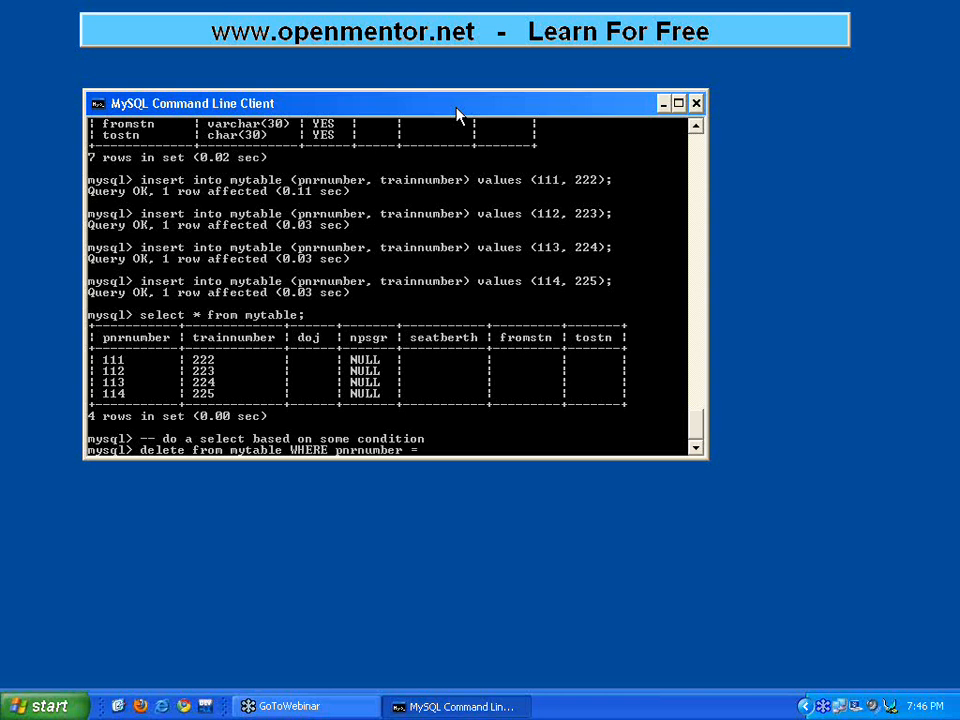
type("113;")
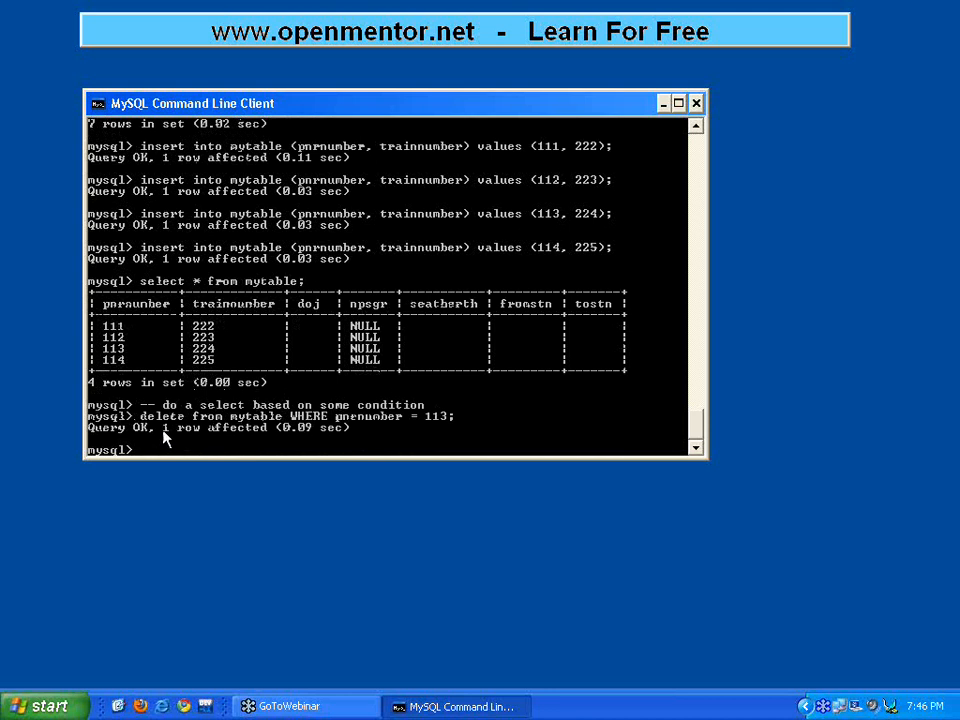
mouse_move(300, 424)
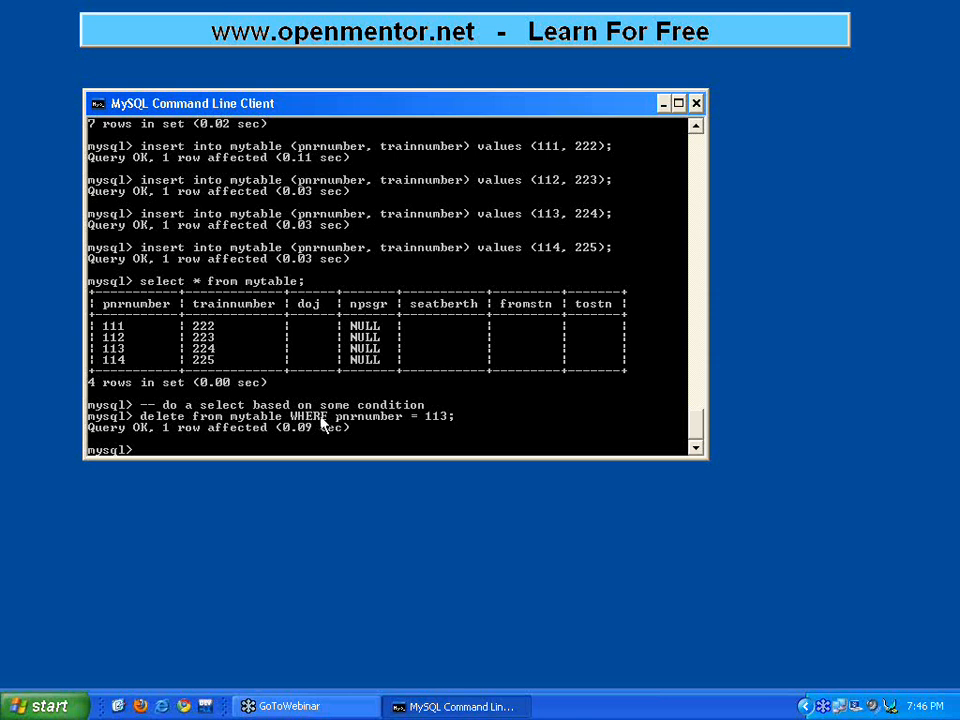
mouse_move(340, 428)
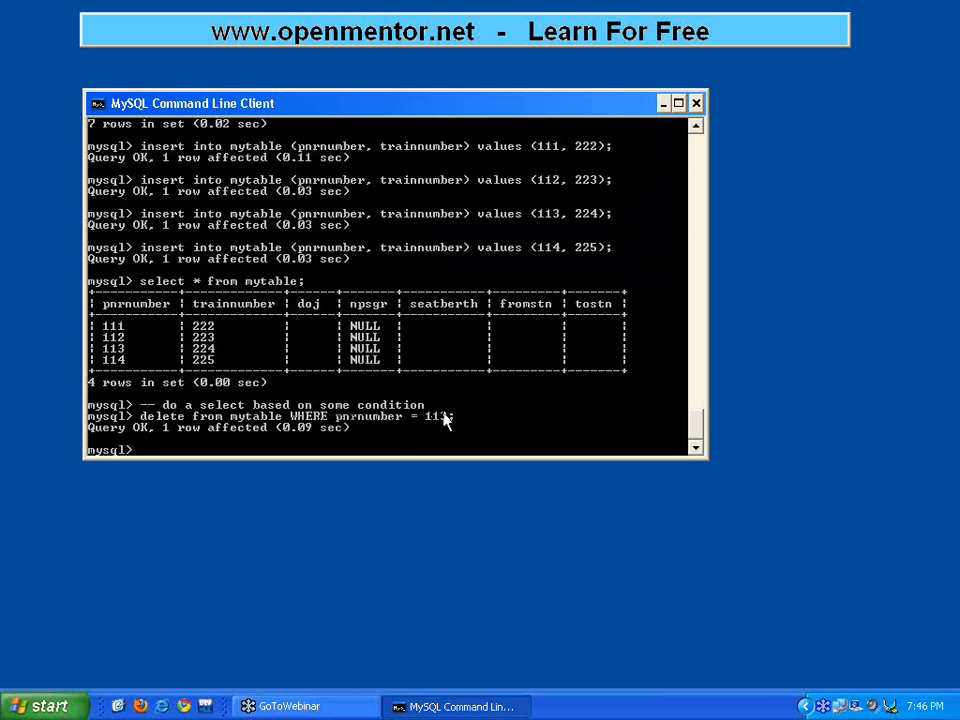
Enter the comment '-- do a select based on some condition' before reselecting mytable.
type("-- do a select based on some condition")
type("select * from mytable;")
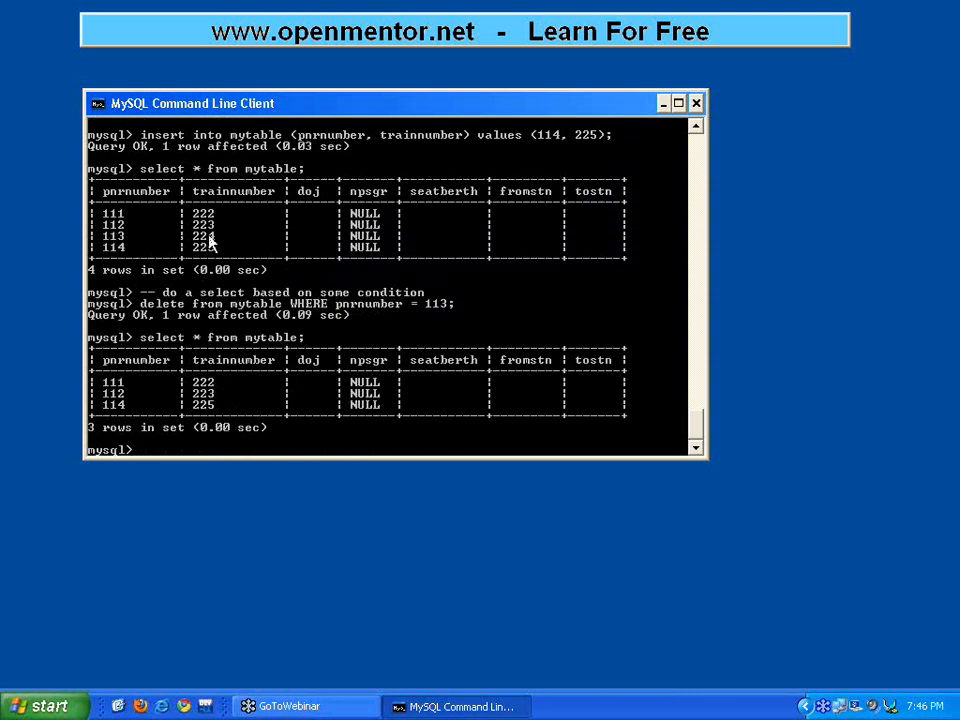
mouse_move(168, 316)
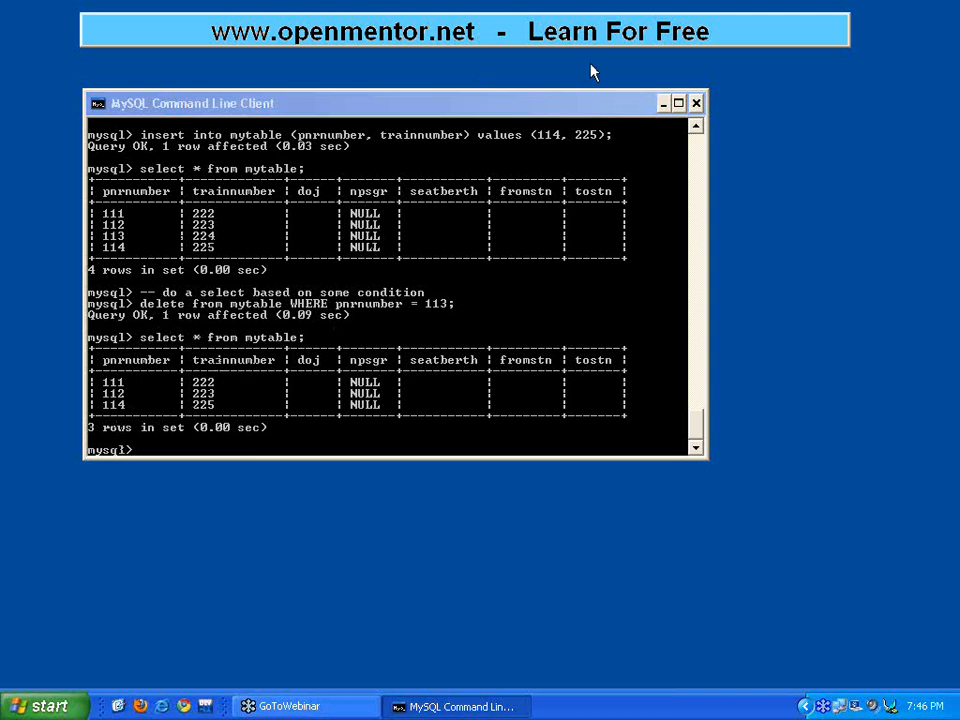
mouse_move(488, 144)
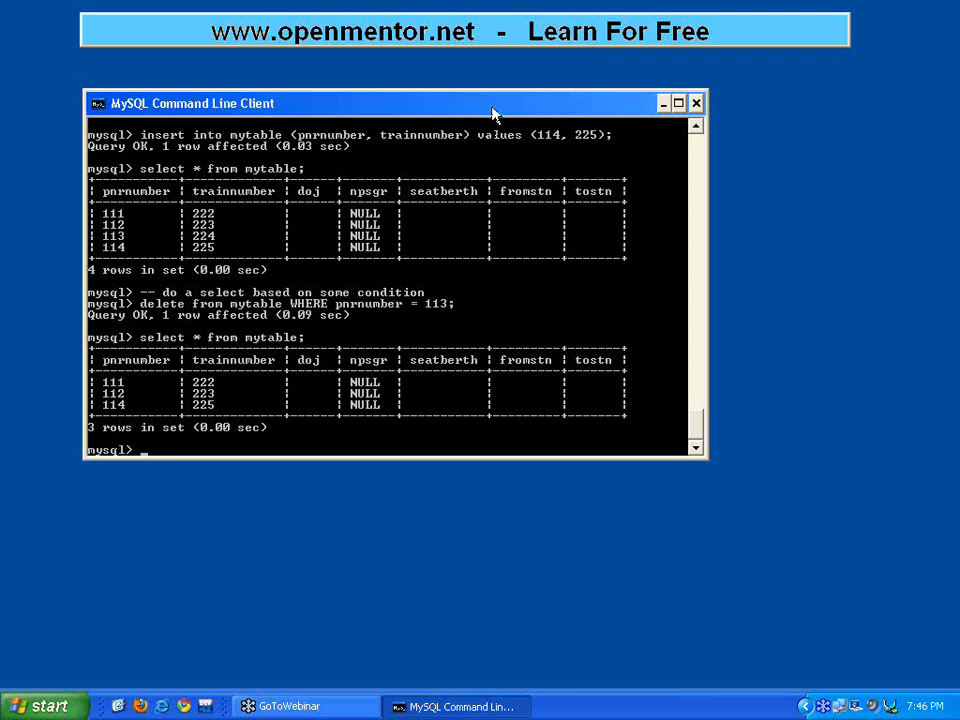
mouse_move(344, 316)
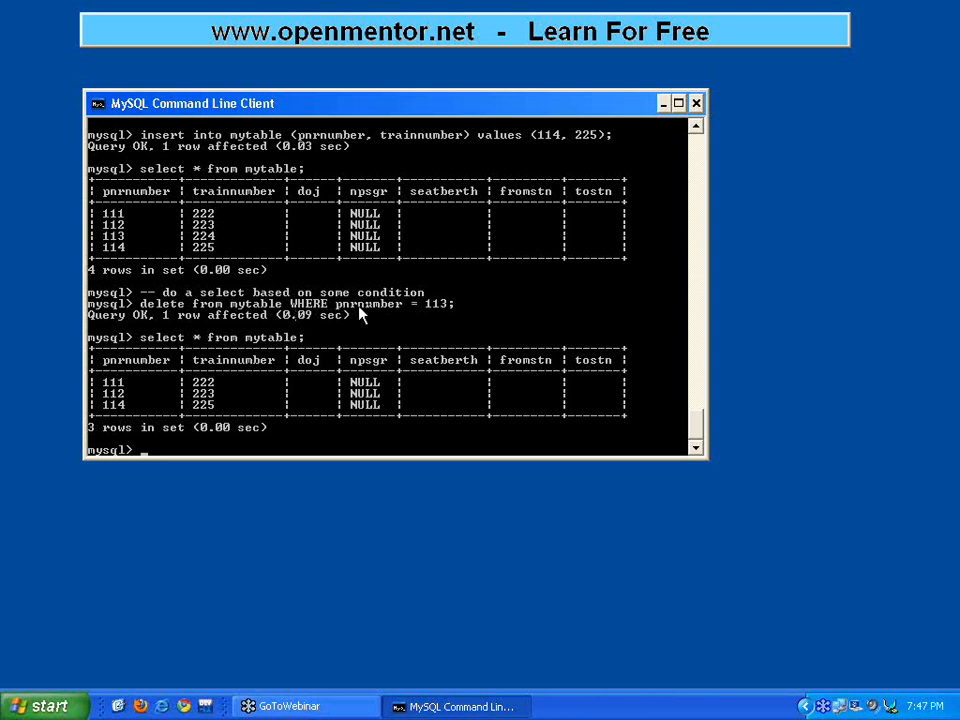
mouse_move(464, 268)
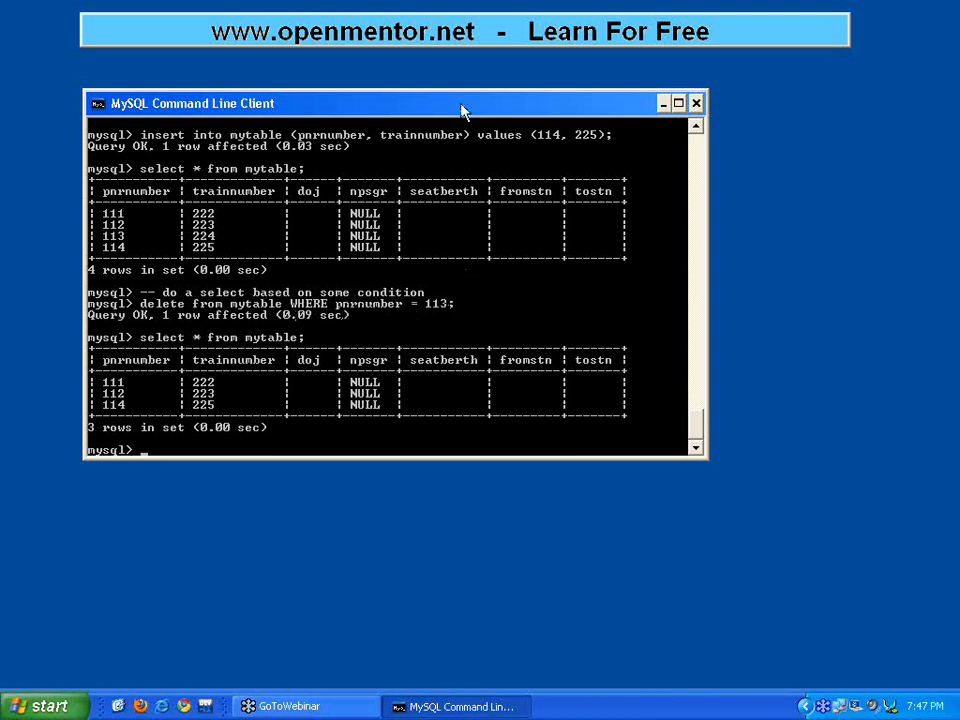
Recall the delete, change = 113 to >= 112, and run it, removing two rows.
type("-- do a select based on some condition")
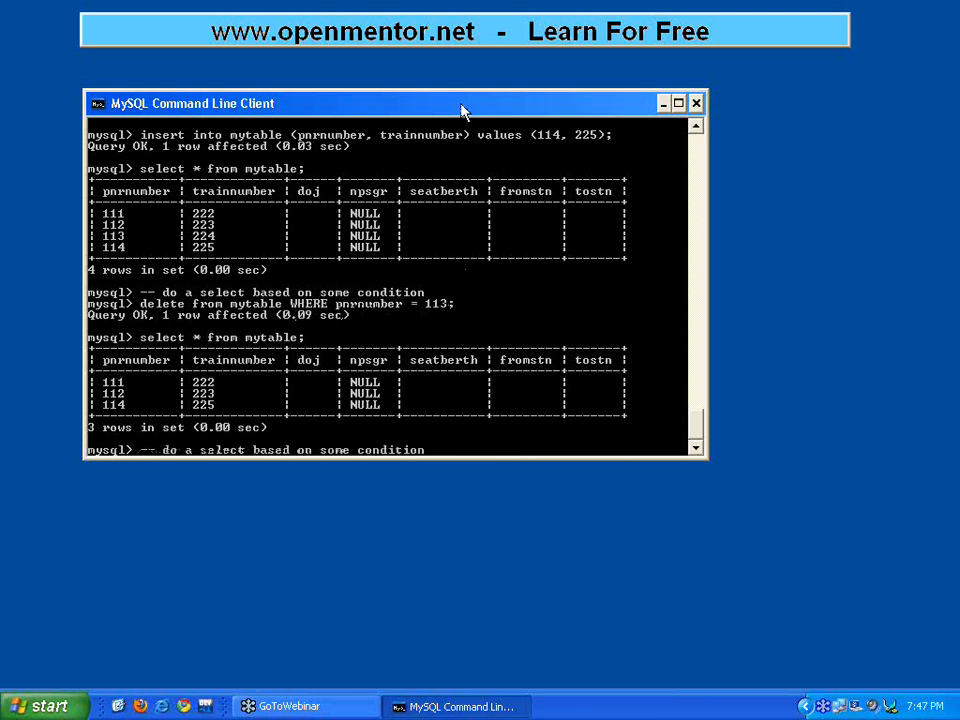
type("delete from mytable WHERE pnrnumber = 113;")
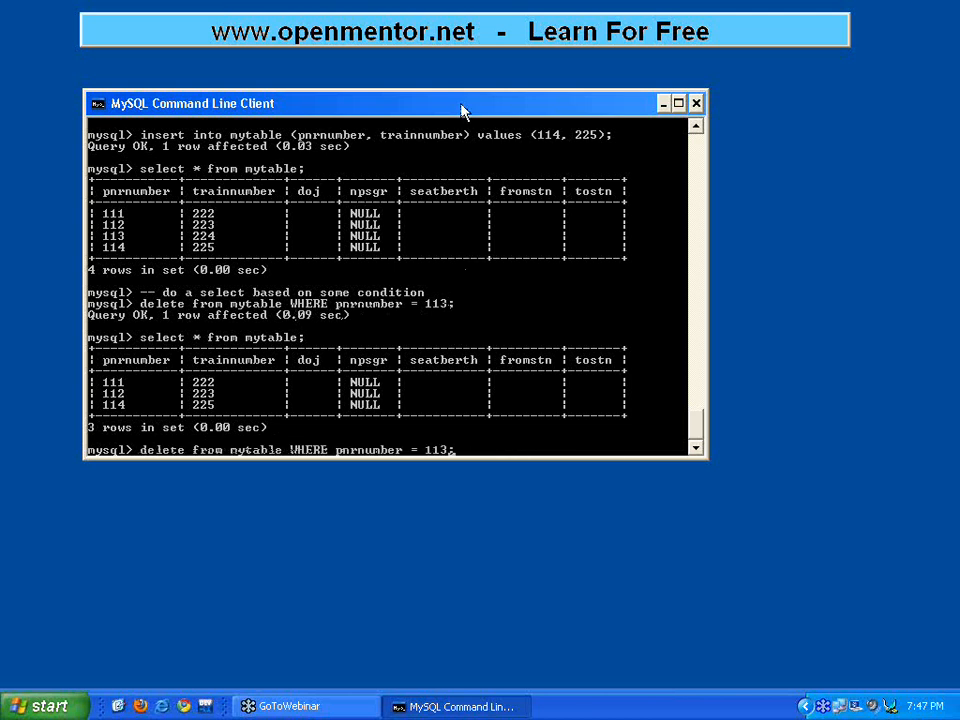
type(">")
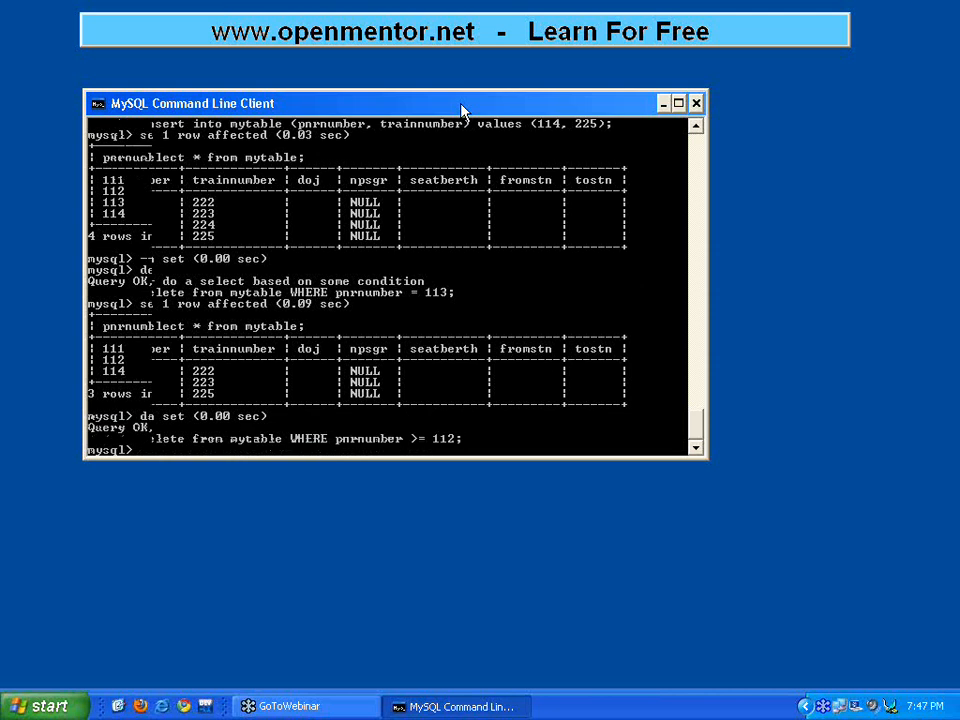
key("Return")
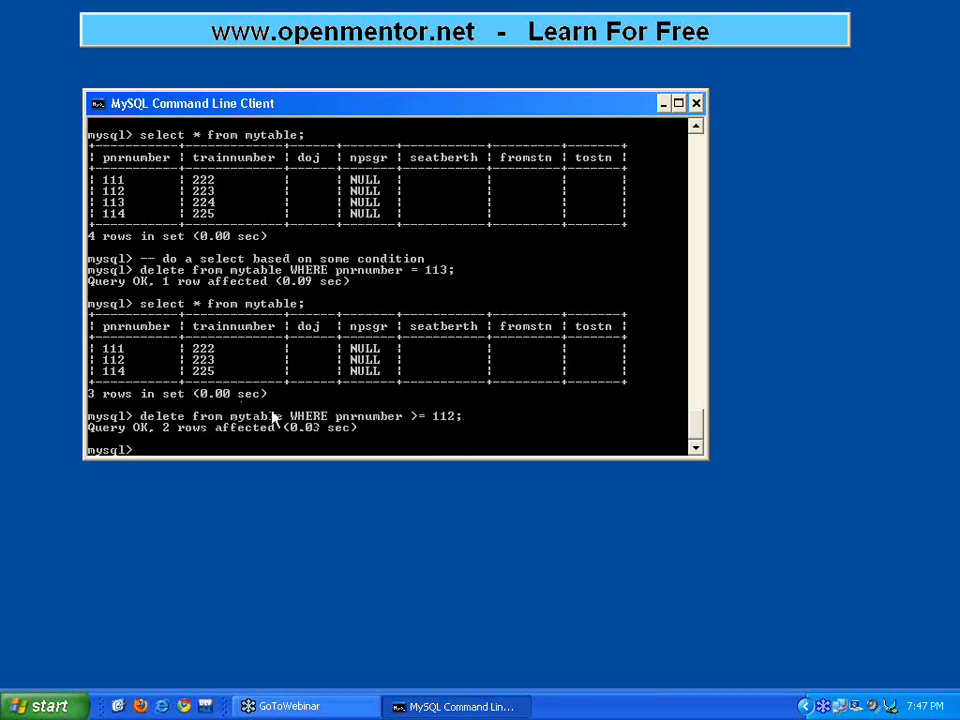
mouse_move(120, 202)
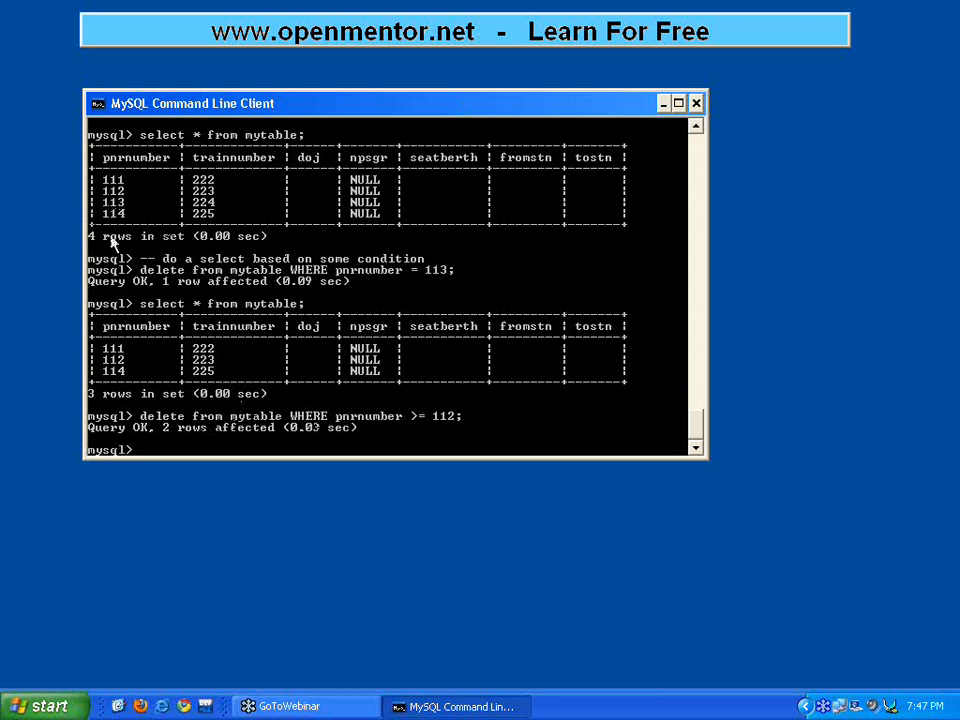
mouse_move(180, 370)
type("select * from mytable;")
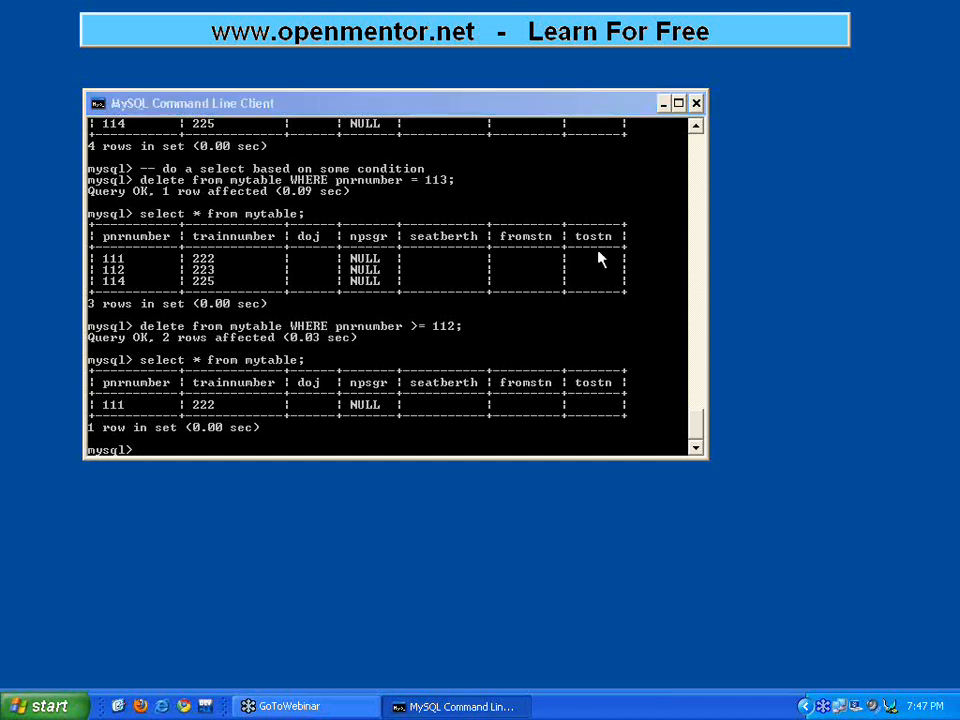
mouse_move(328, 72)
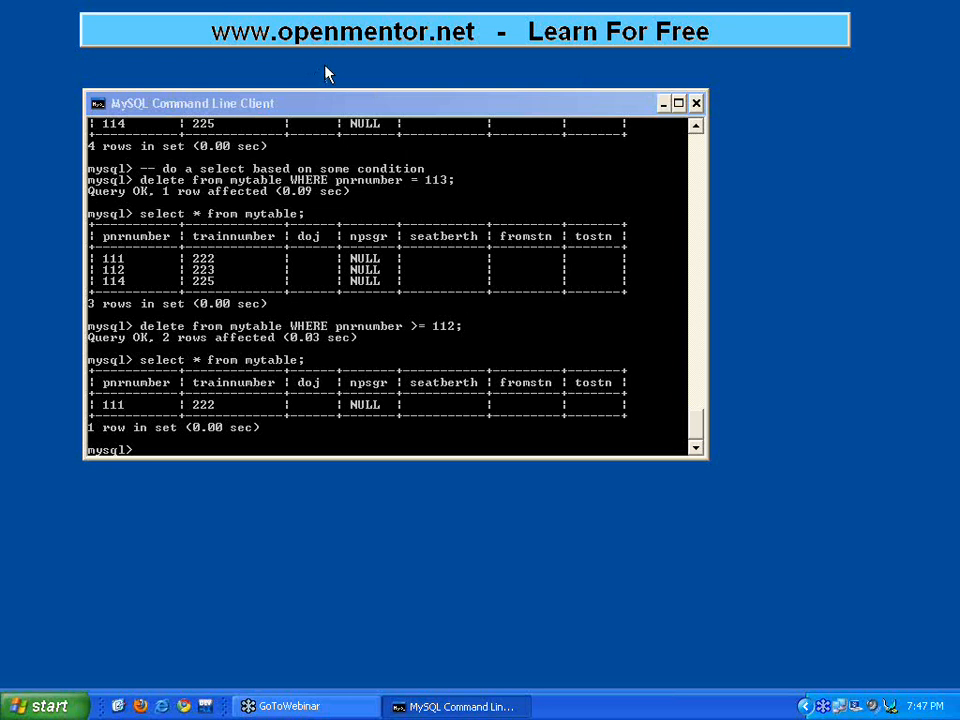
mouse_move(412, 640)
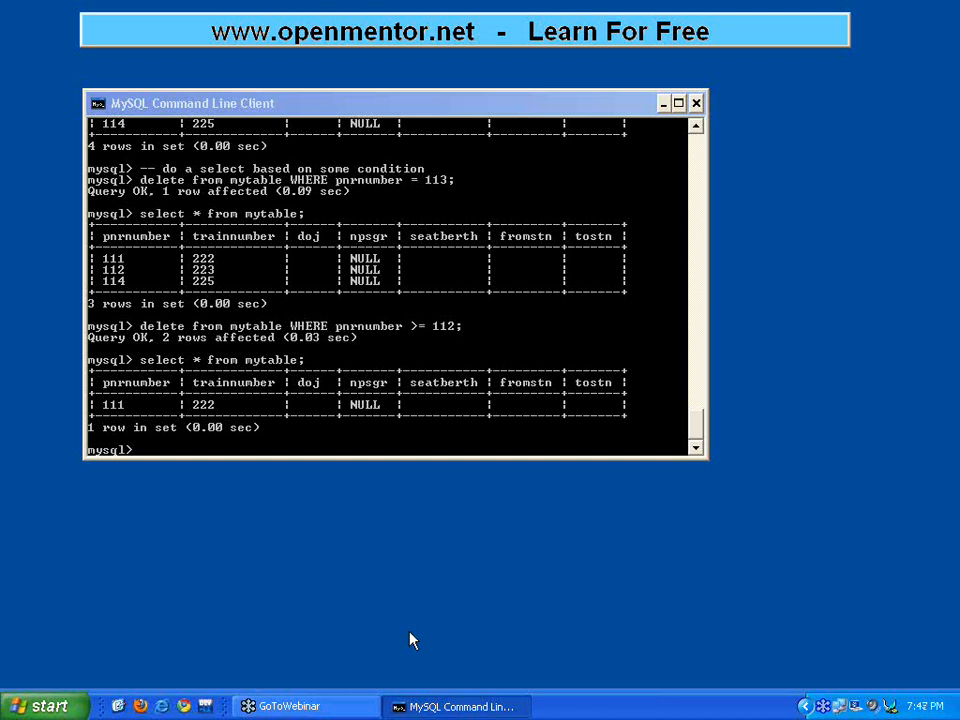
mouse_move(558, 164)
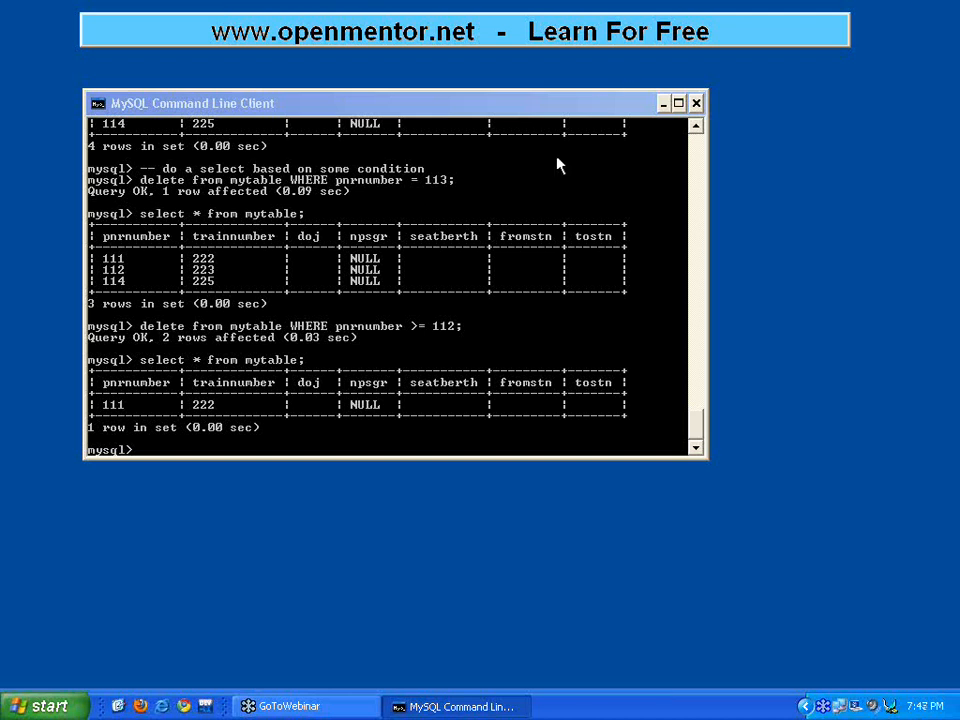
mouse_move(344, 80)
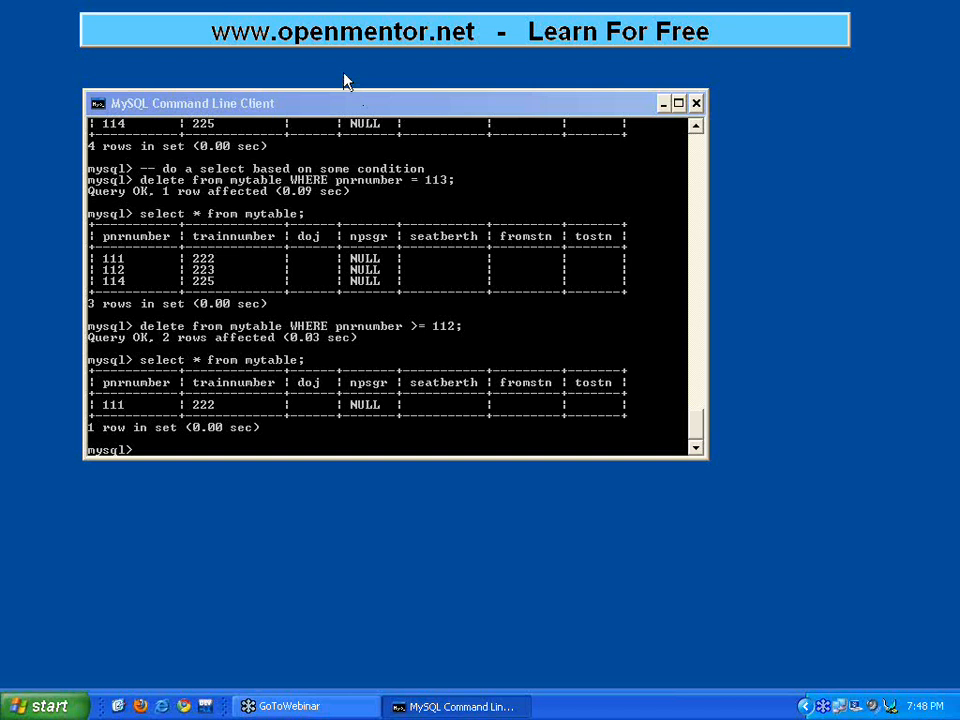
mouse_move(332, 78)
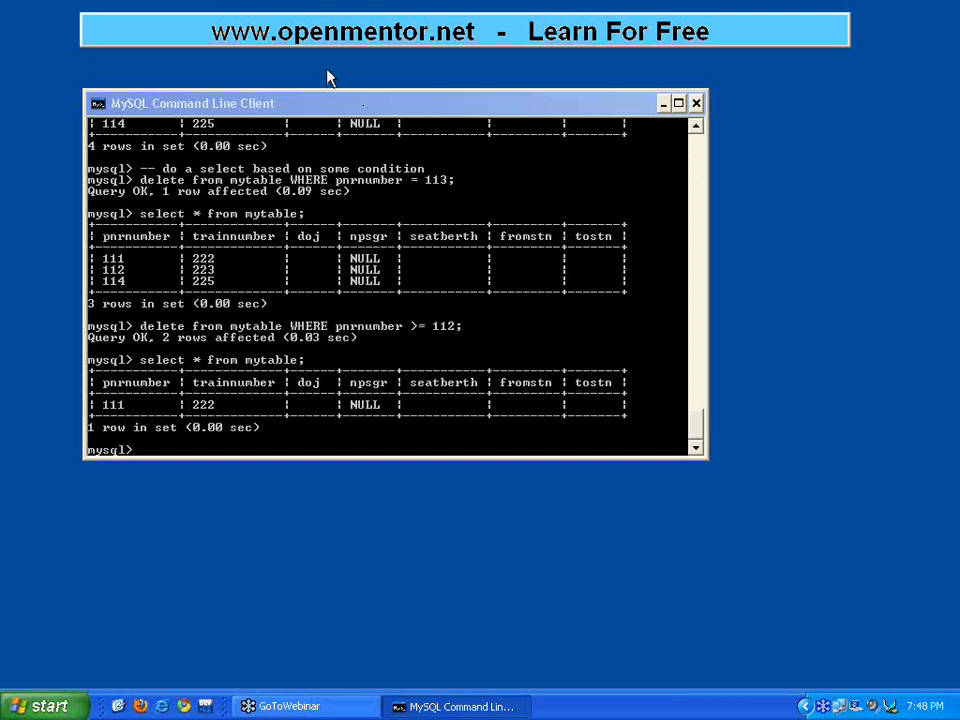
mouse_move(356, 112)
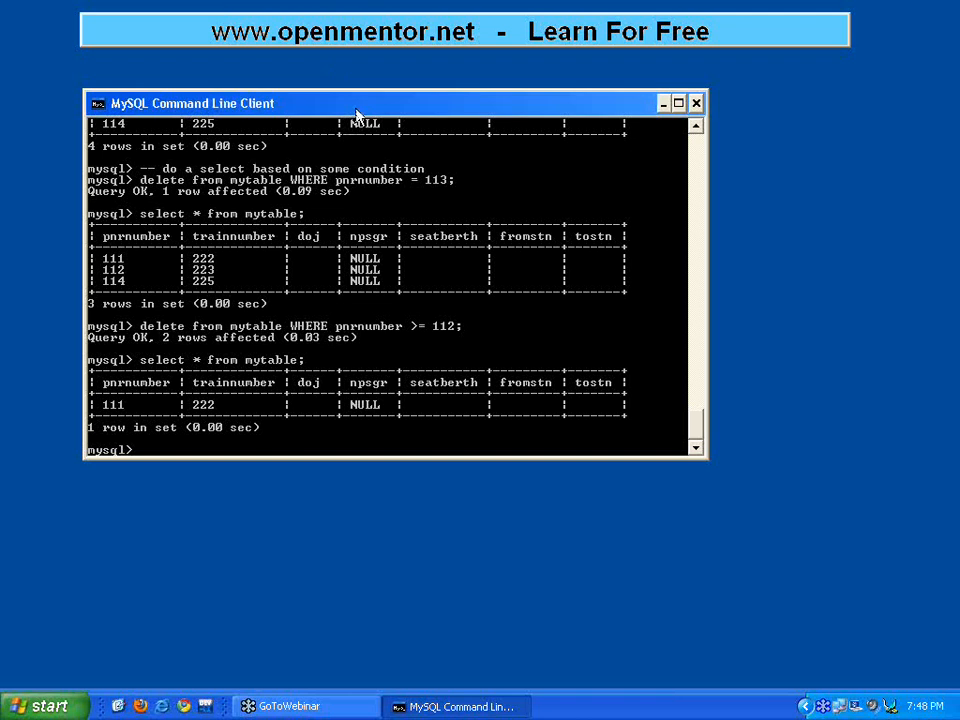
Insert rows (114, 225) and (112, 223) into mytable, then select all rows.
type("-- do a select based on some condition")
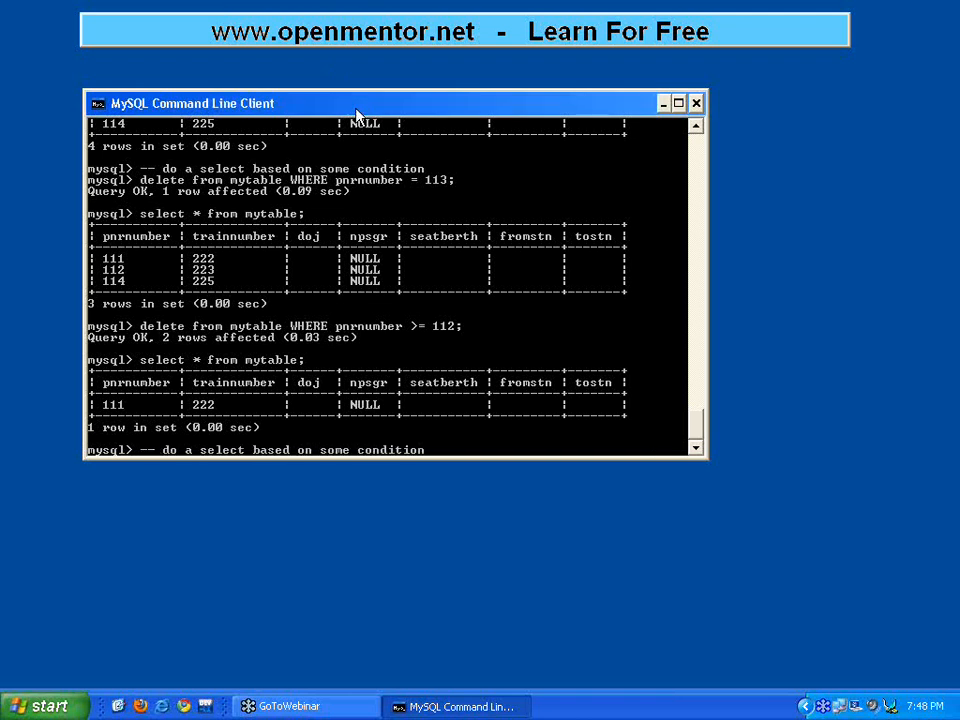
type("insert into mytable (pnrnumber, trainnumber) values (114, 225);")
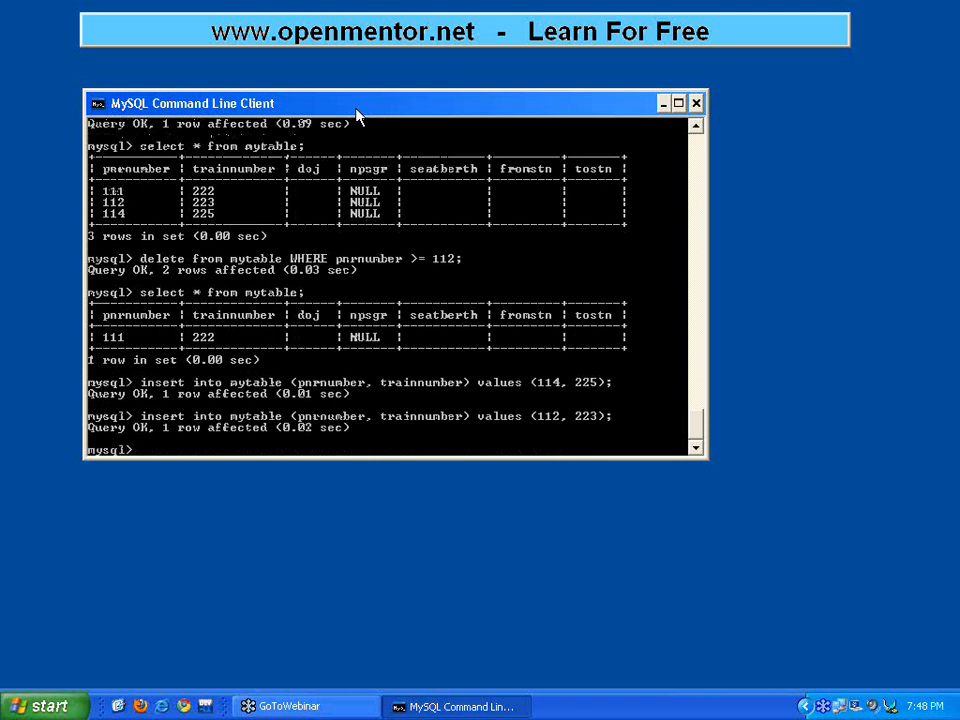
type("select *")
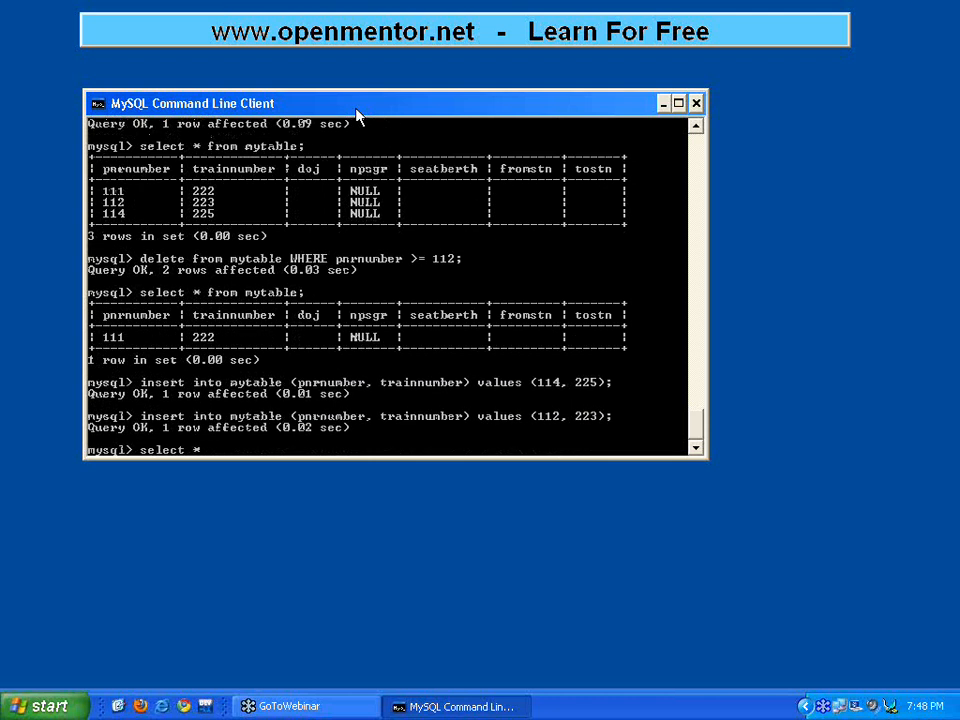
type("from mytable;")
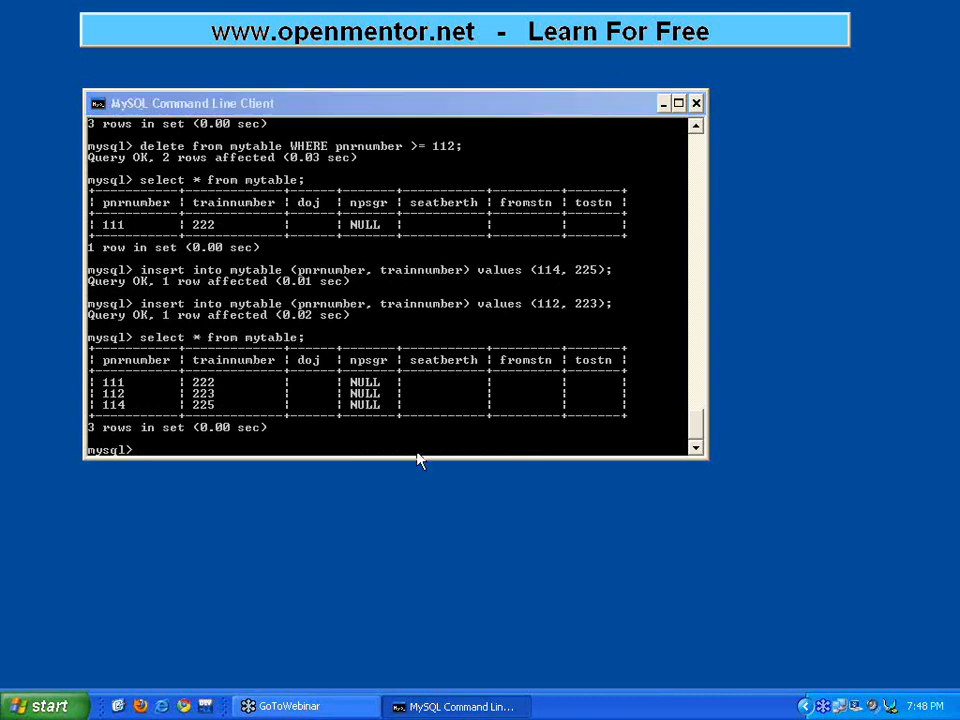
mouse_move(548, 110)
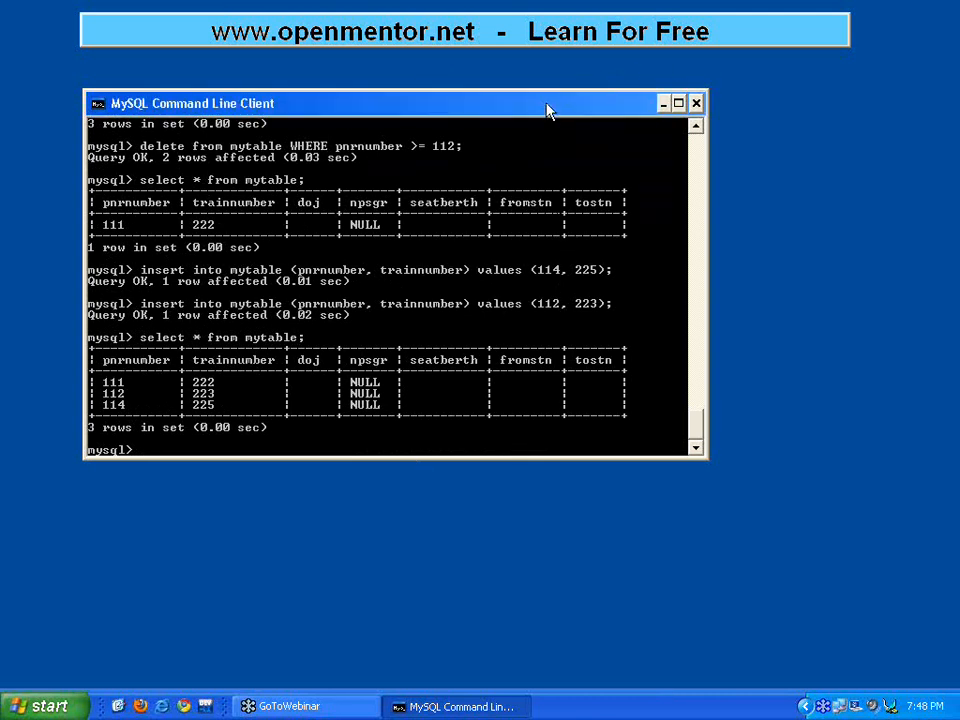
Select from mytable where trainnumber > 223, returning only row 114.
type("select")
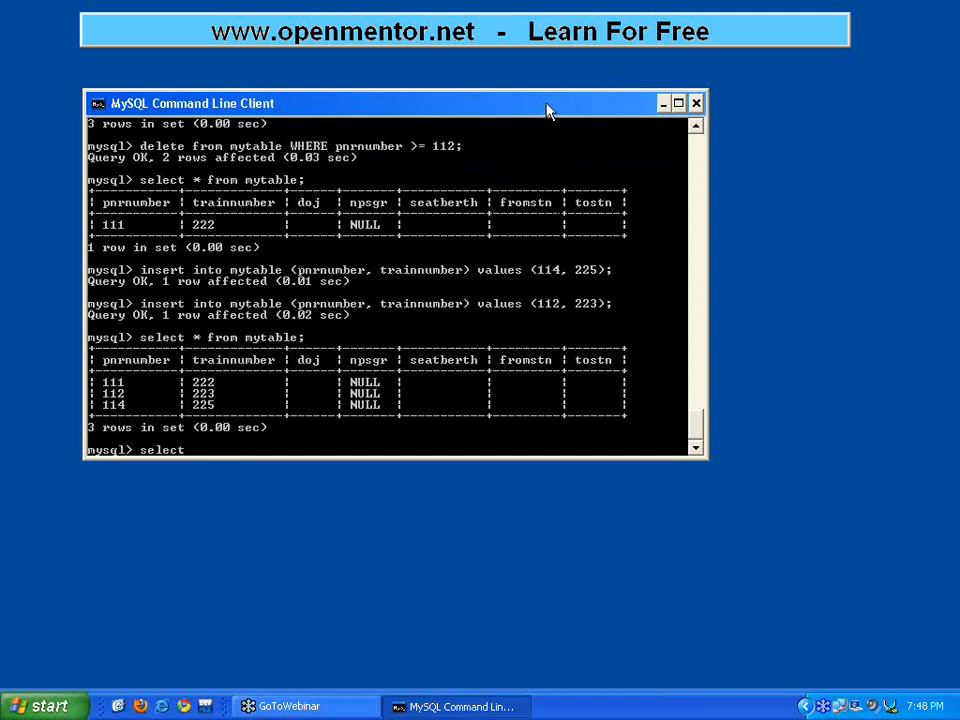
type("* from myta")
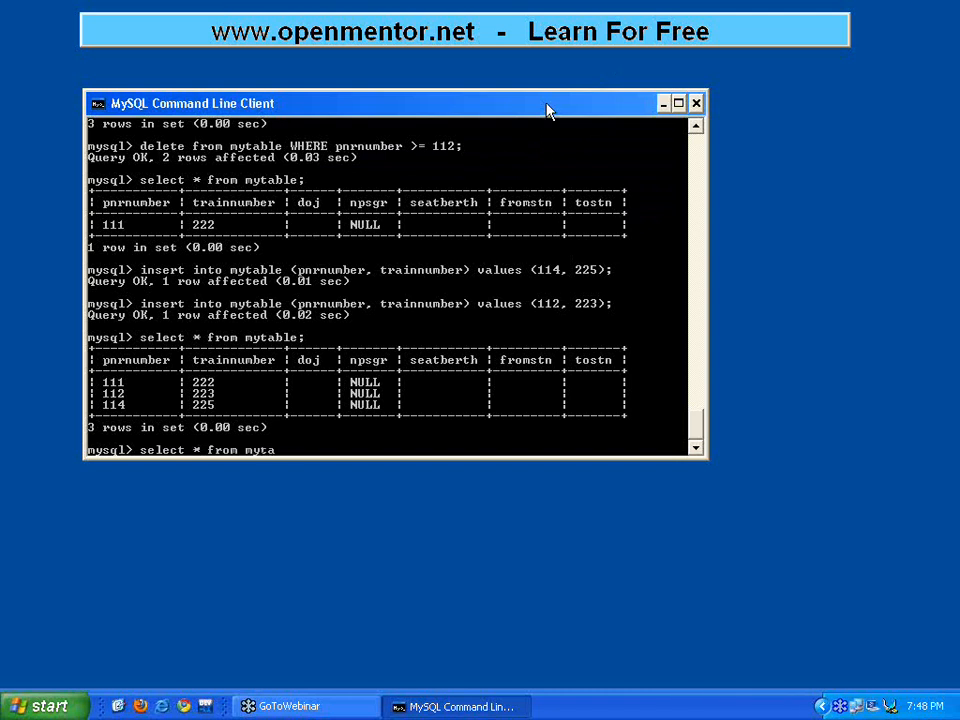
type("where")
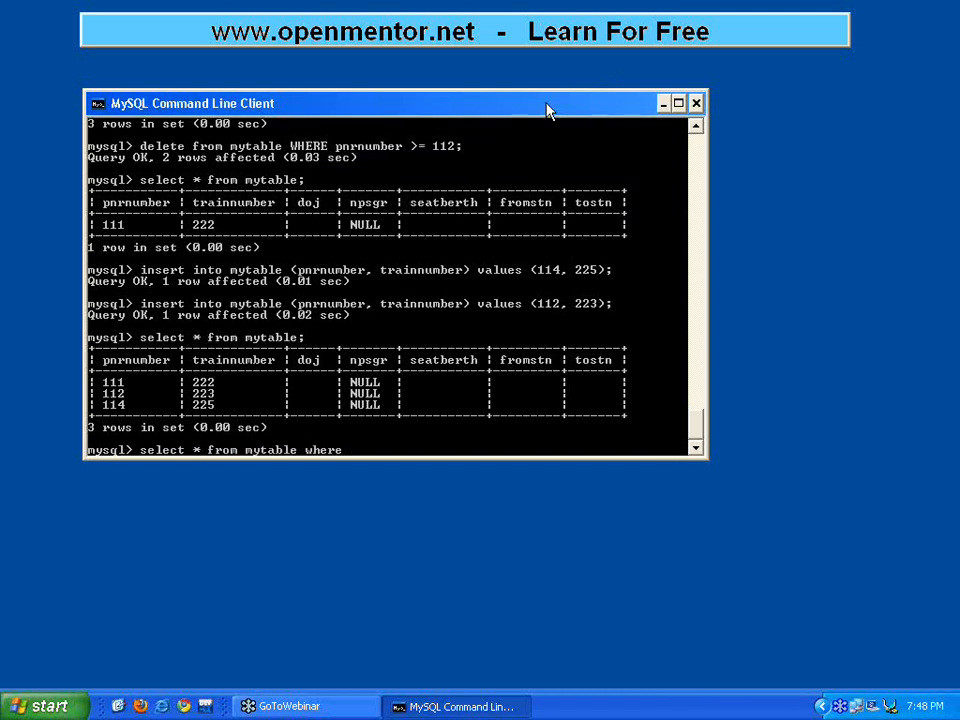
type("trainnumber")
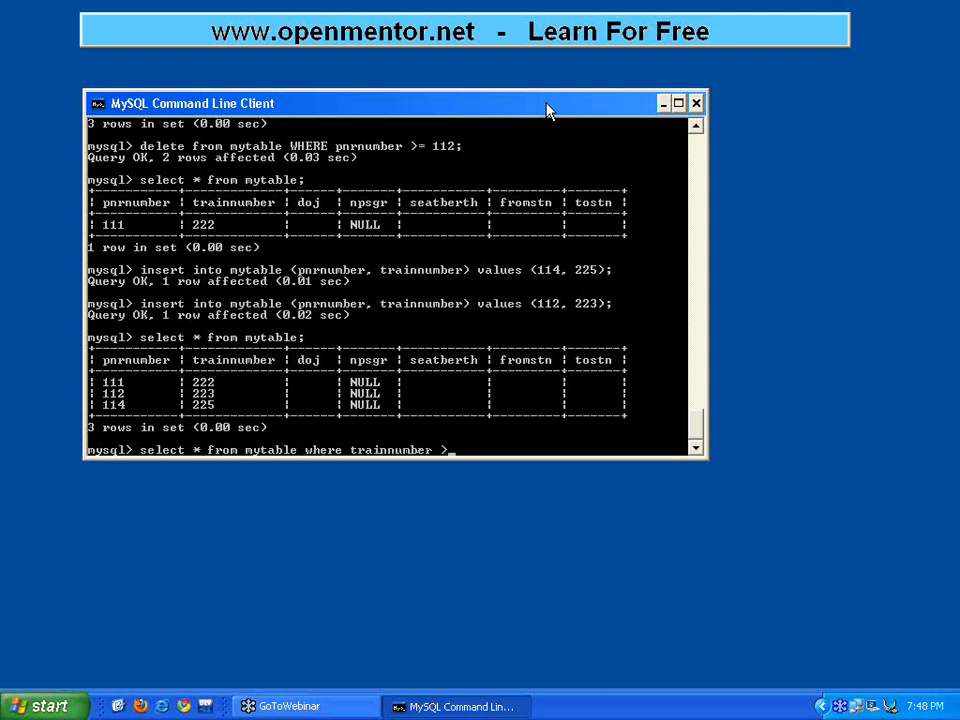
type("> 2223;")
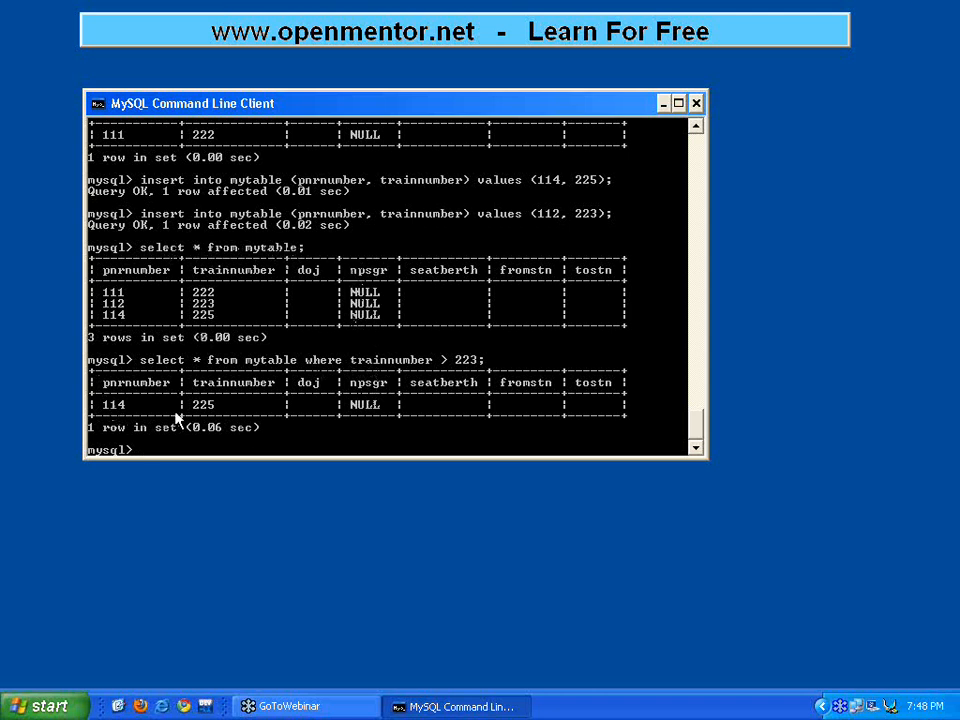
mouse_move(364, 420)
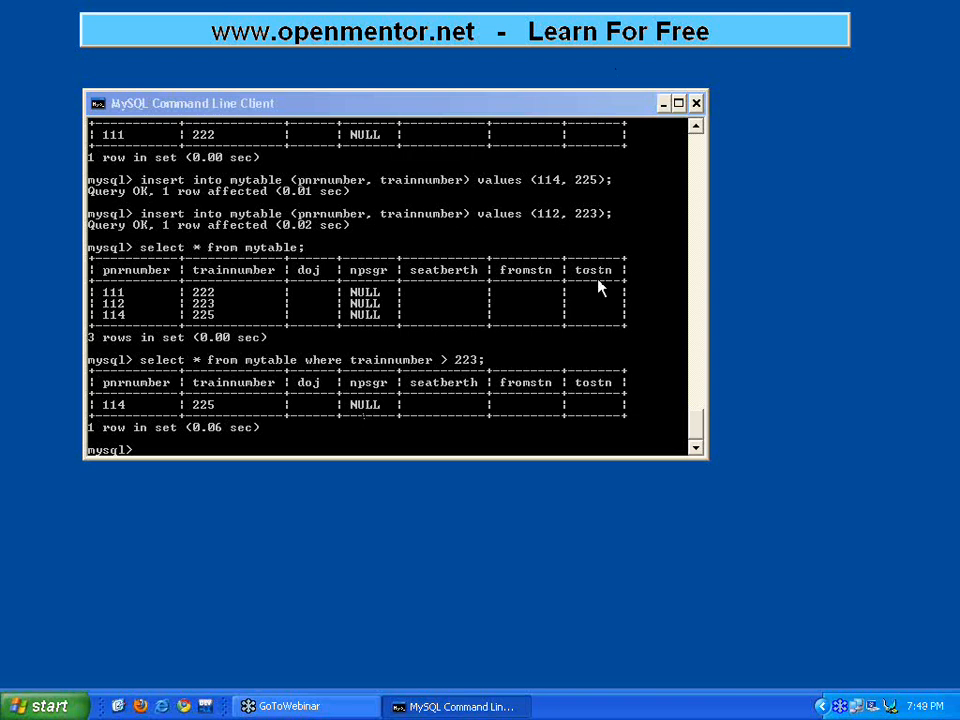
mouse_move(390, 150)
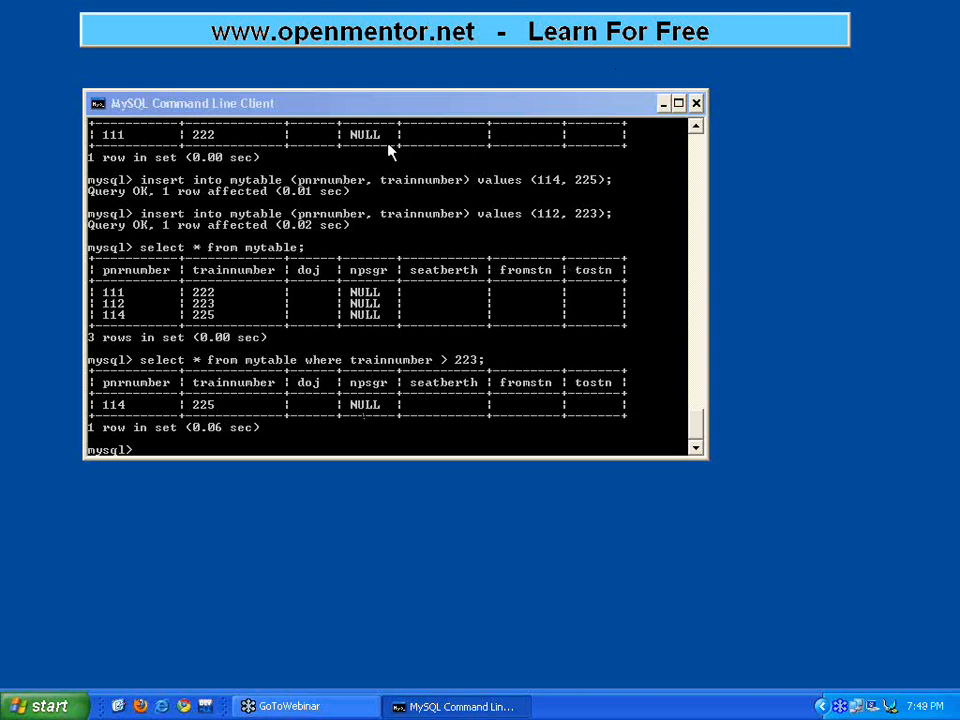
mouse_move(324, 76)
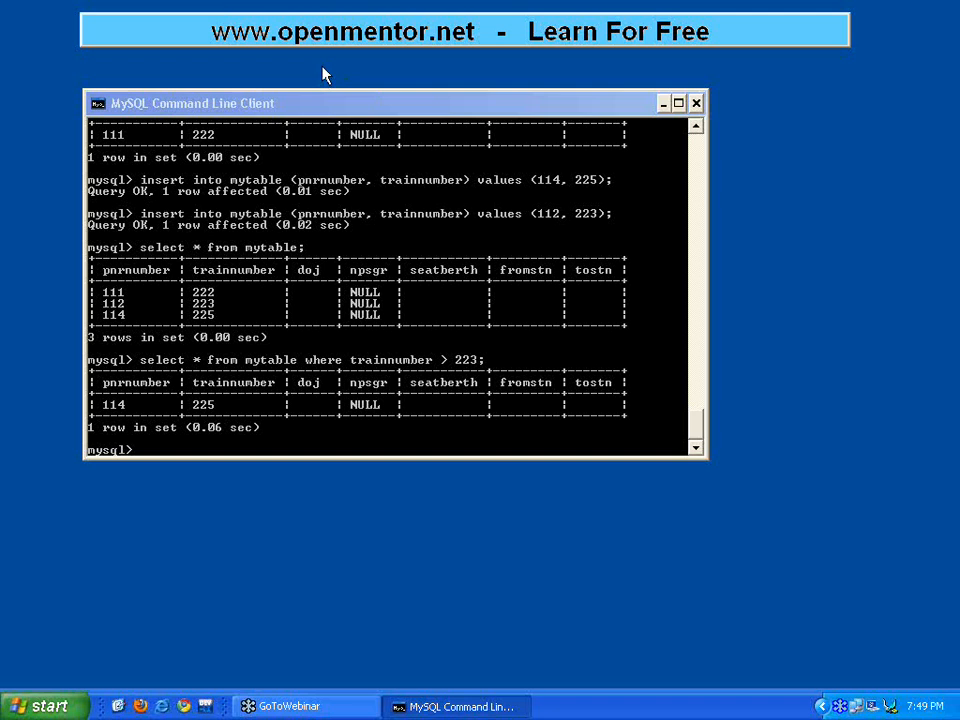
mouse_move(368, 112)
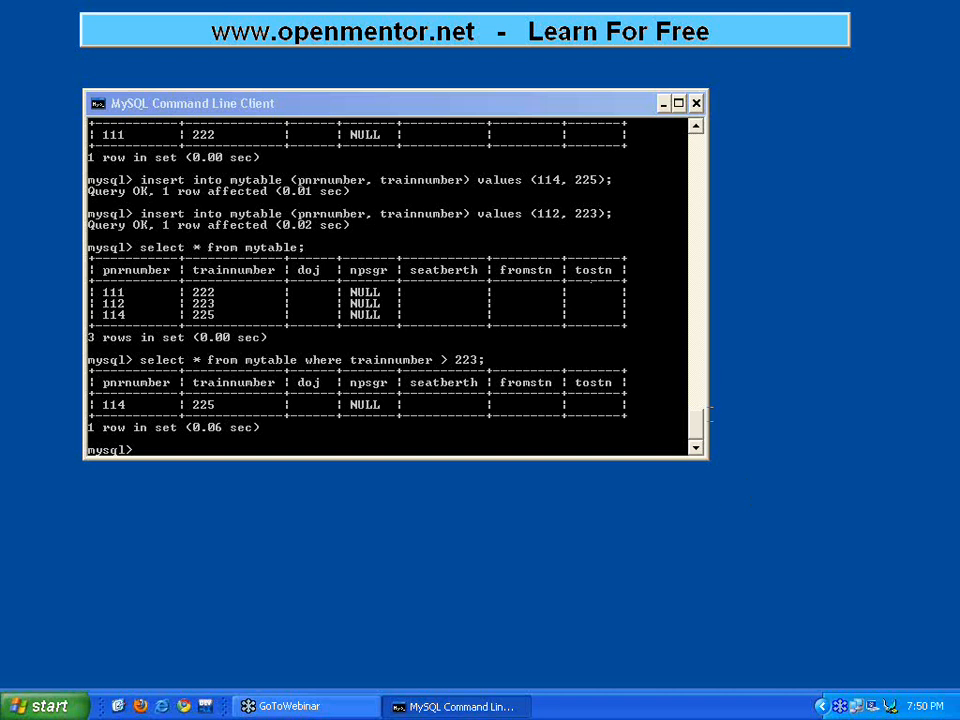
mouse_move(708, 388)
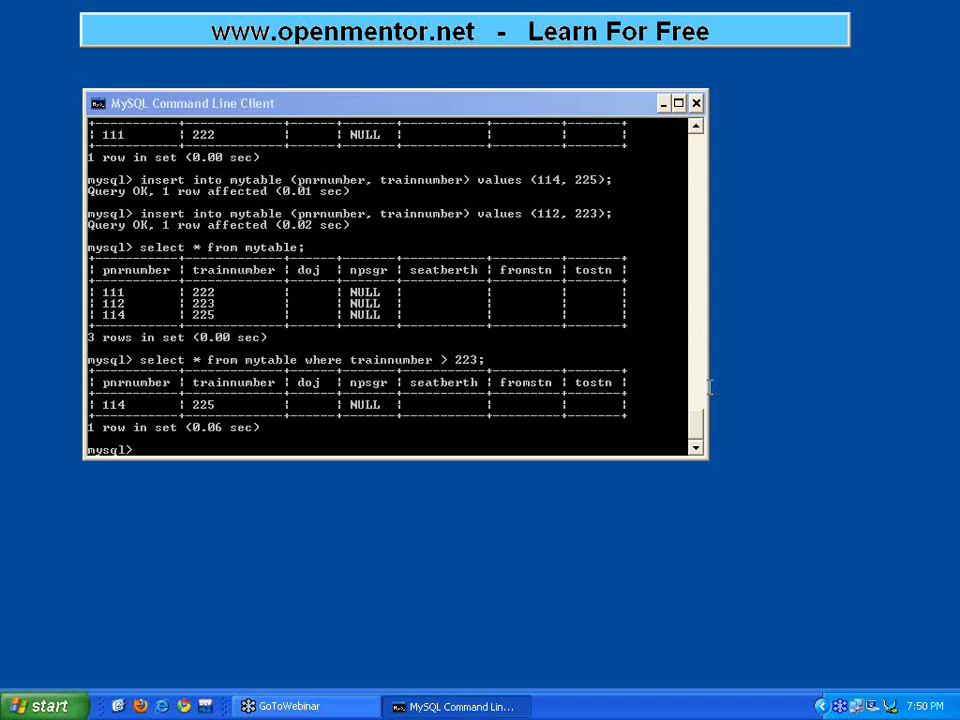
mouse_move(704, 388)
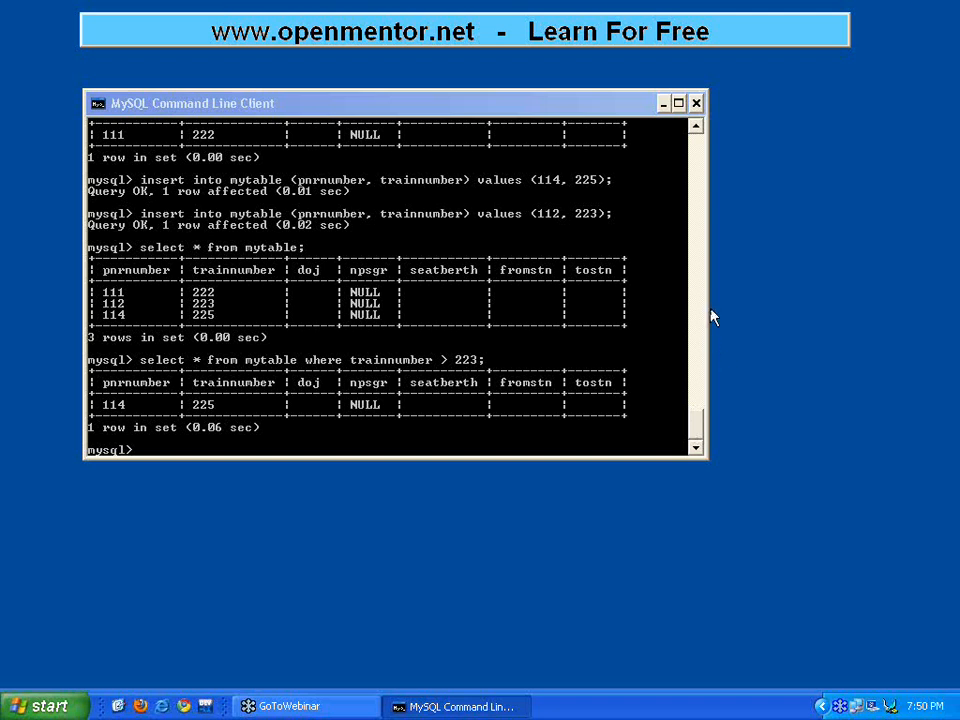
mouse_move(704, 322)
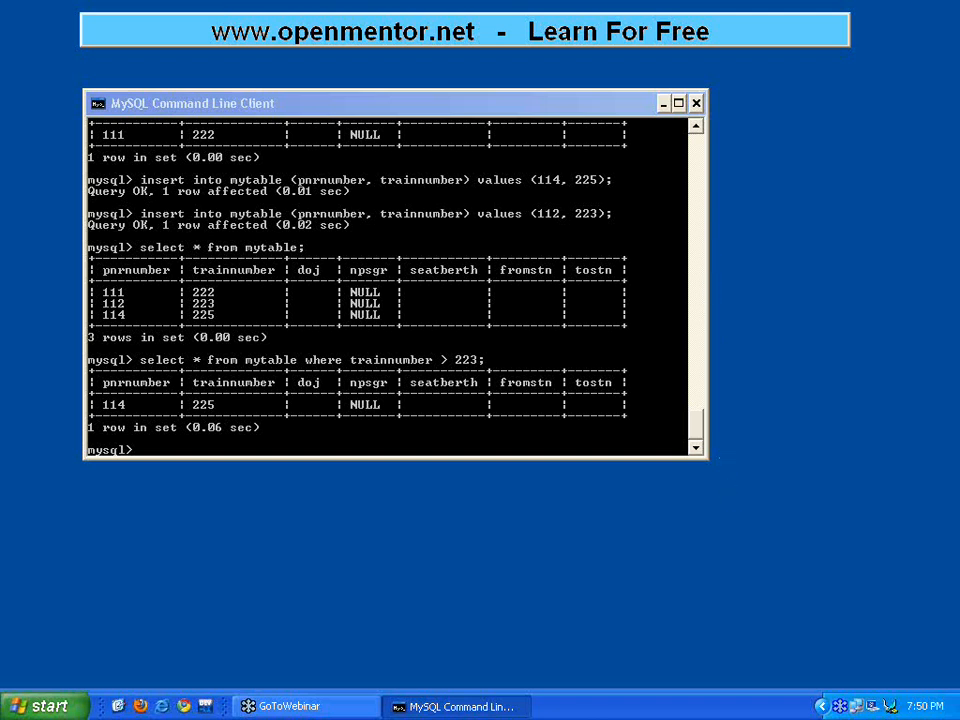
mouse_move(716, 488)
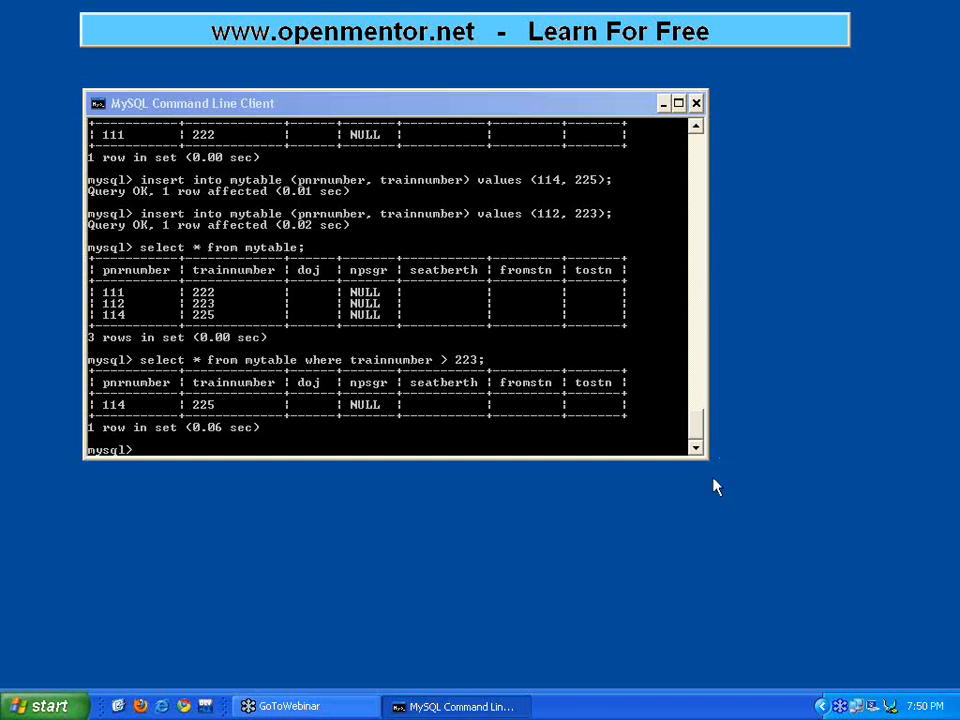
mouse_move(836, 300)
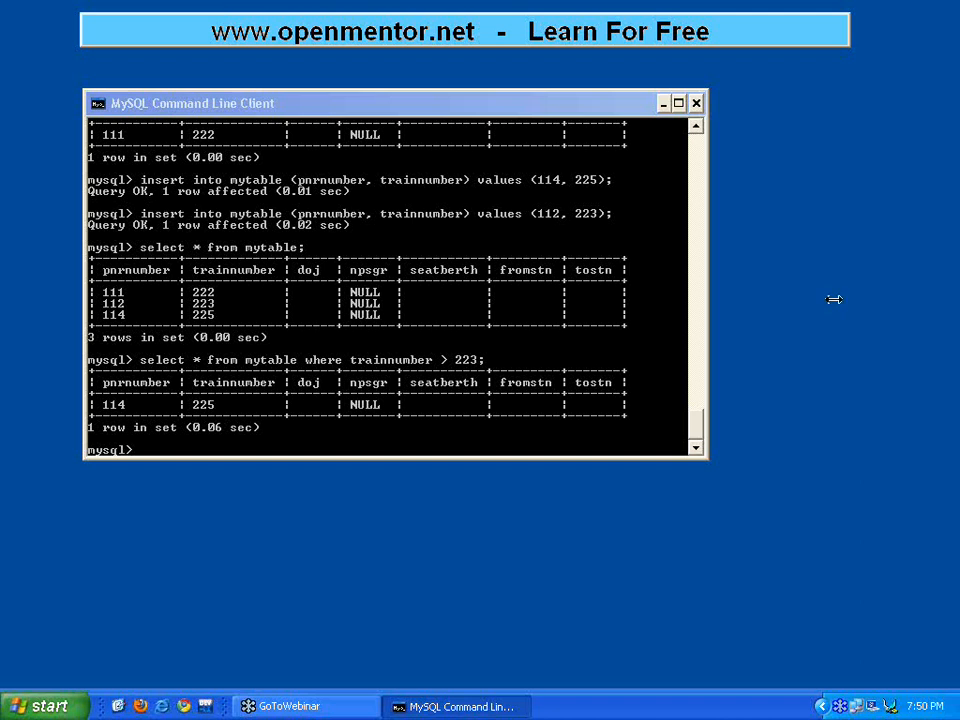
mouse_move(728, 212)
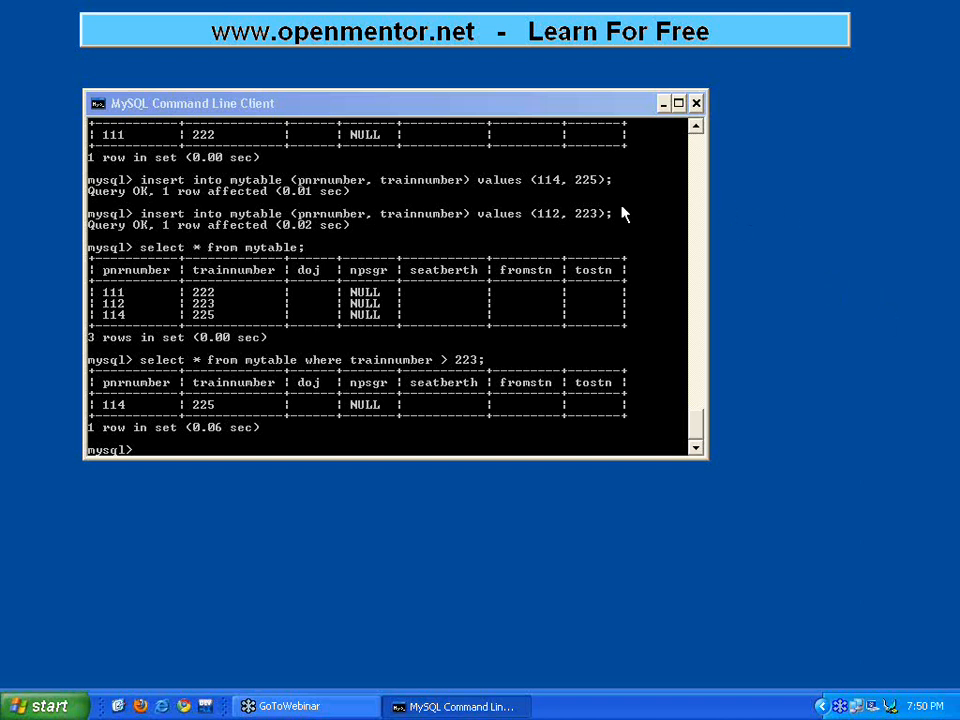
mouse_move(612, 206)
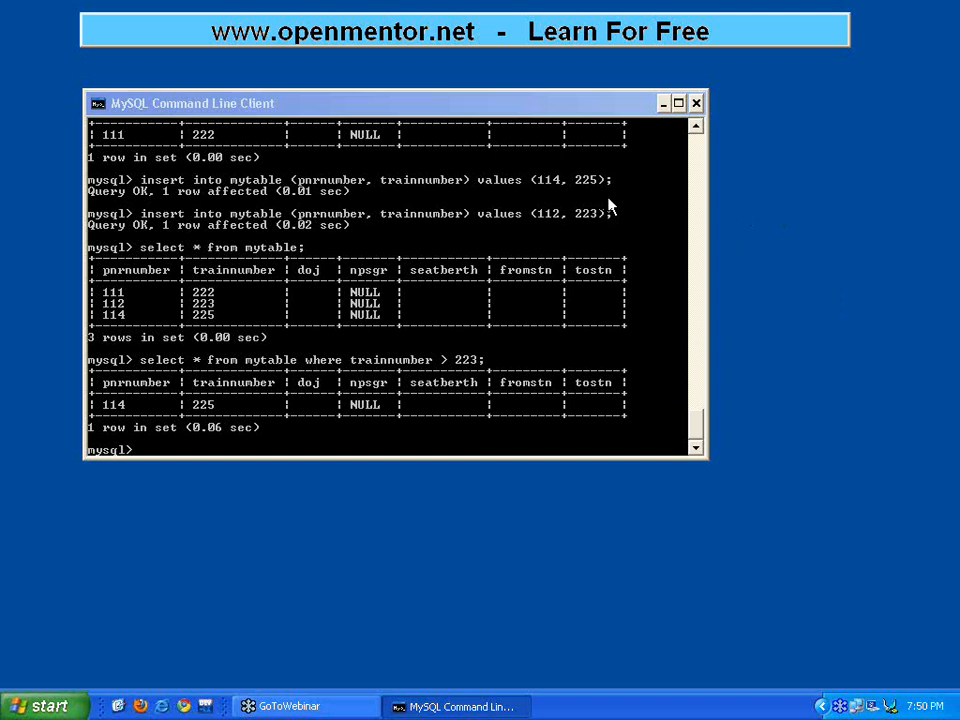
mouse_move(662, 204)
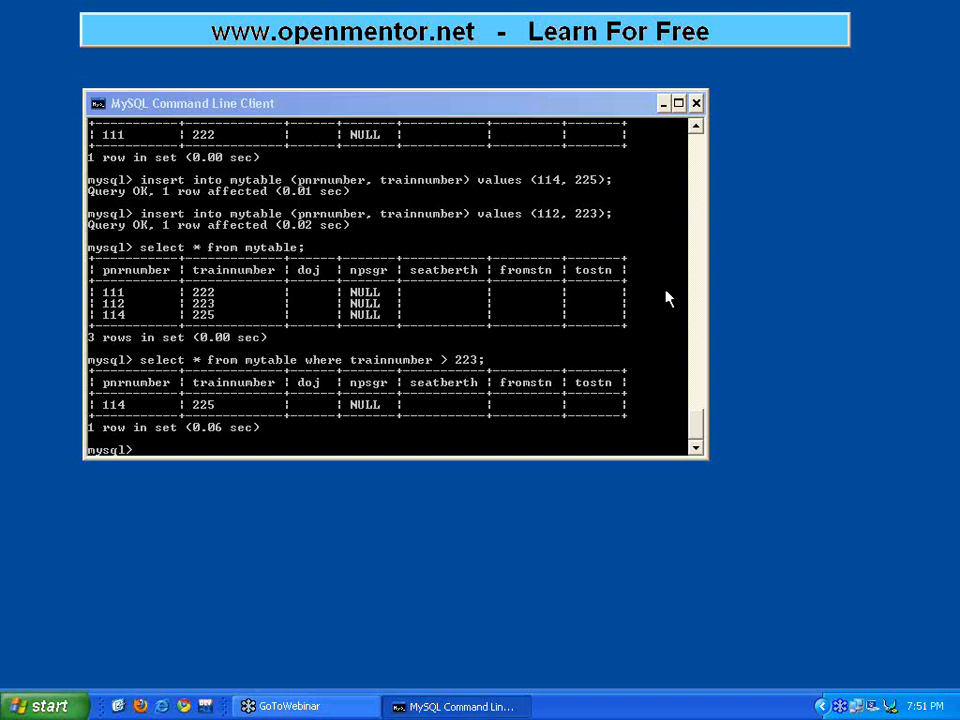
mouse_move(604, 412)
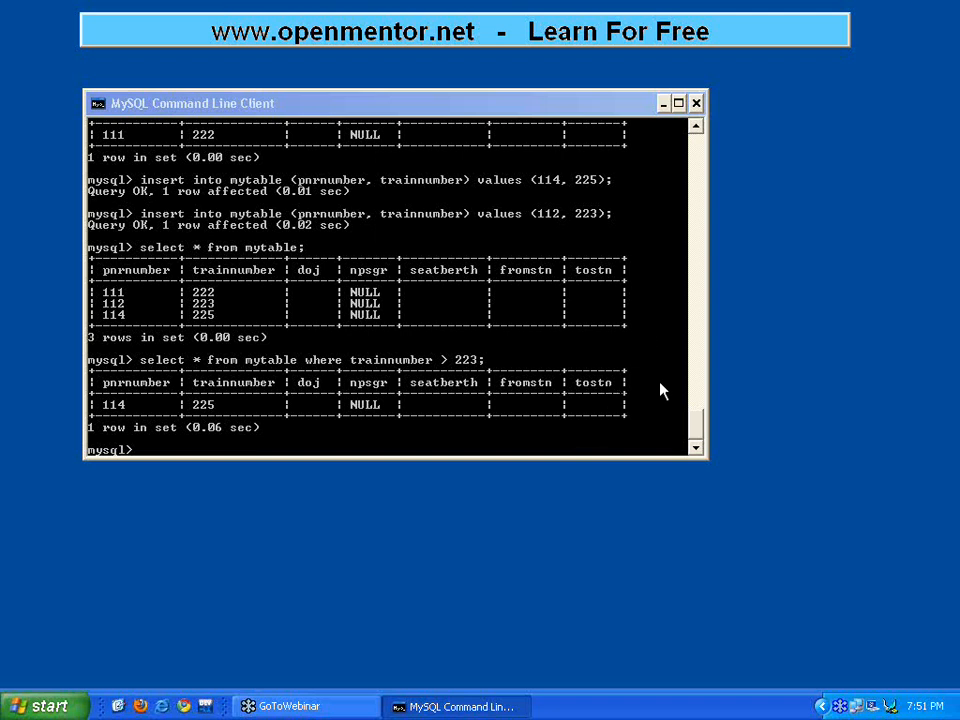
mouse_move(688, 148)
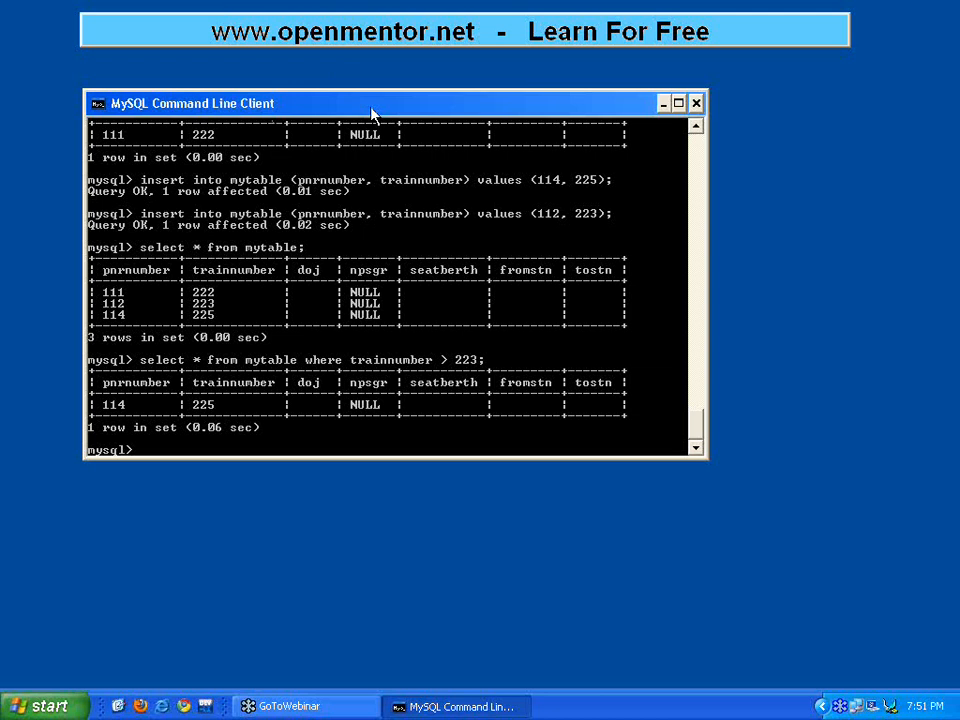
Run update mytable set doj = sysdate(); on all rows.
type("update")
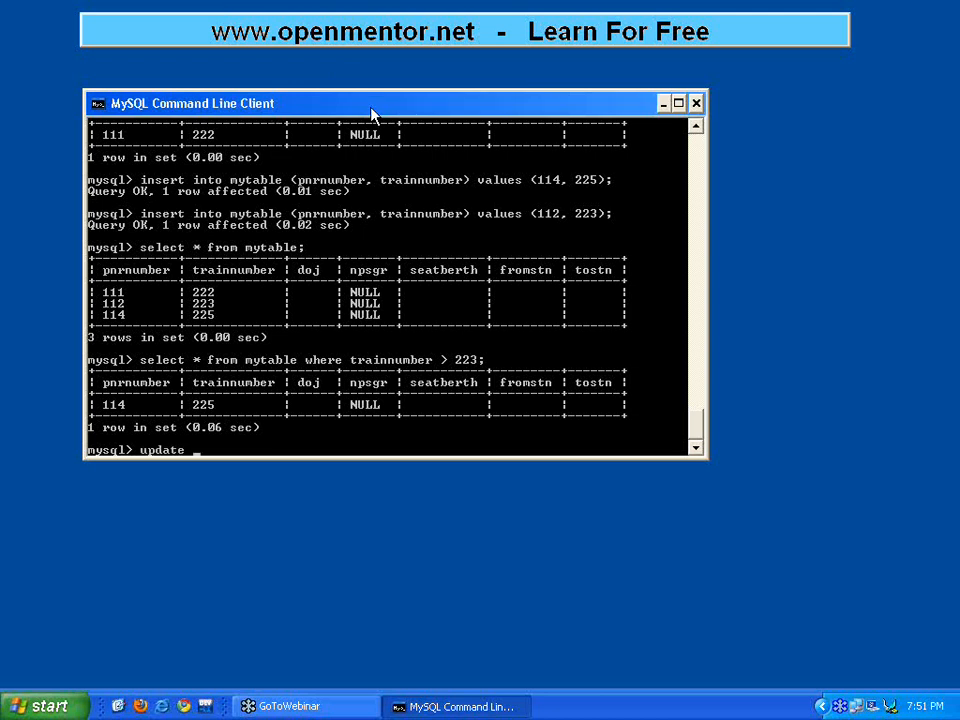
type("mytable")
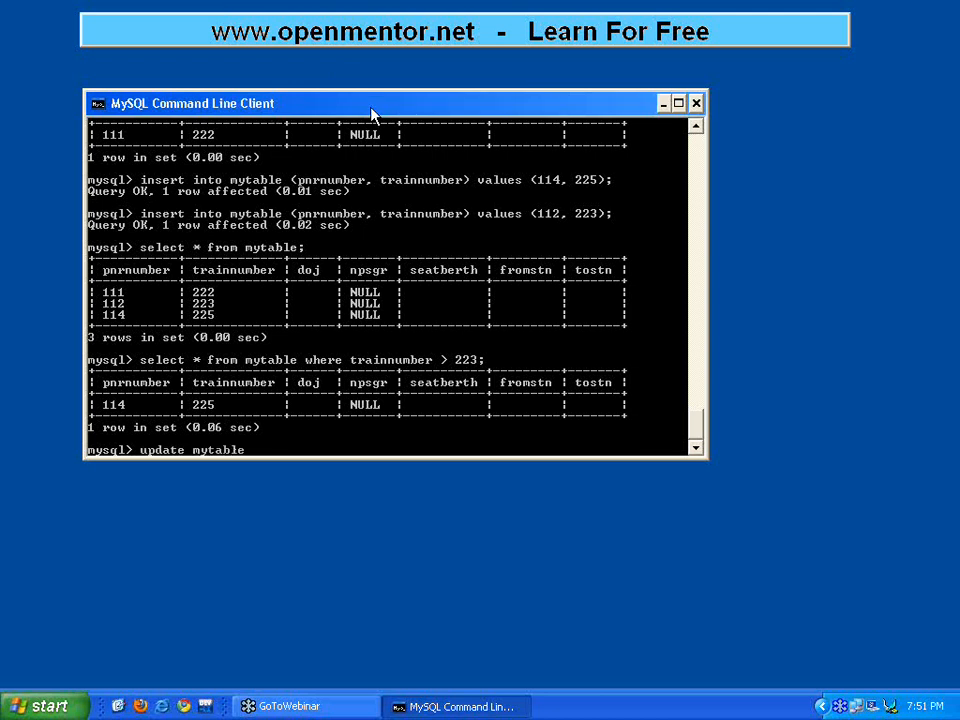
type("set")
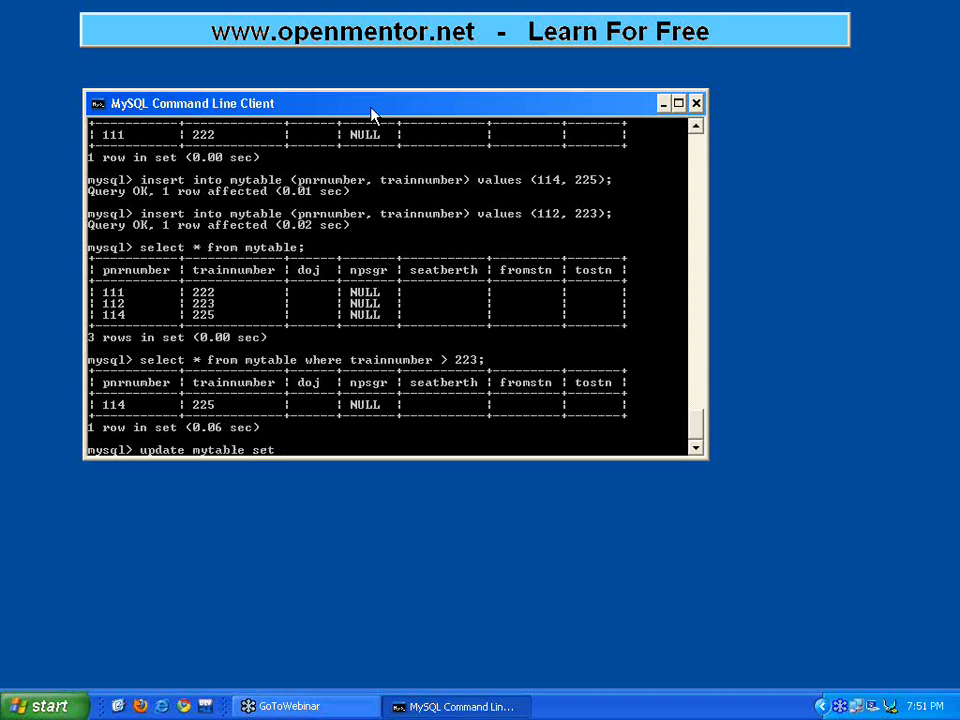
type("doj = s")
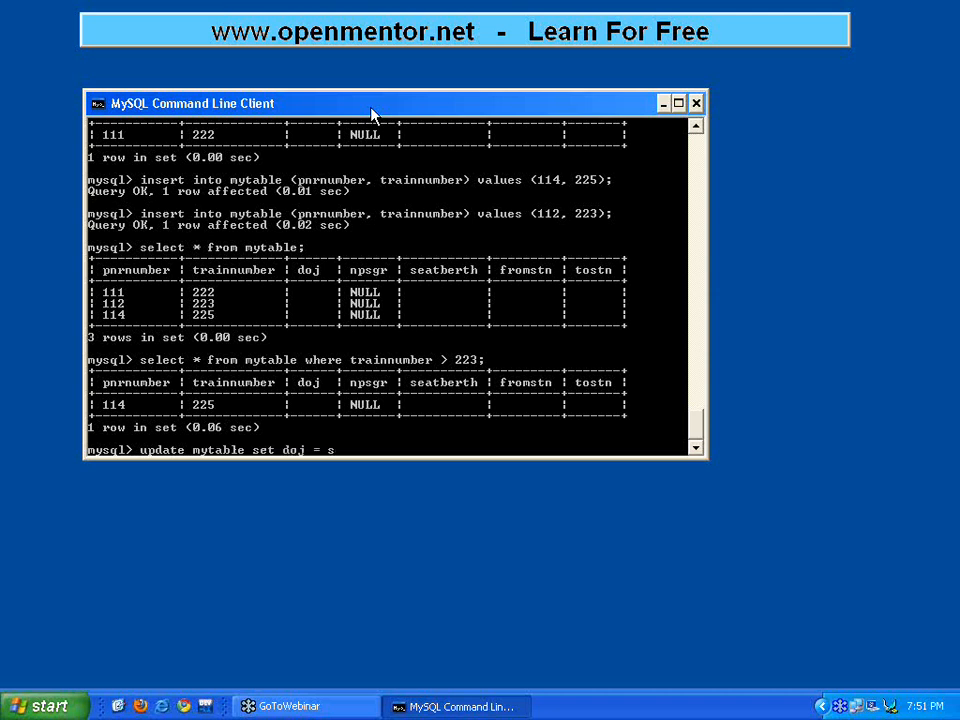
type("ysdate();")
type("select * from mytable;")
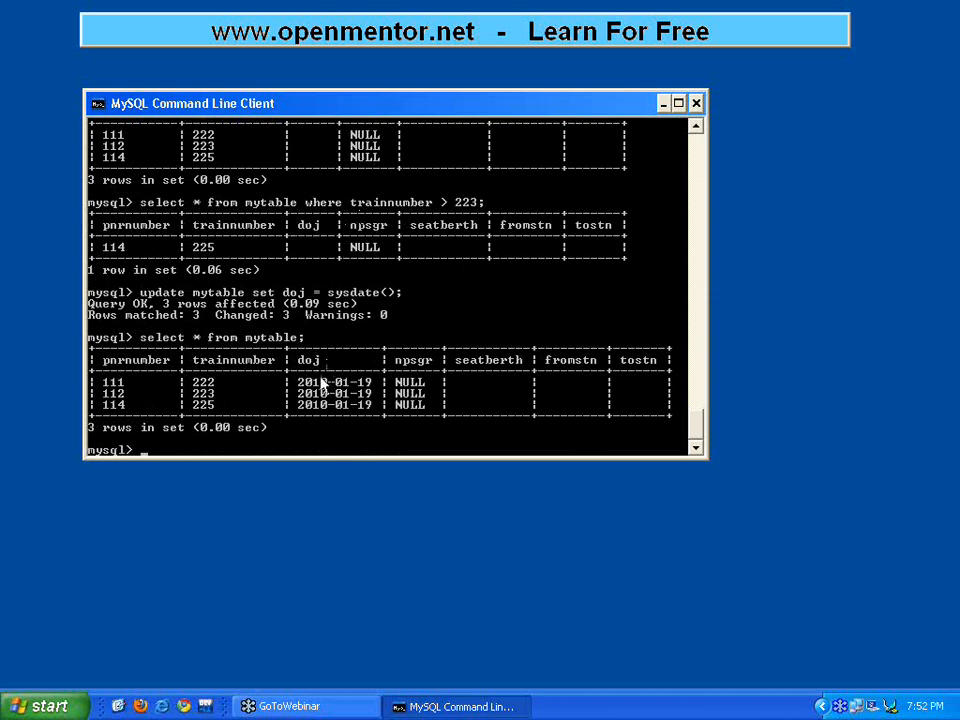
mouse_move(180, 336)
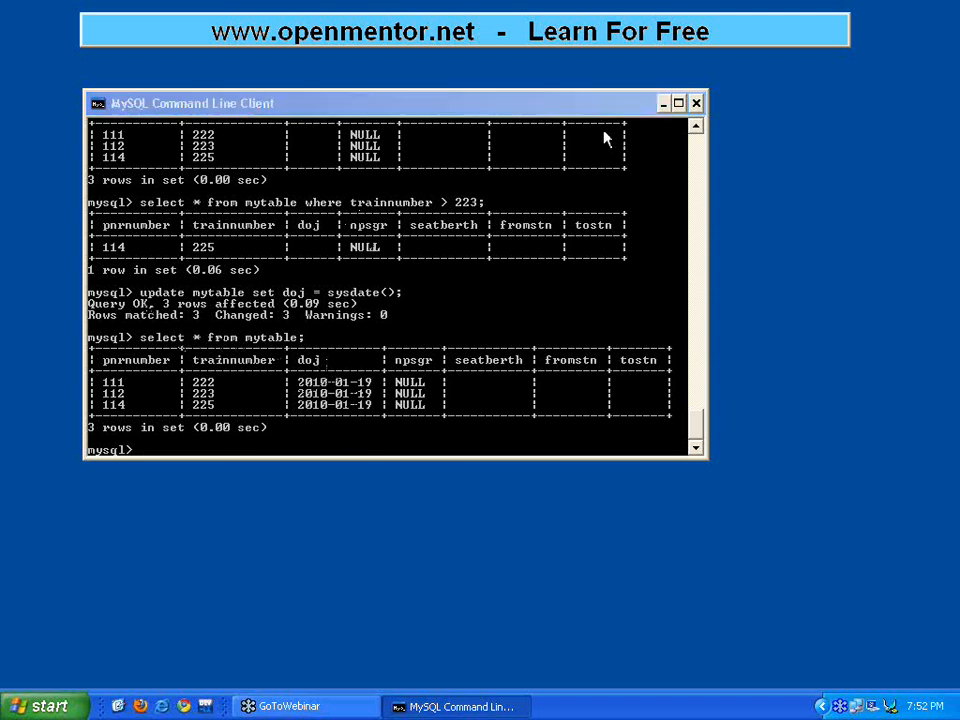
mouse_move(644, 196)
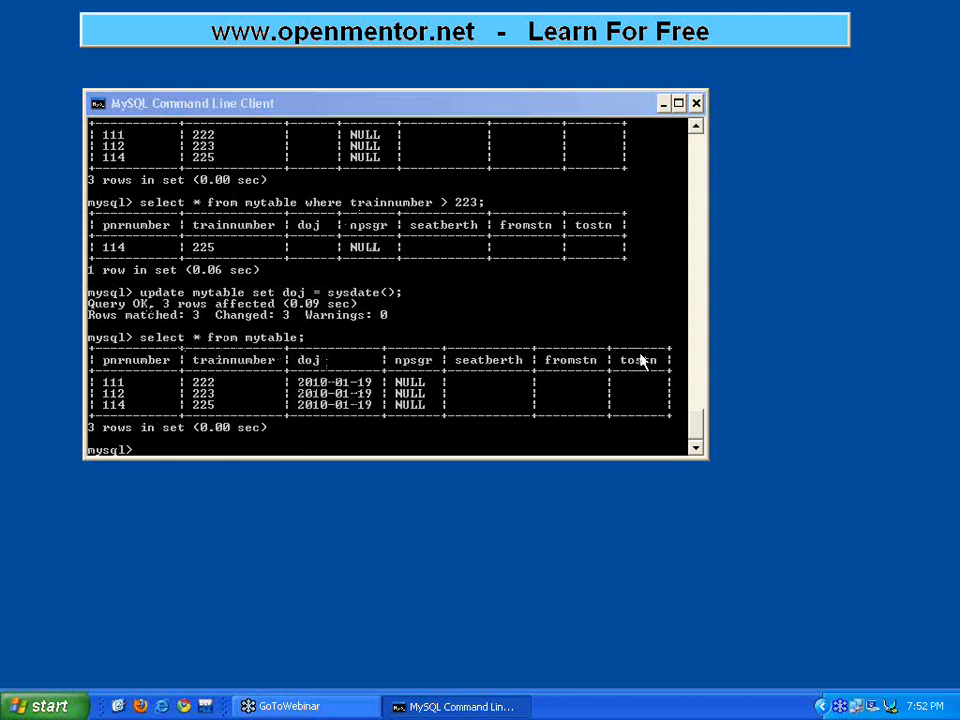
mouse_move(636, 384)
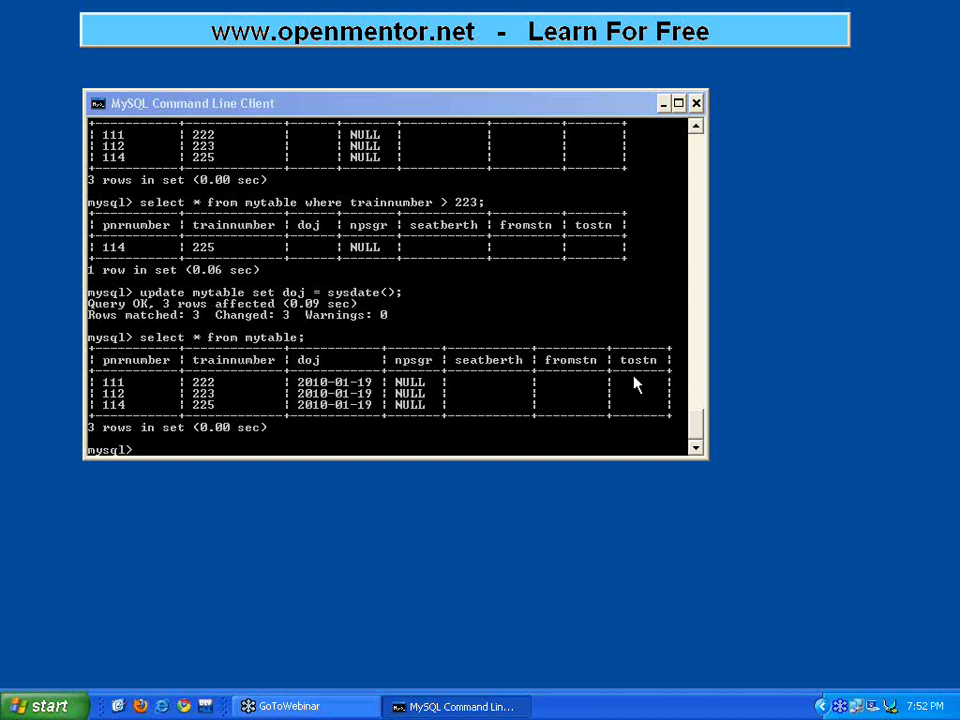
mouse_move(608, 384)
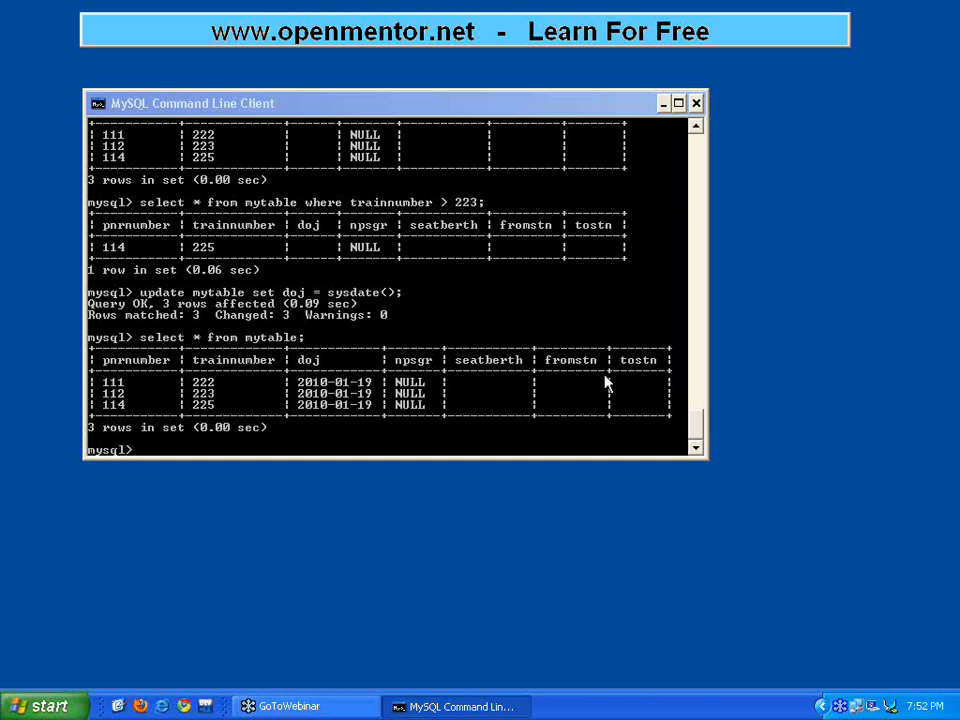
mouse_move(650, 364)
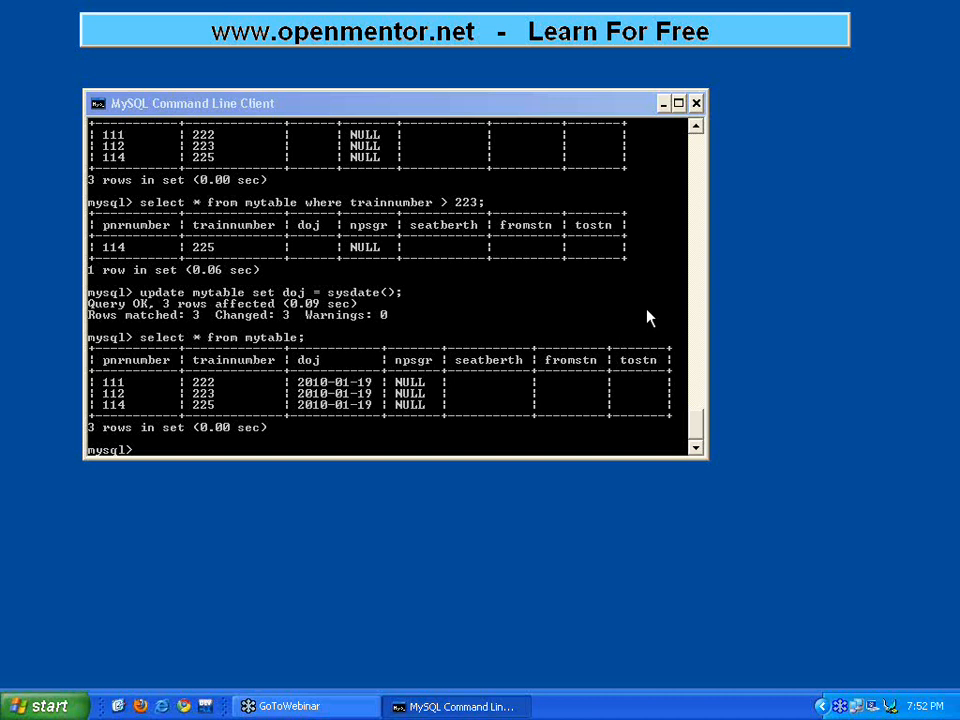
mouse_move(622, 318)
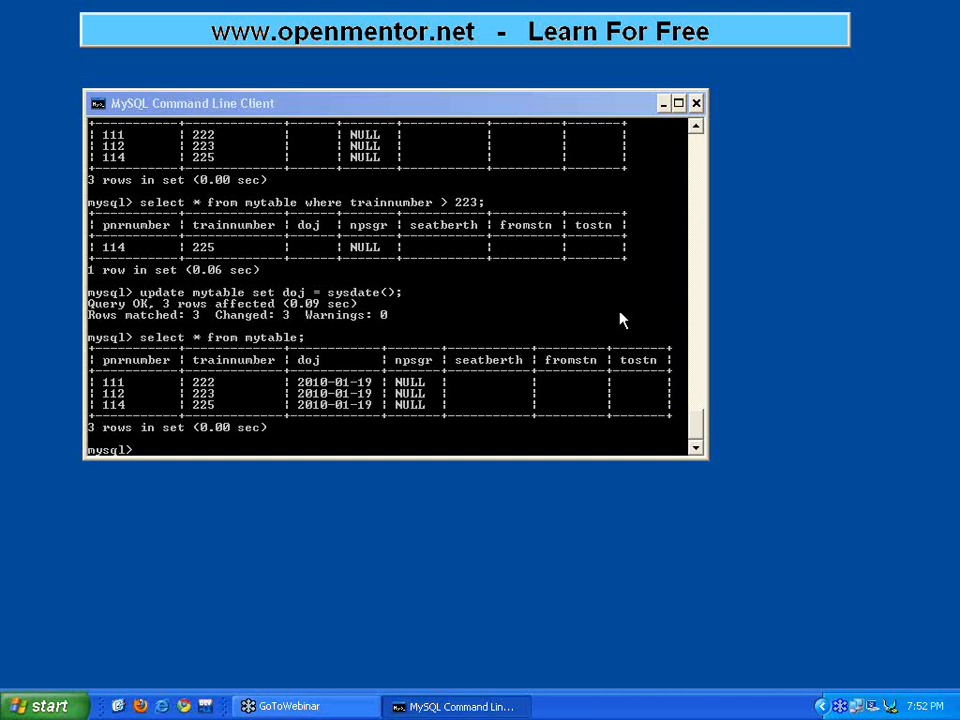
mouse_move(650, 258)
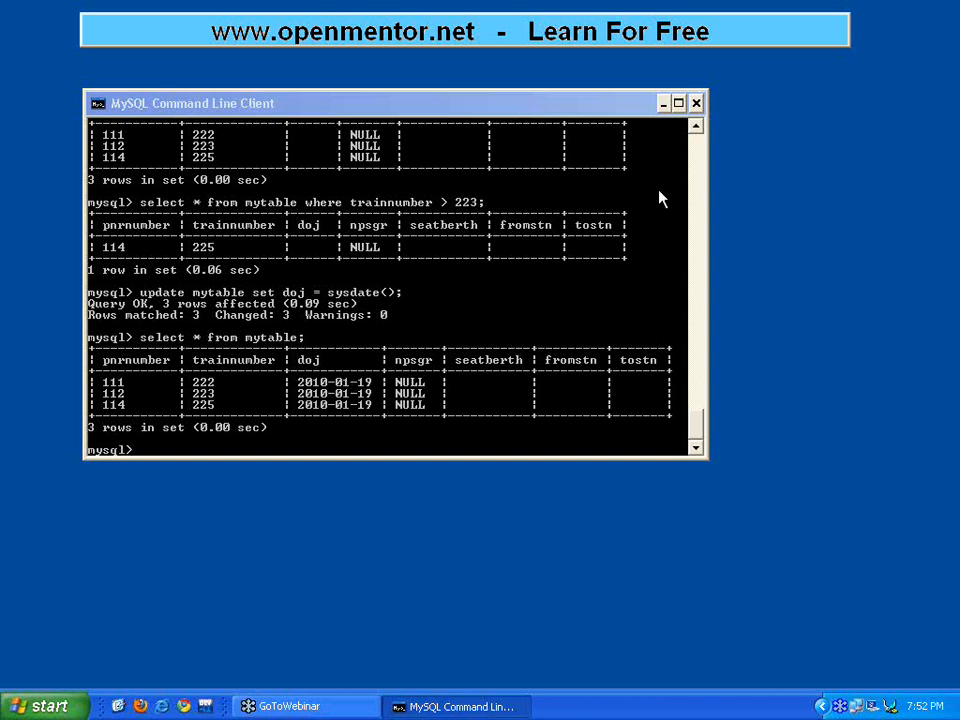
mouse_move(604, 162)
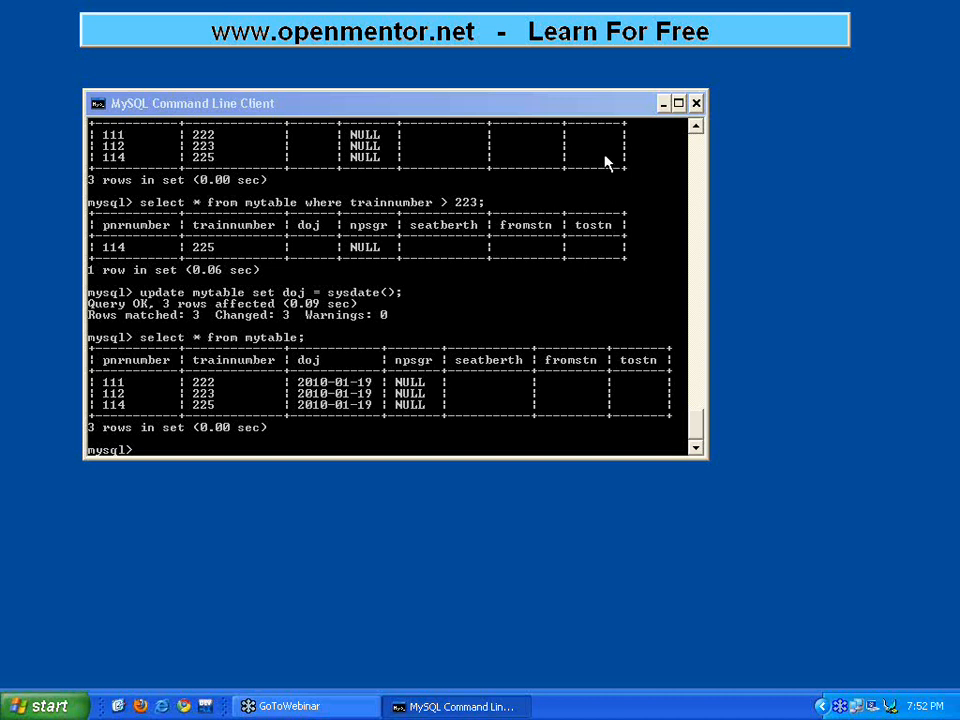
mouse_move(608, 164)
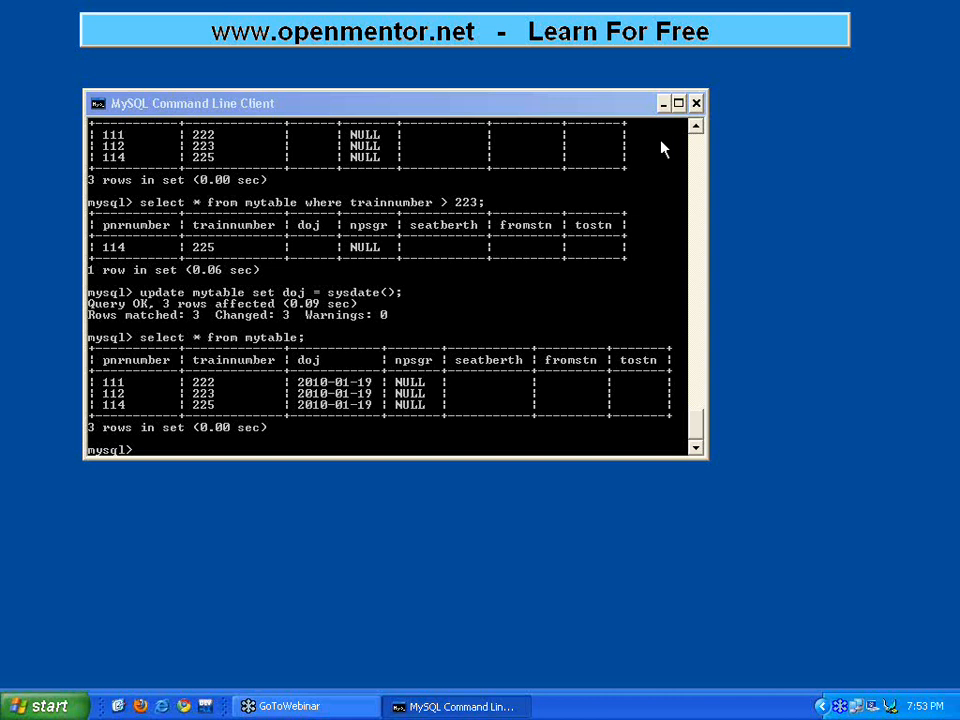
mouse_move(604, 136)
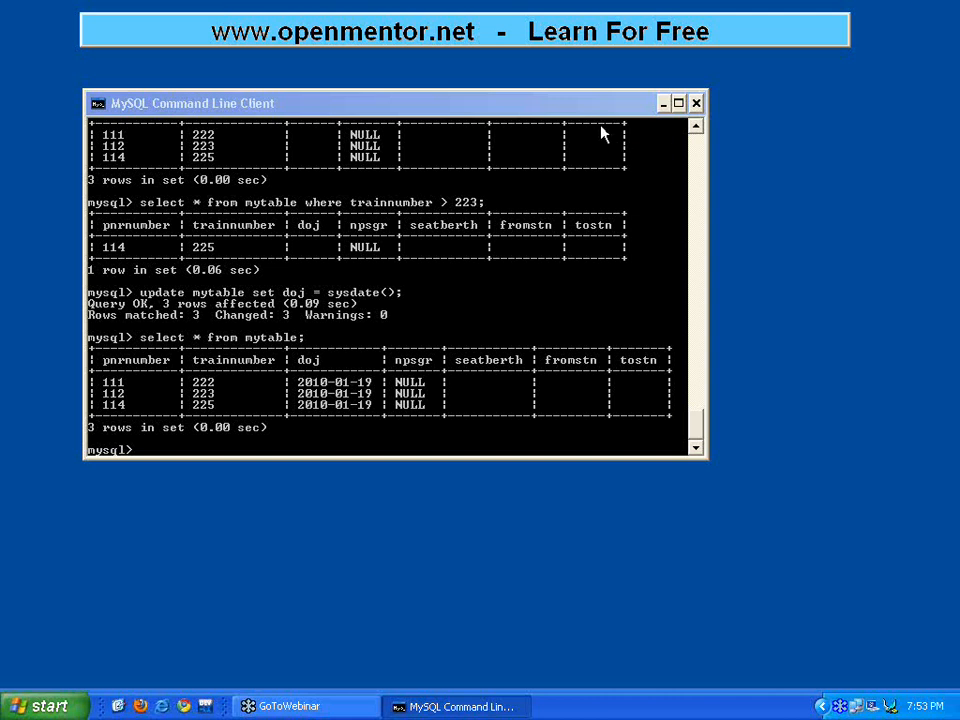
mouse_move(632, 240)
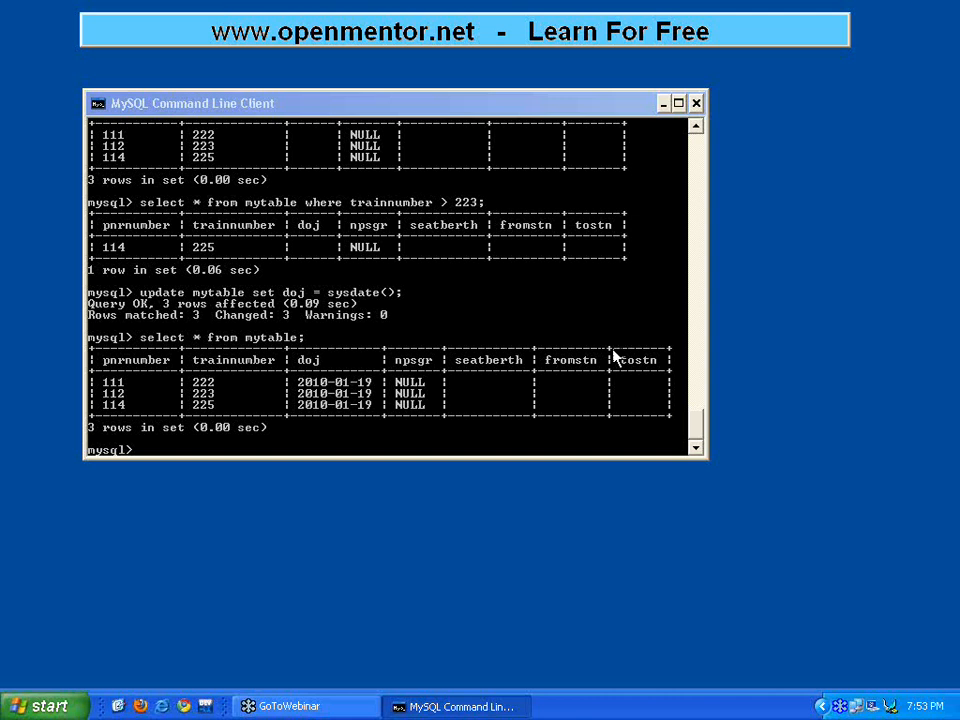
mouse_move(638, 288)
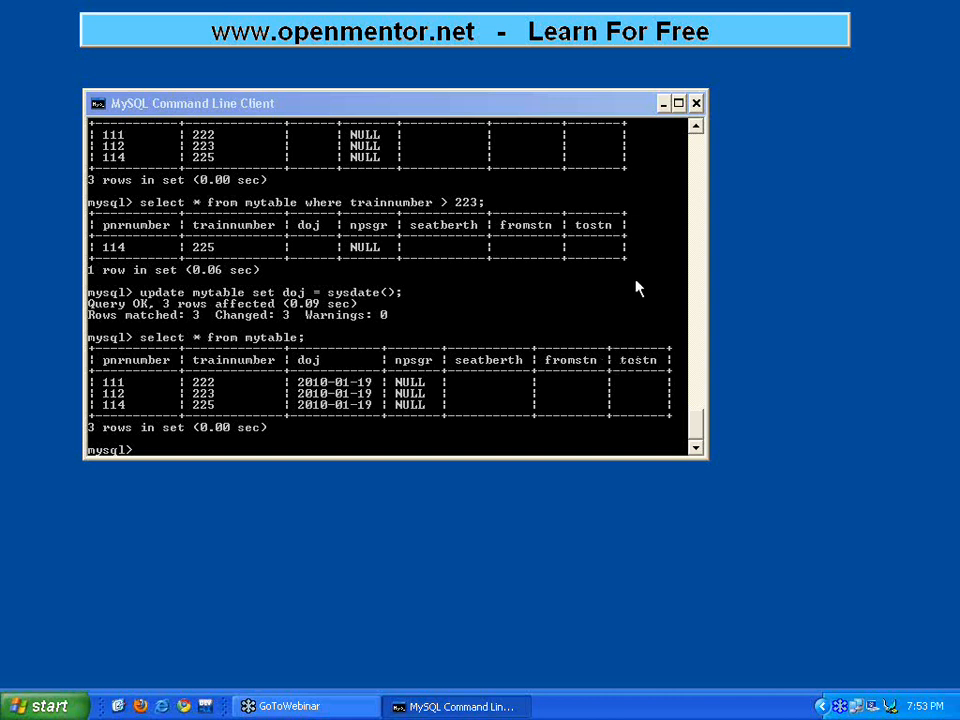
mouse_move(670, 136)
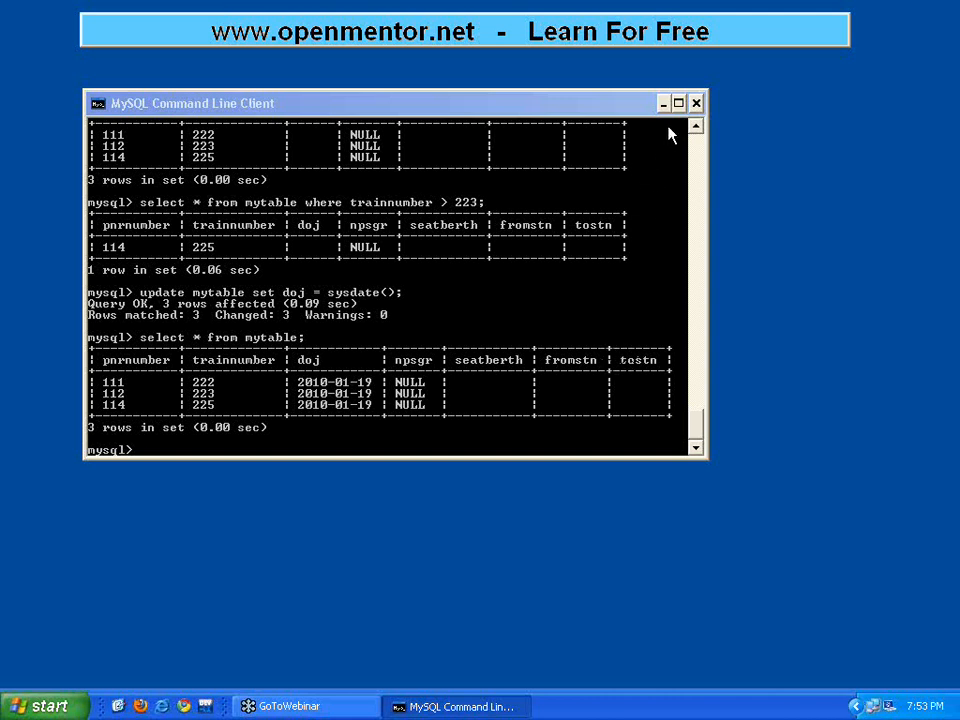
mouse_move(672, 152)
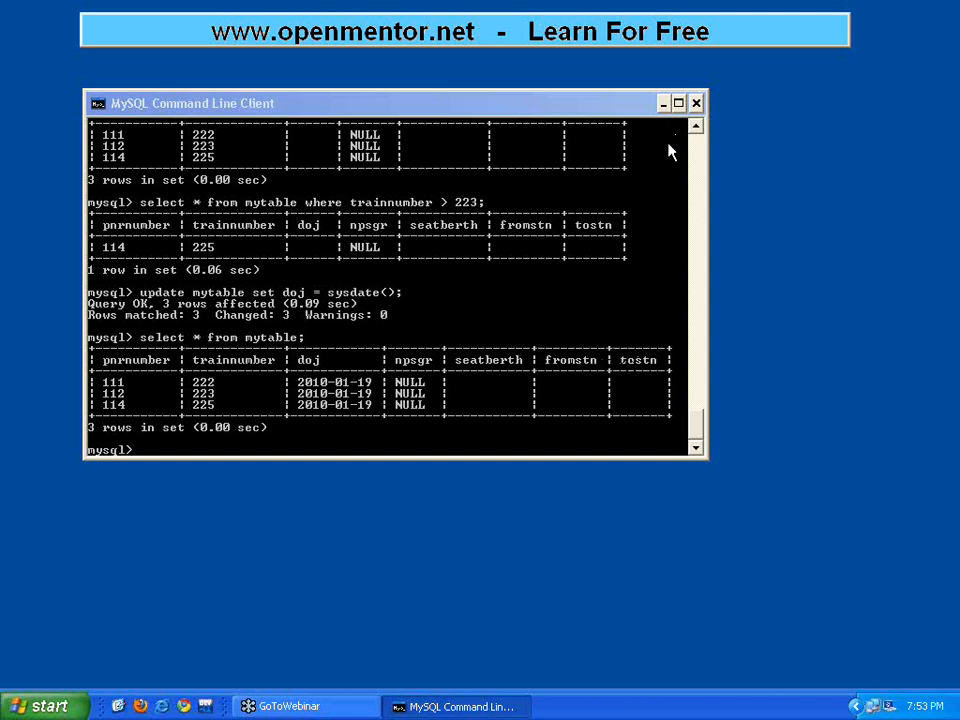
mouse_move(672, 158)
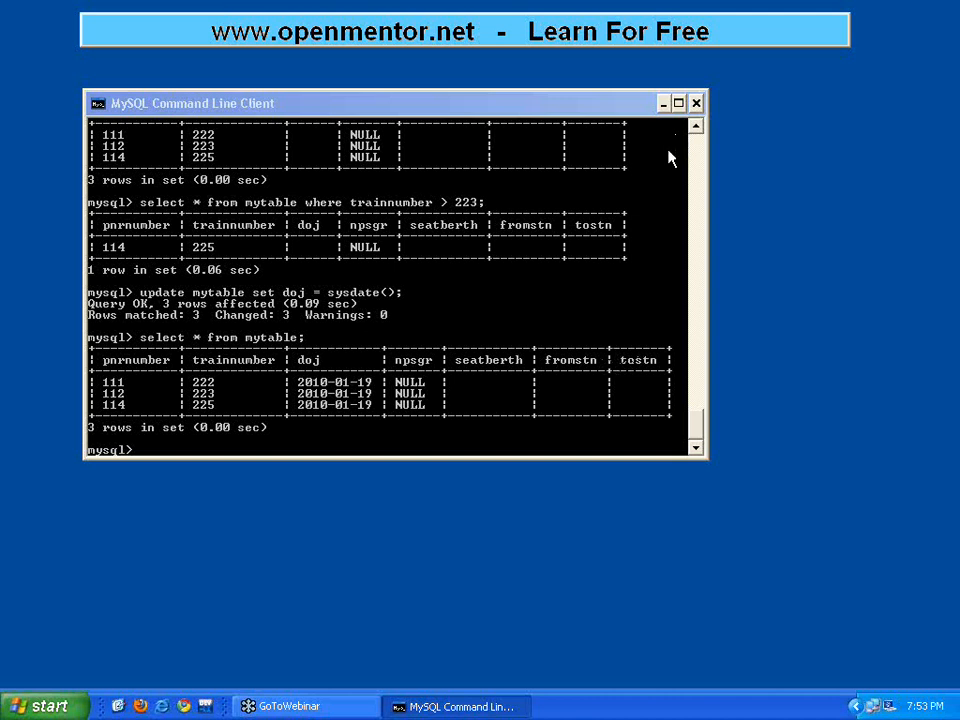
mouse_move(656, 138)
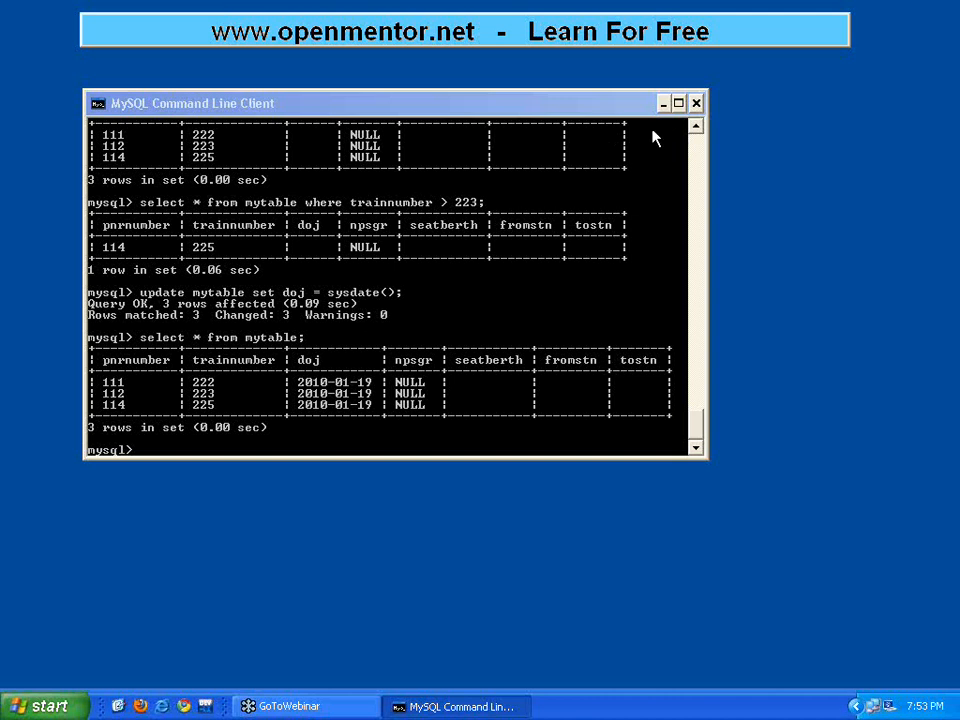
mouse_move(650, 140)
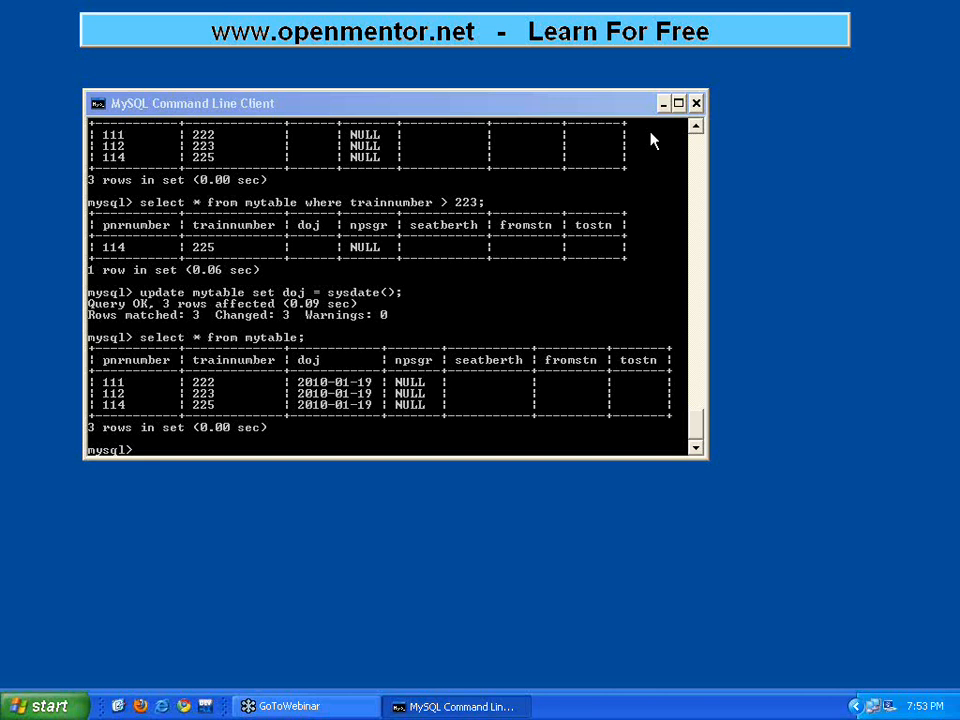
mouse_move(672, 152)
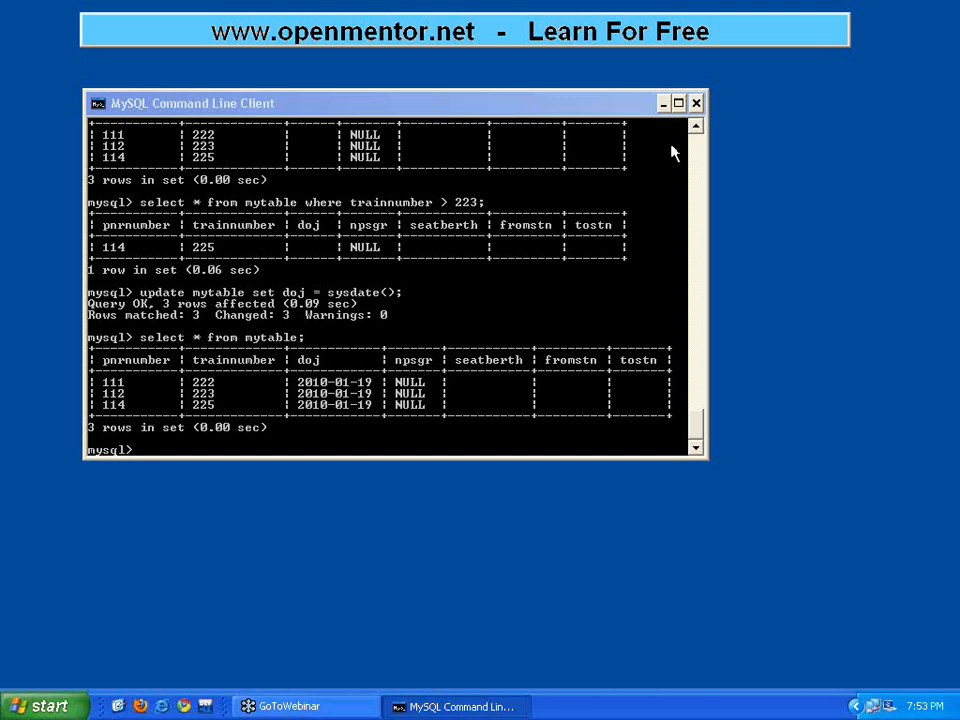
mouse_move(668, 160)
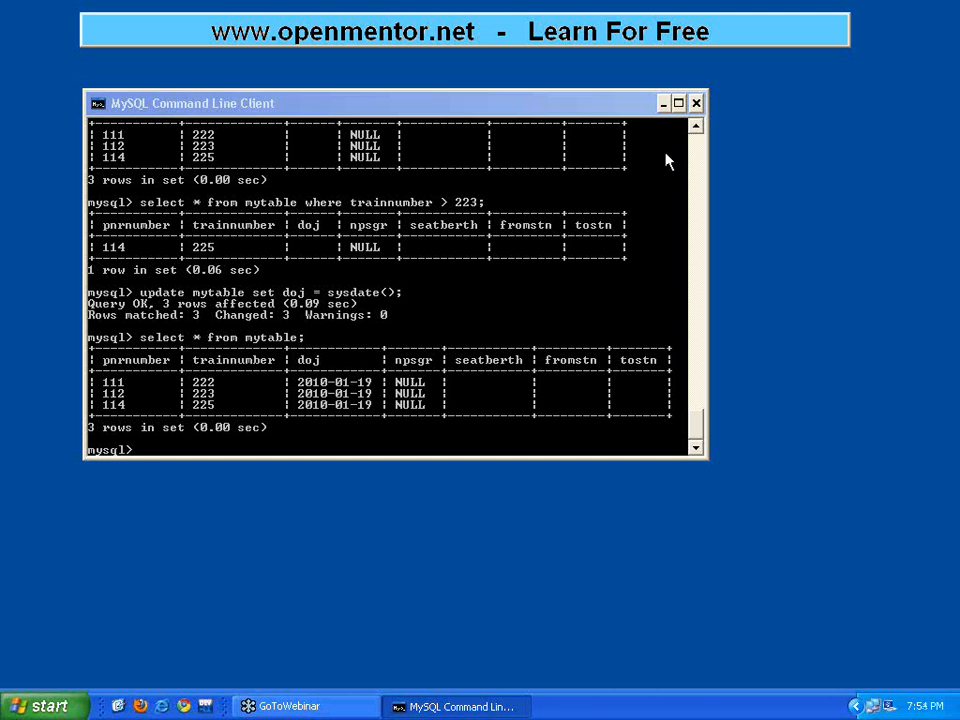
mouse_move(600, 160)
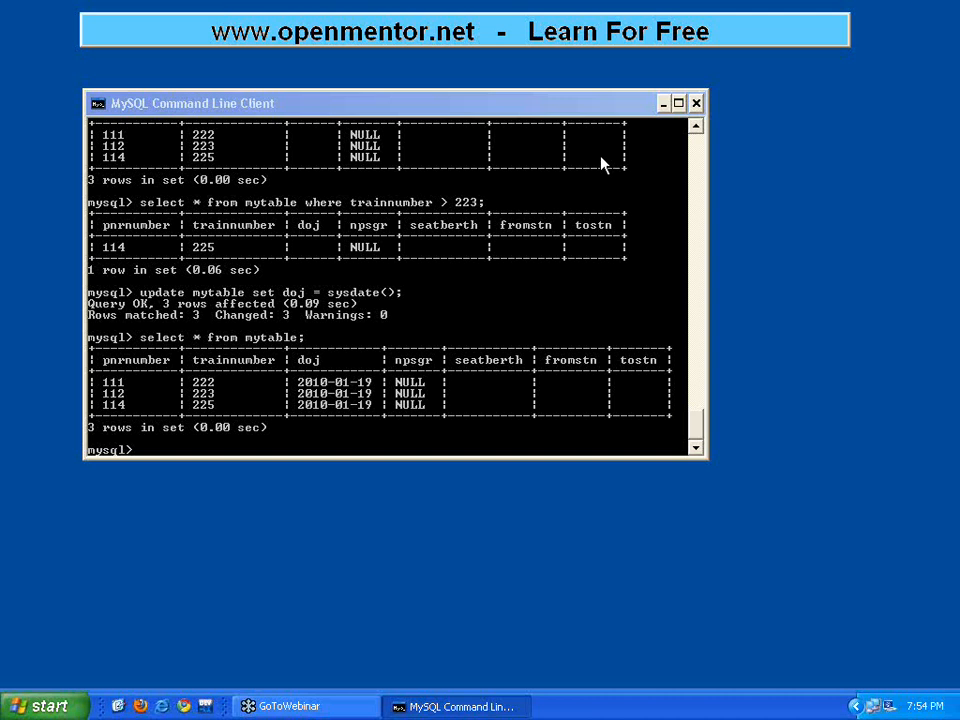
mouse_move(668, 358)
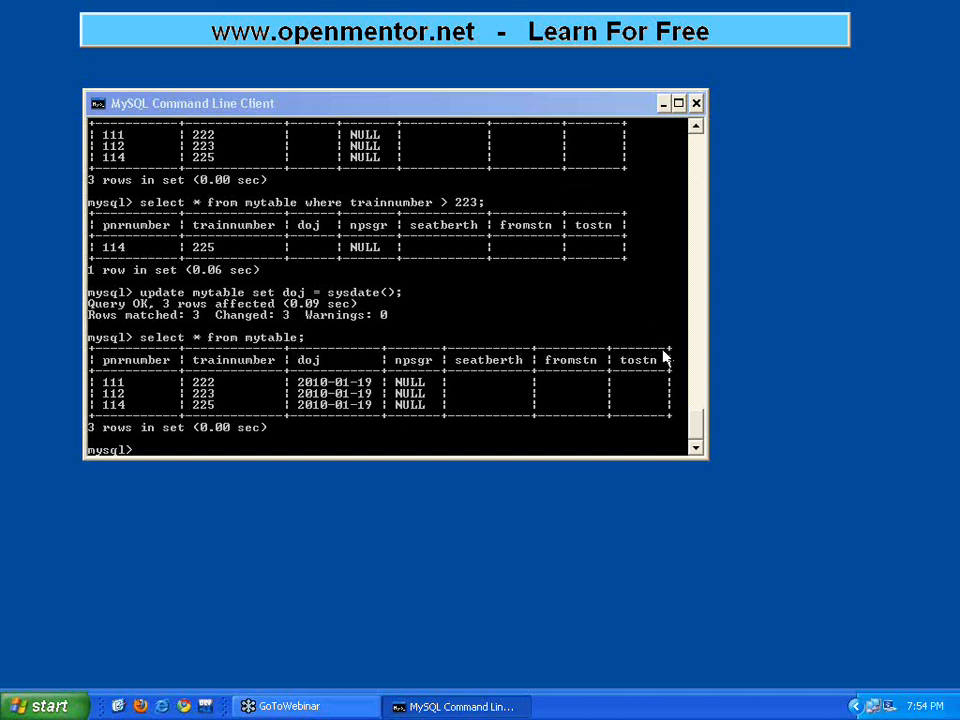
mouse_move(628, 336)
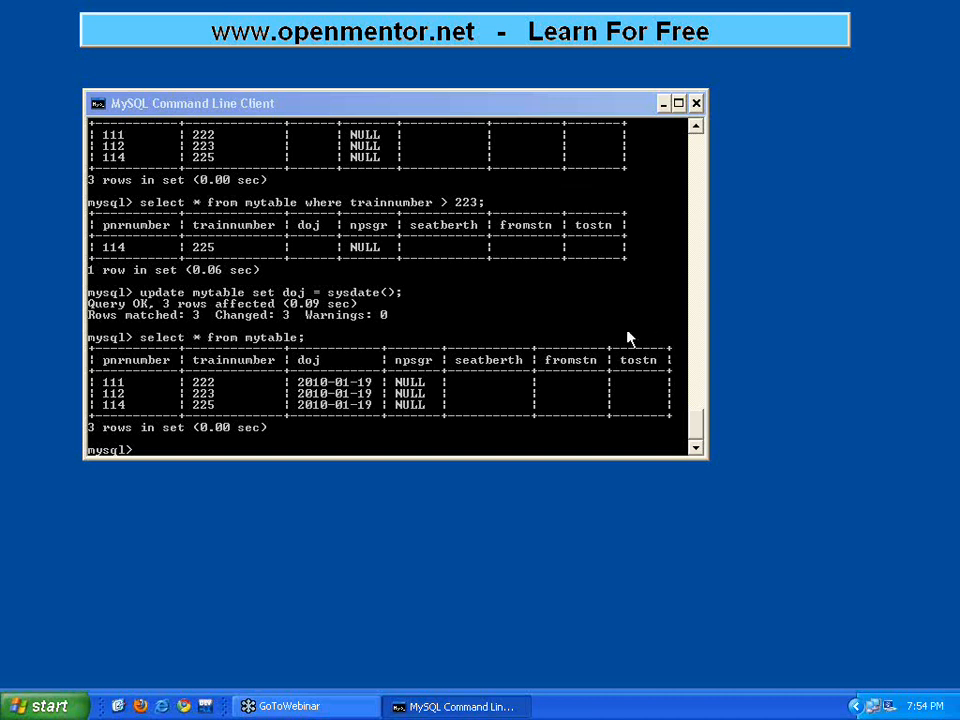
mouse_move(648, 302)
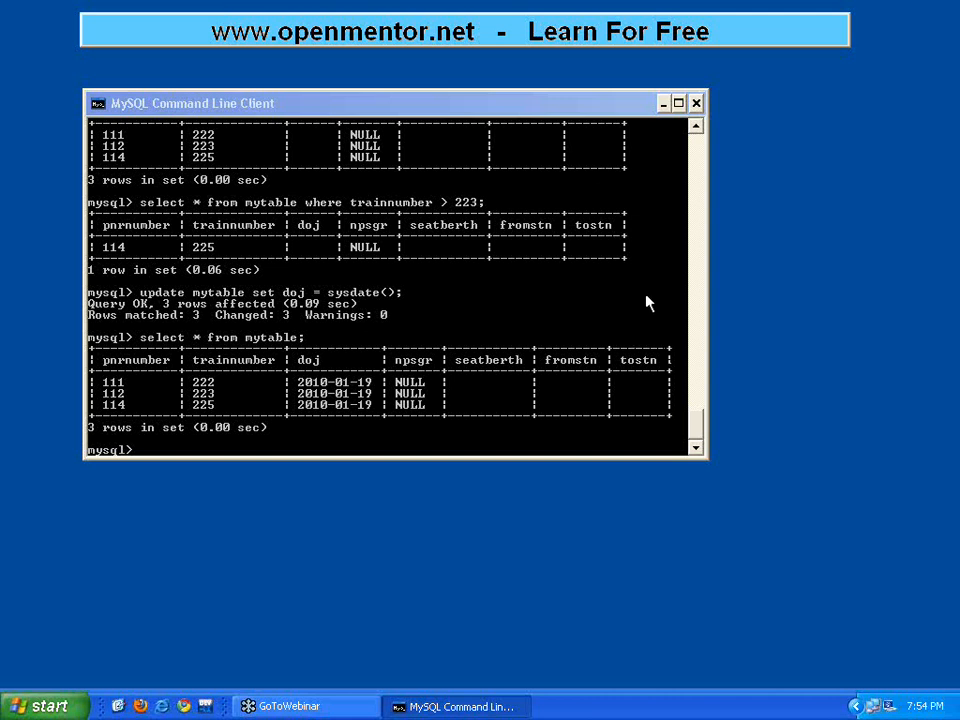
mouse_move(608, 300)
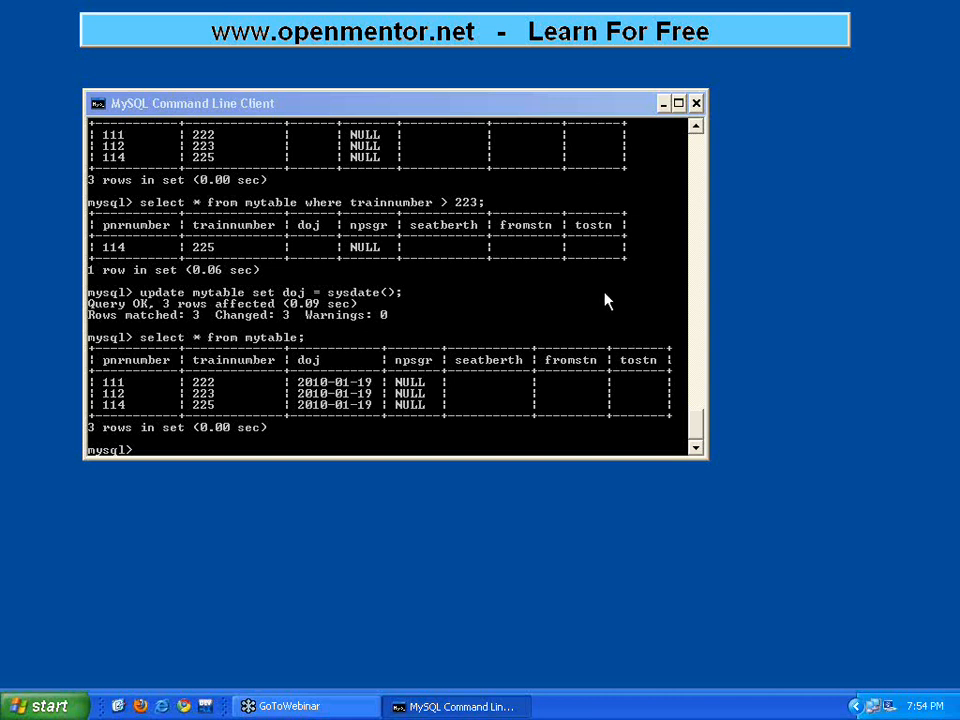
mouse_move(660, 320)
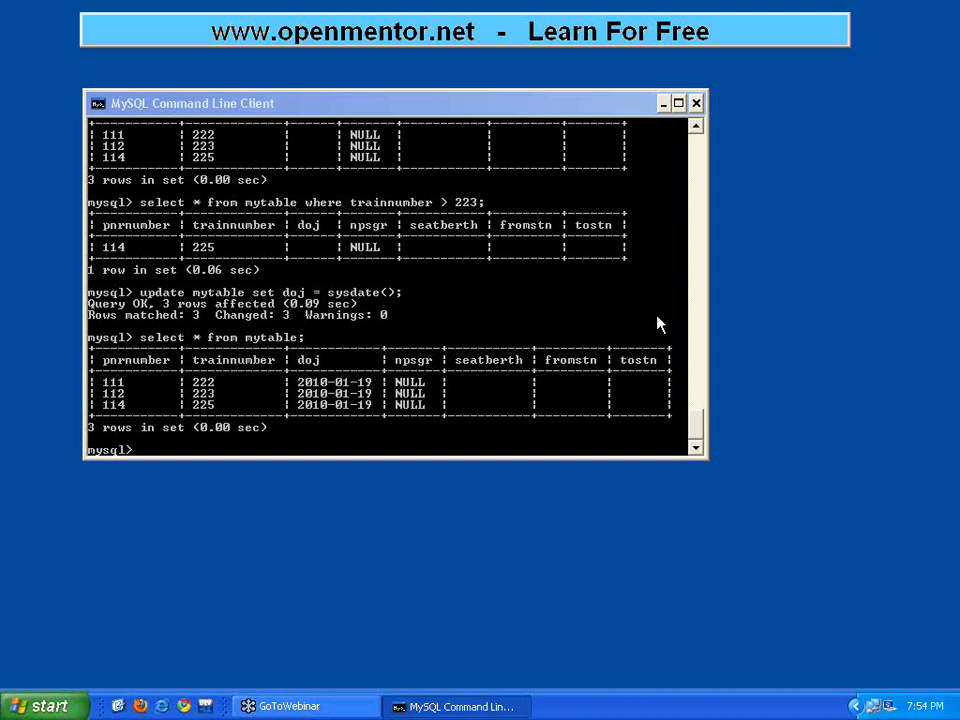
mouse_move(664, 218)
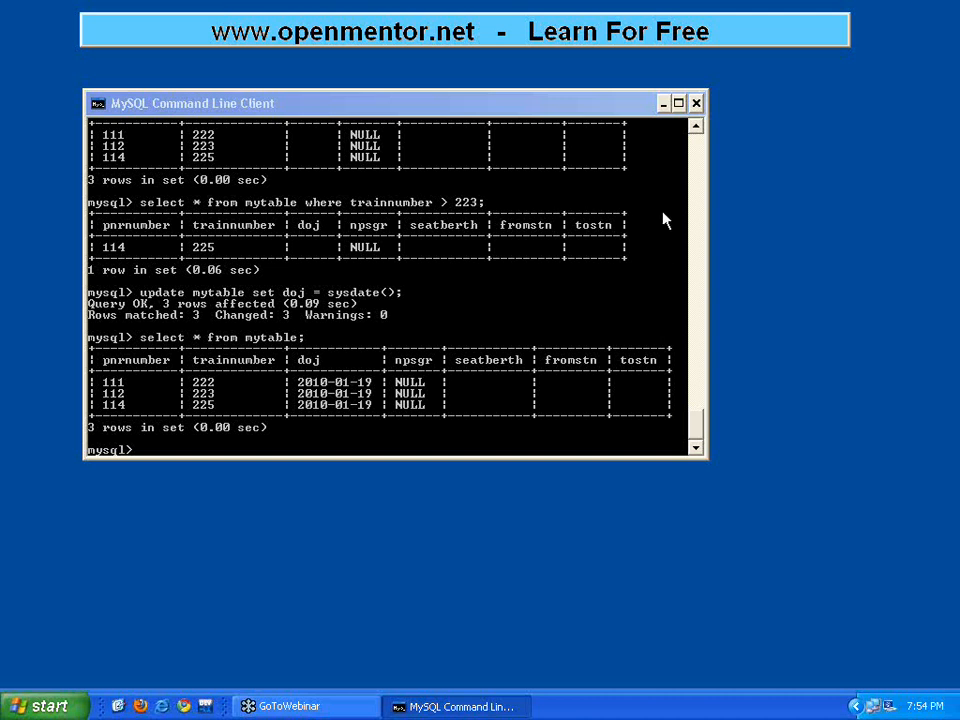
mouse_move(600, 224)
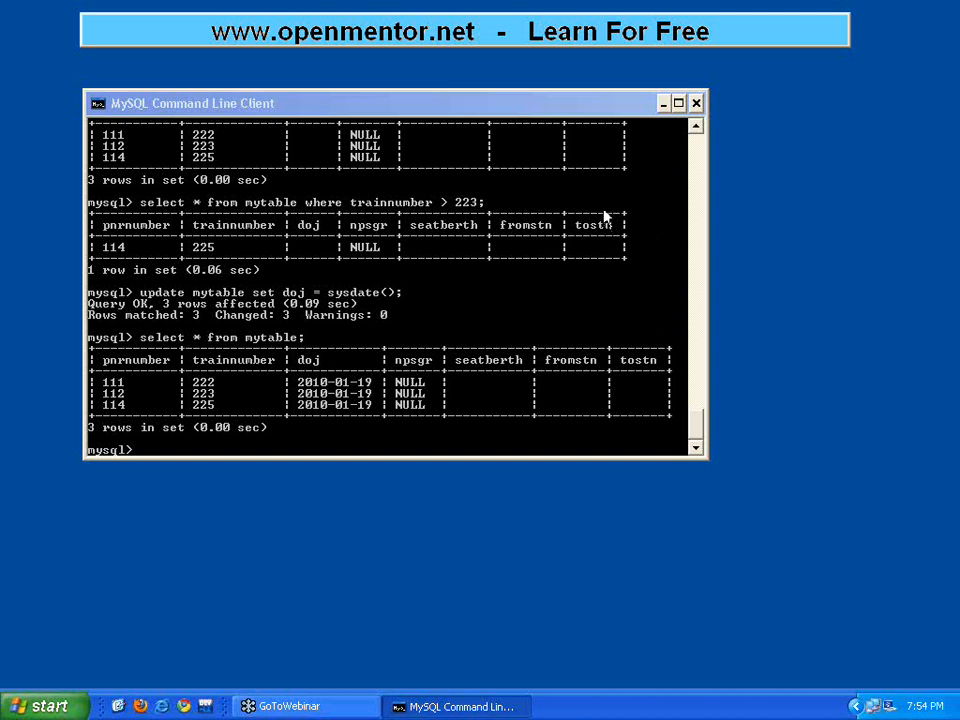
mouse_move(680, 188)
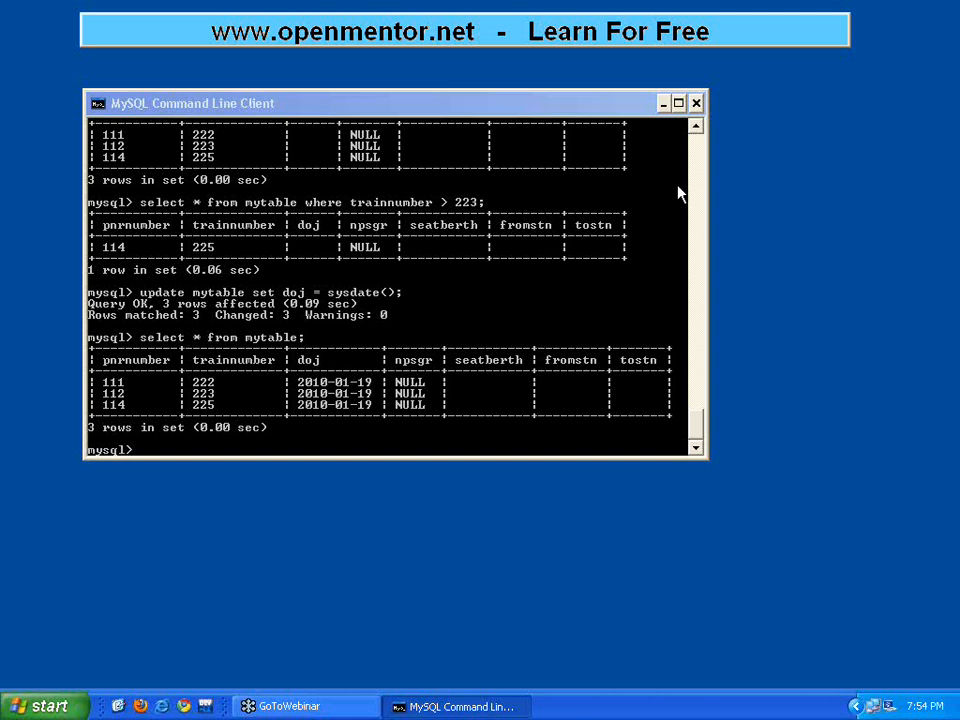
mouse_move(672, 334)
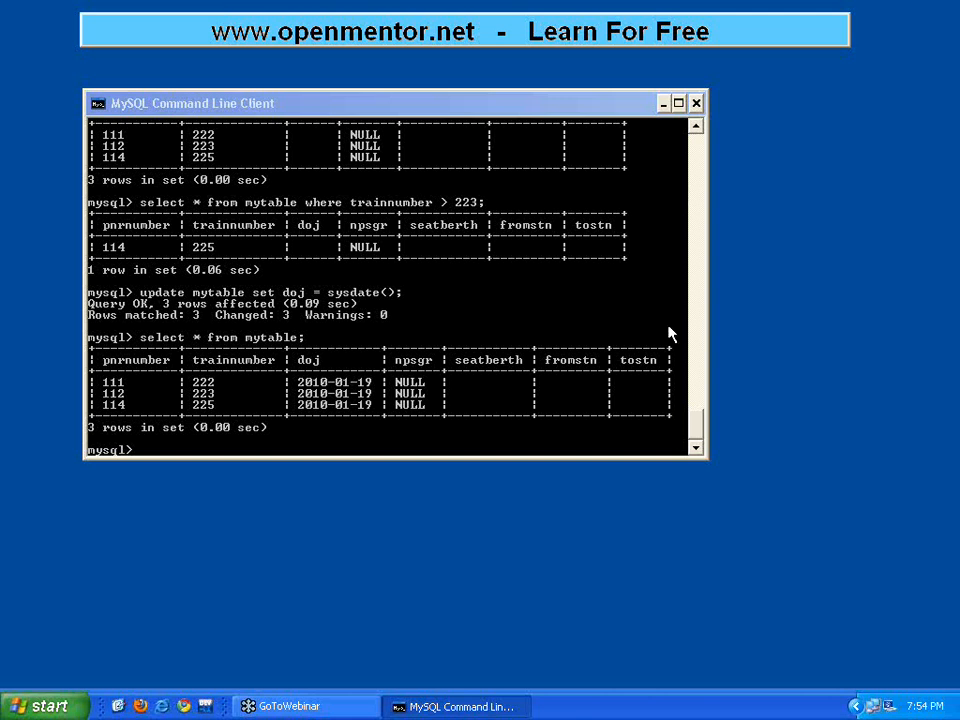
mouse_move(608, 308)
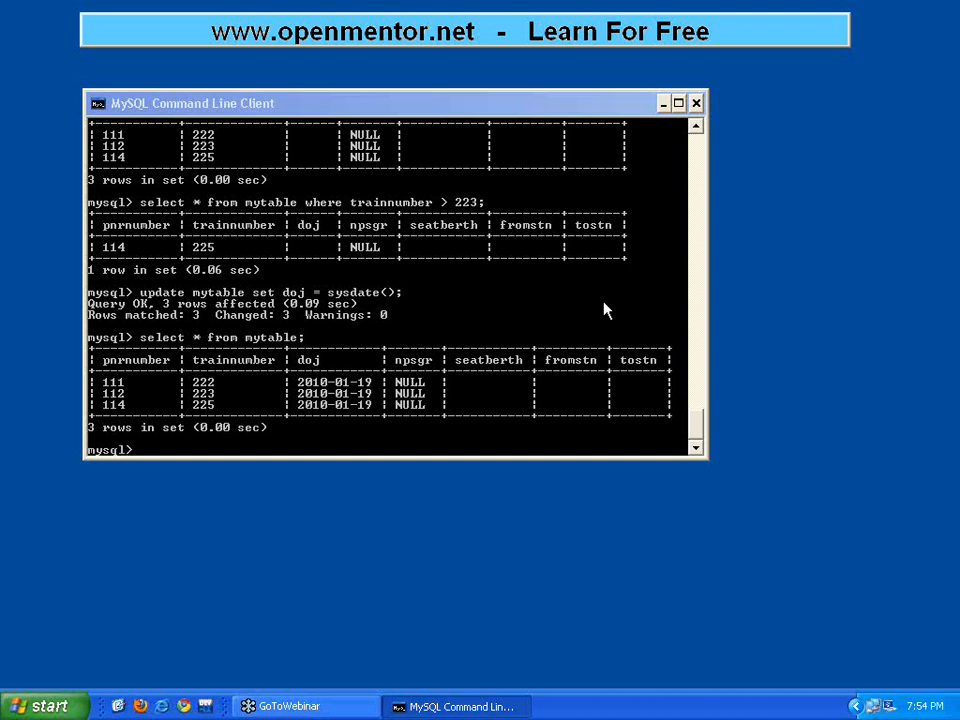
mouse_move(608, 276)
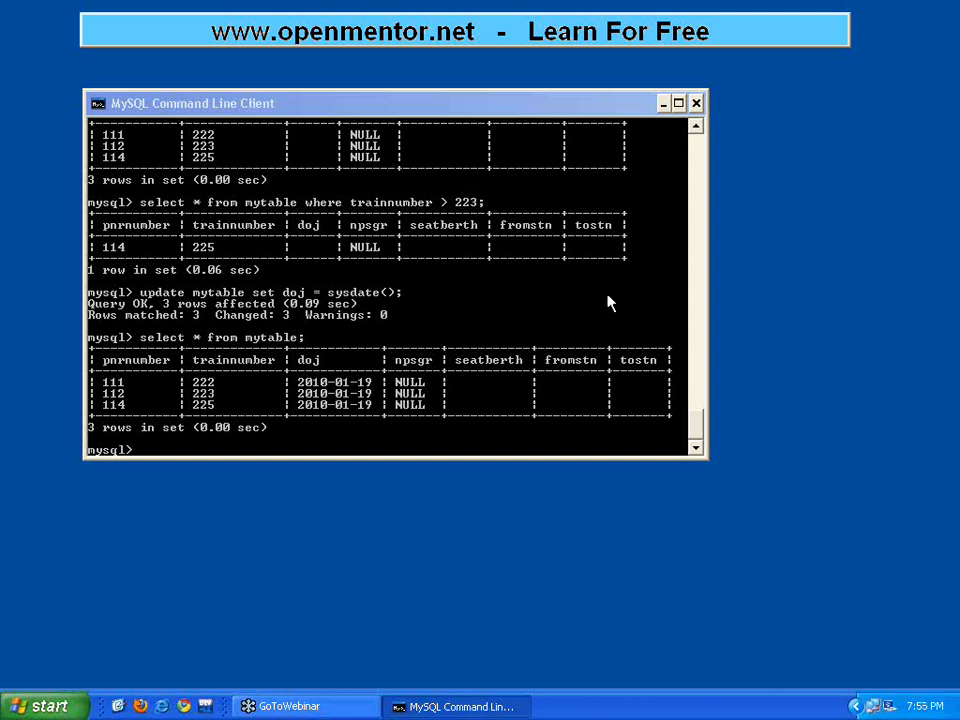
mouse_move(604, 280)
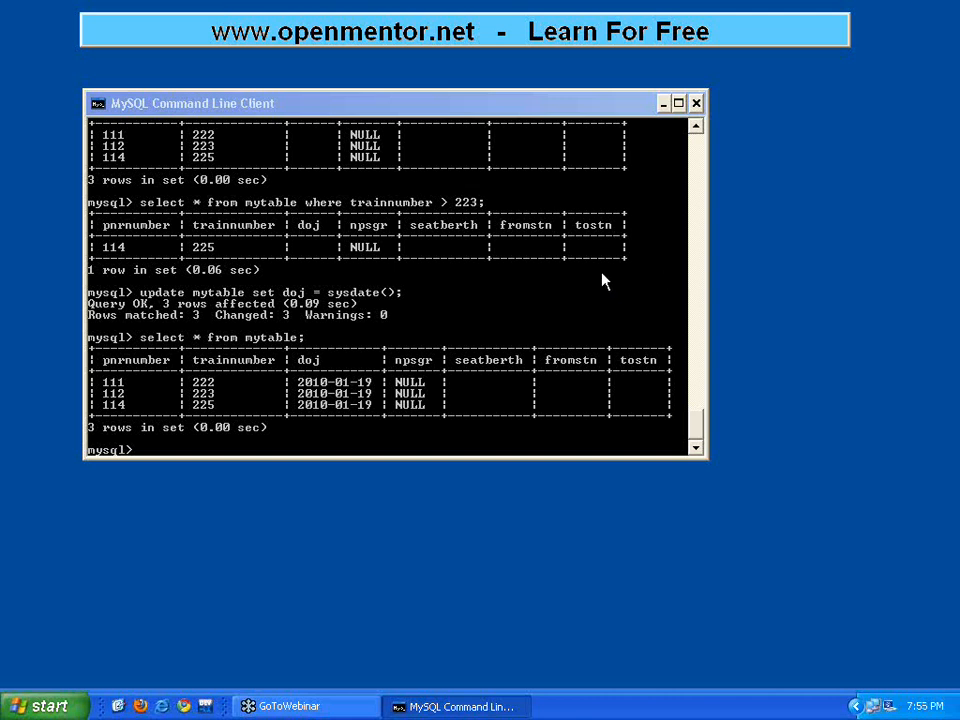
mouse_move(644, 228)
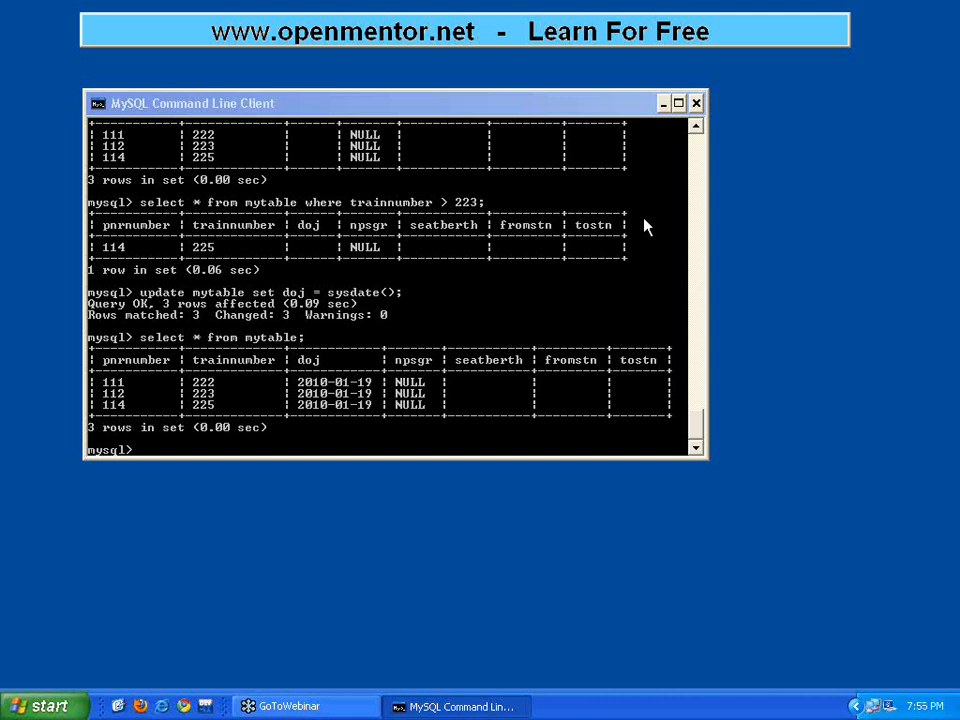
mouse_move(676, 198)
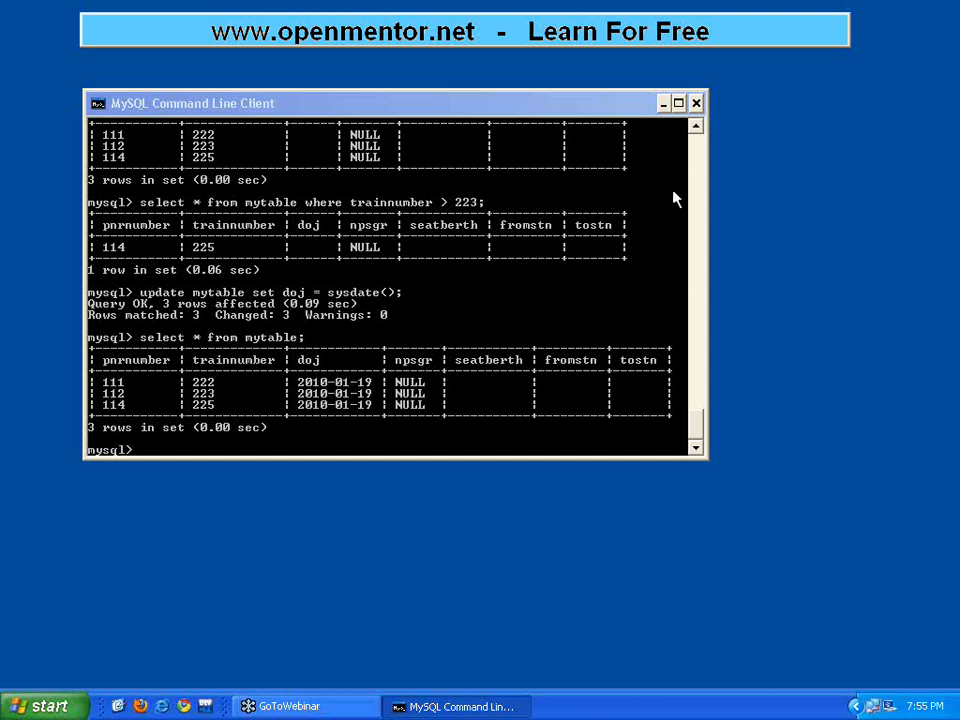
mouse_move(948, 32)
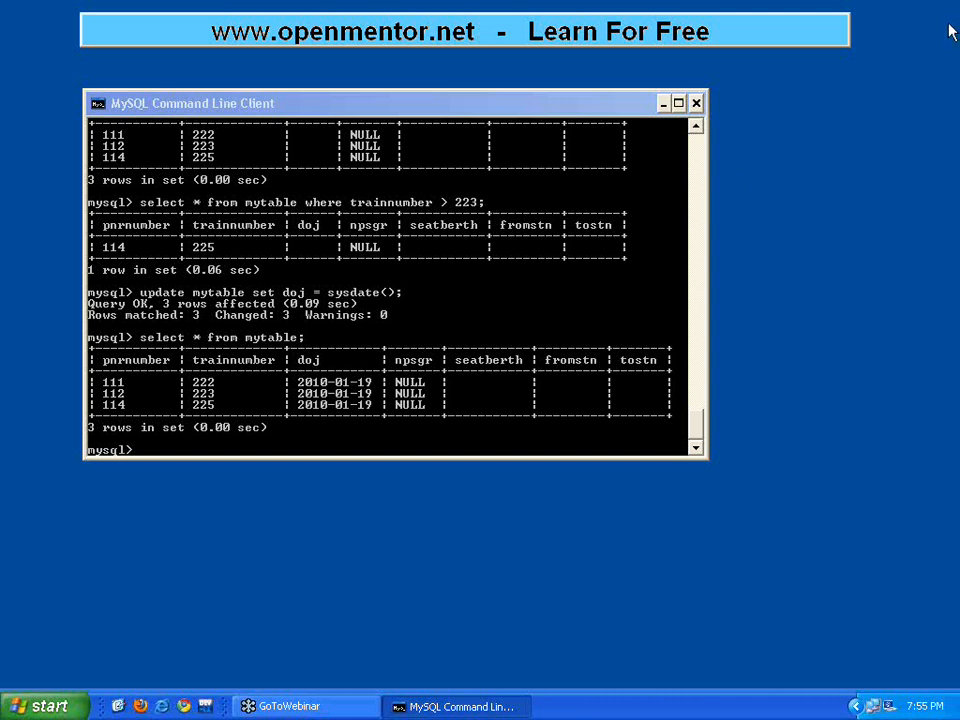
mouse_move(644, 304)
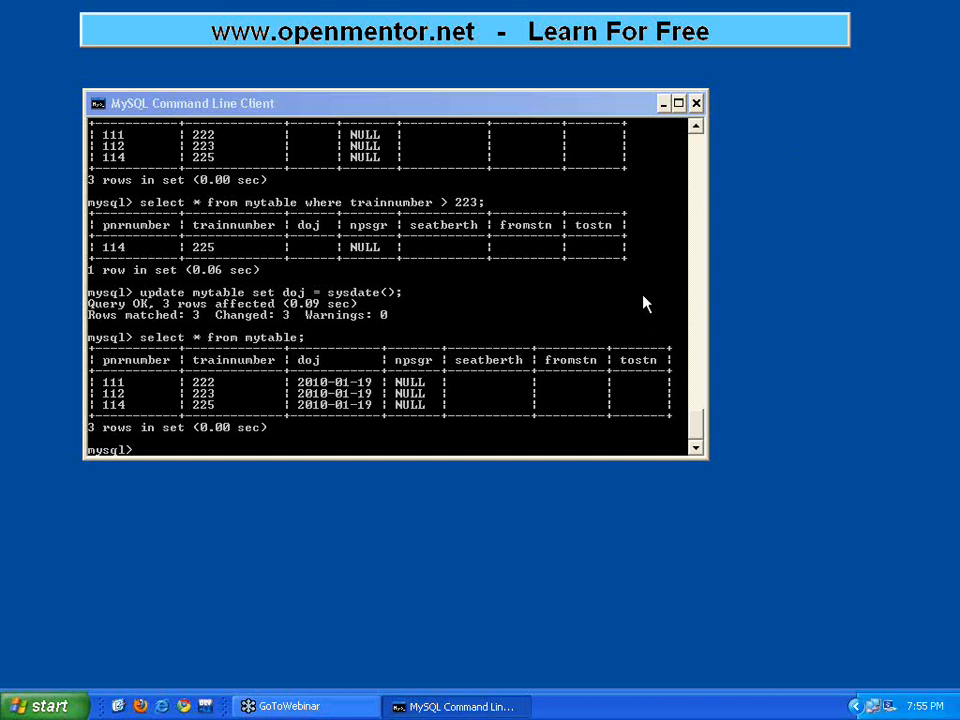
mouse_move(408, 104)
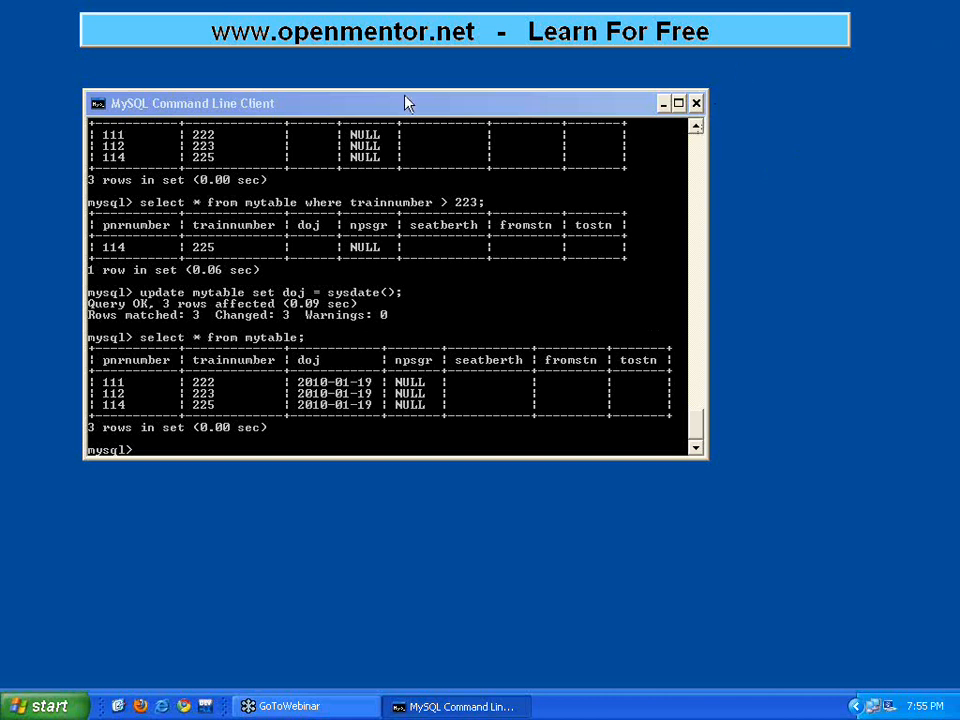
mouse_move(450, 104)
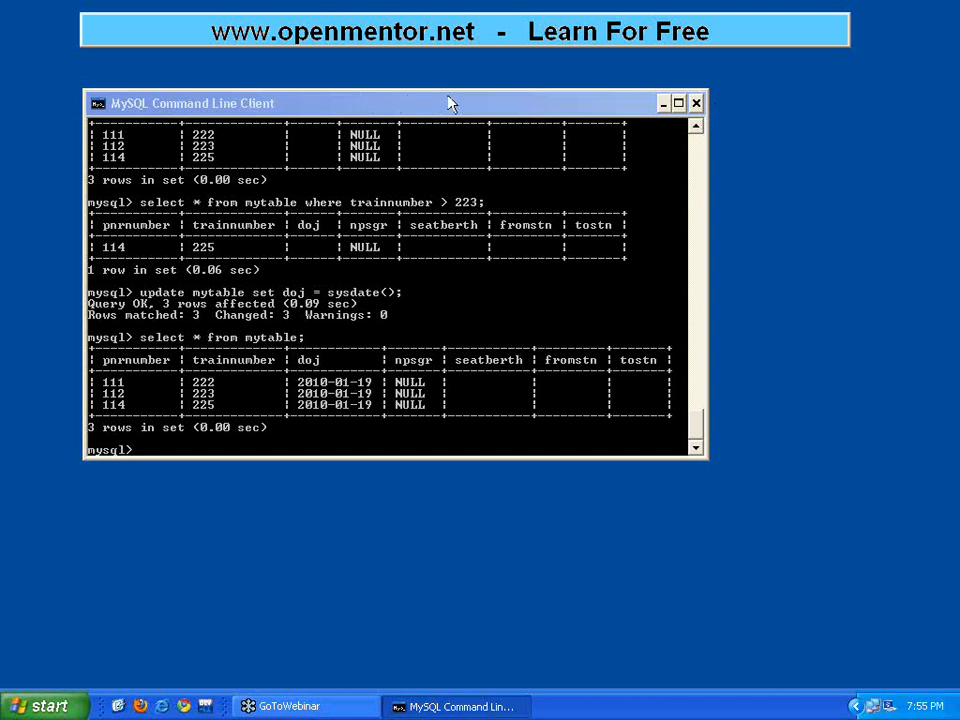
mouse_move(448, 168)
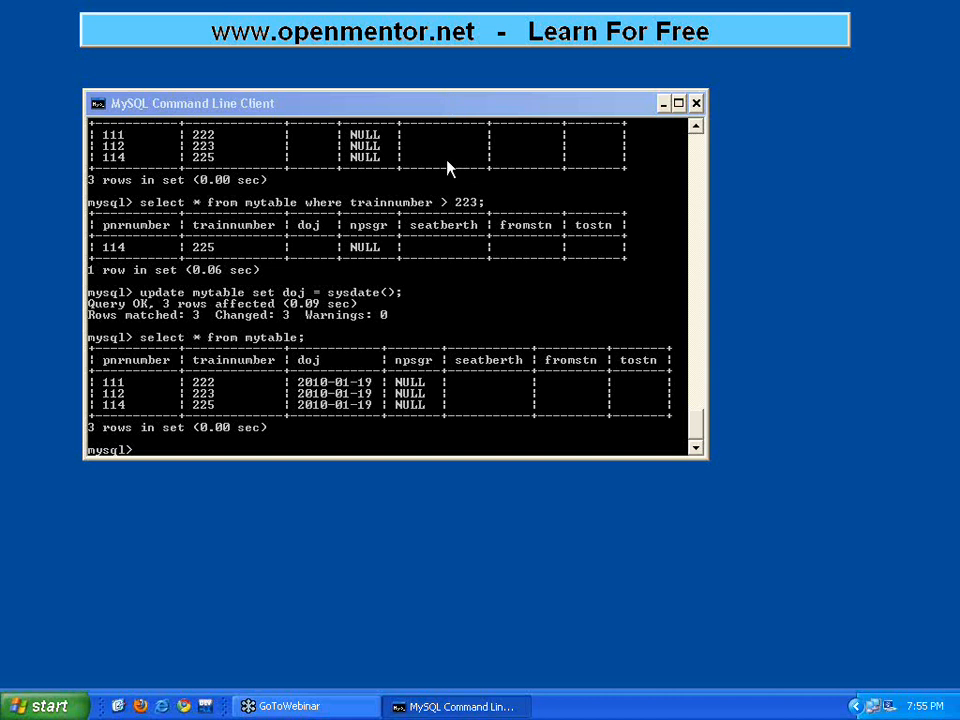
mouse_move(336, 304)
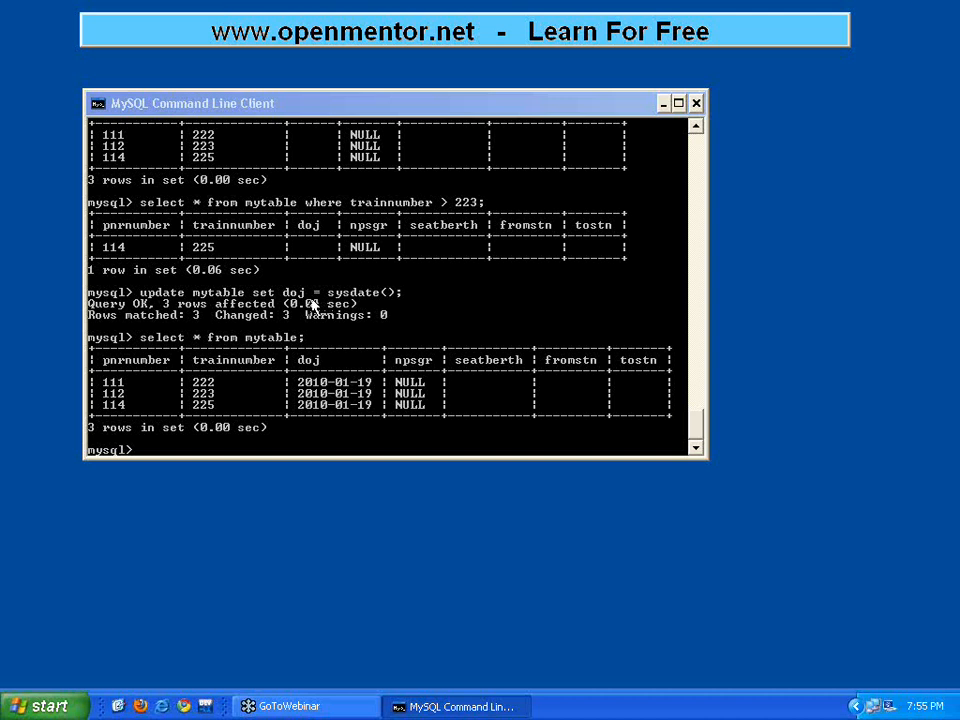
mouse_move(444, 108)
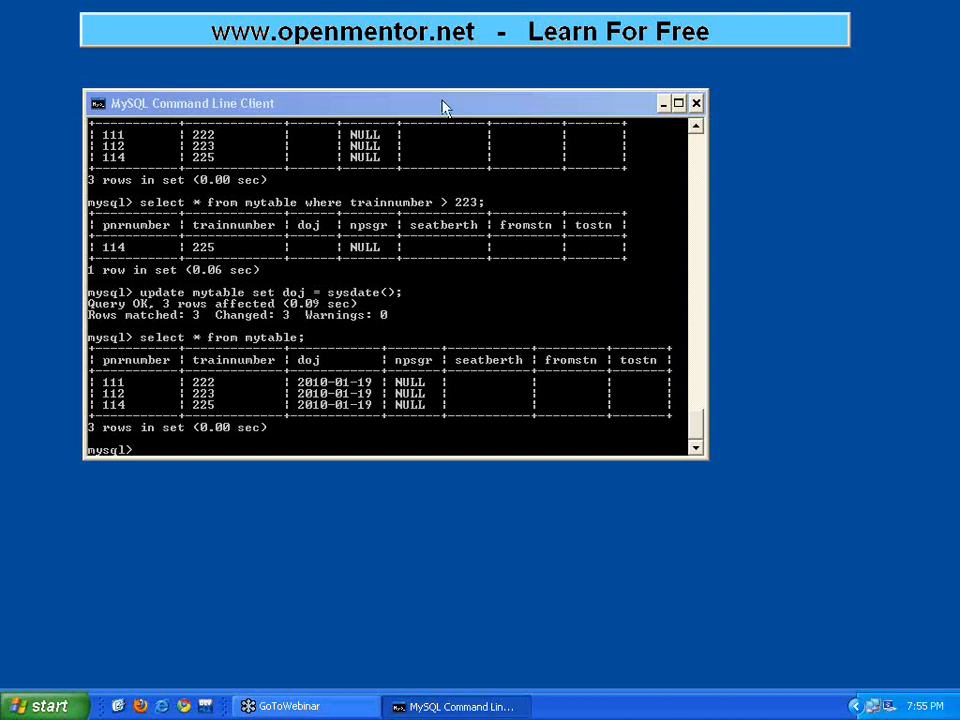
mouse_move(760, 88)
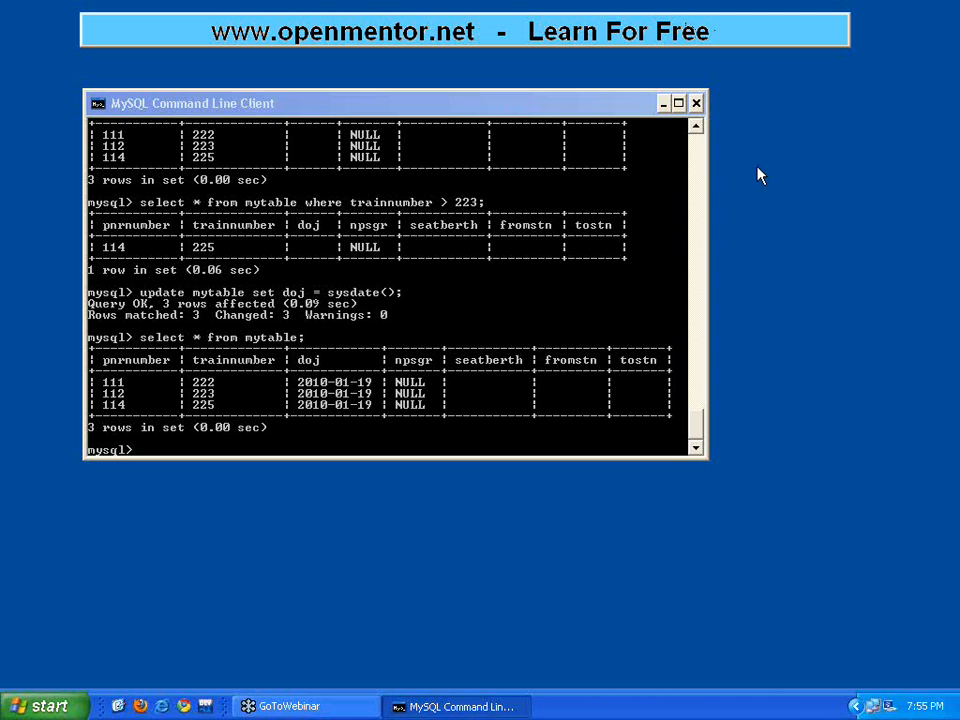
mouse_move(770, 184)
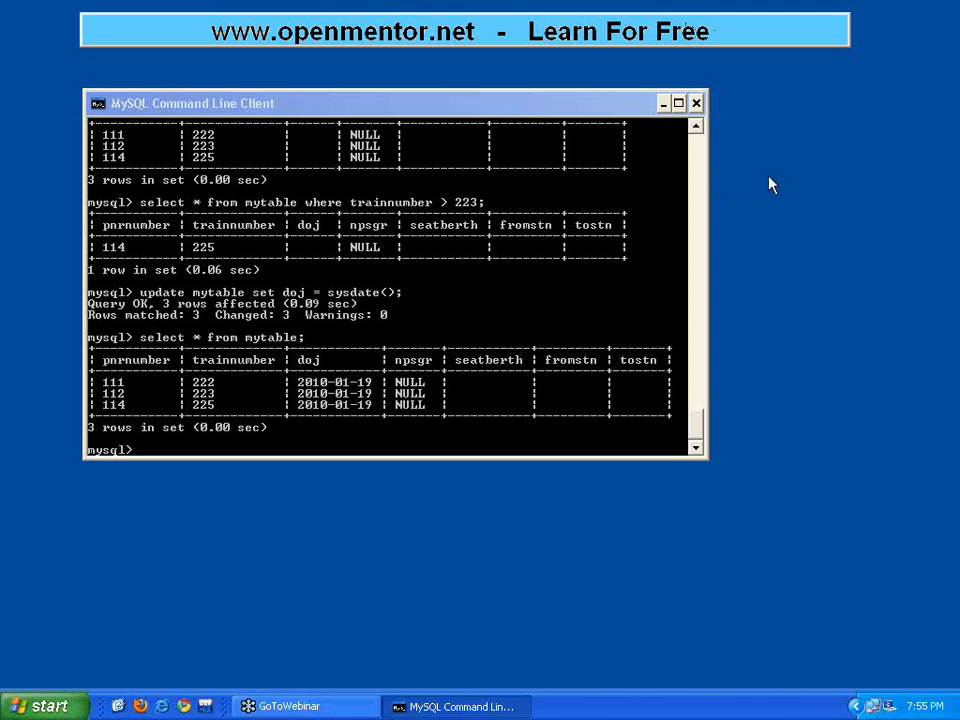
mouse_move(764, 178)
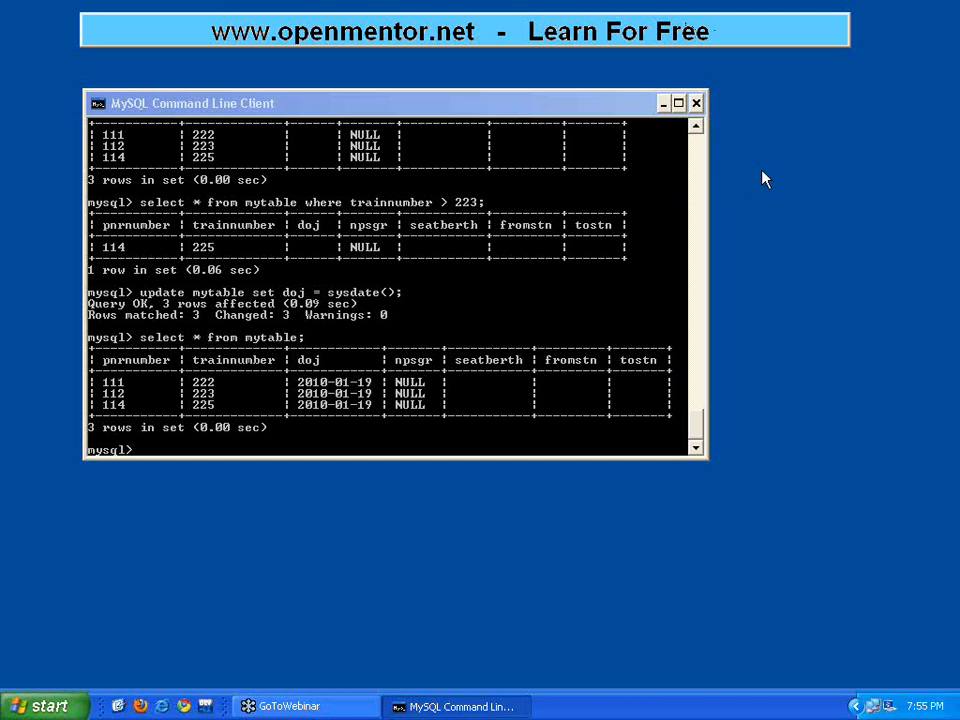